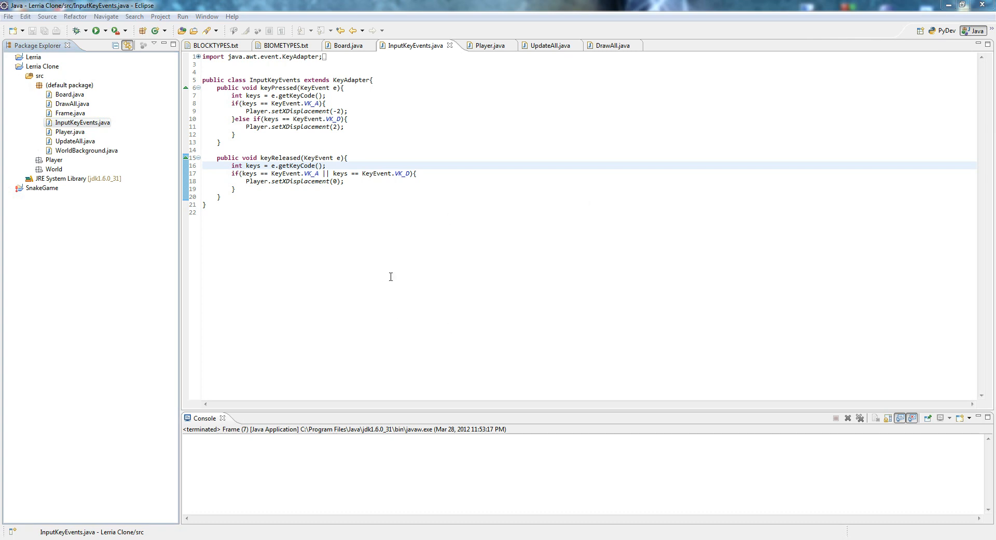
mouse_move(306, 340)
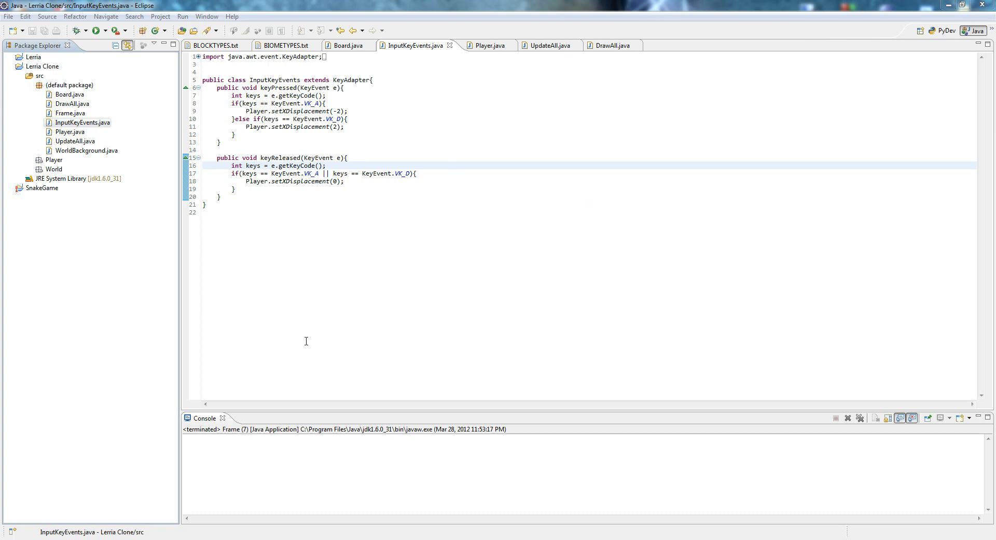
mouse_move(306, 350)
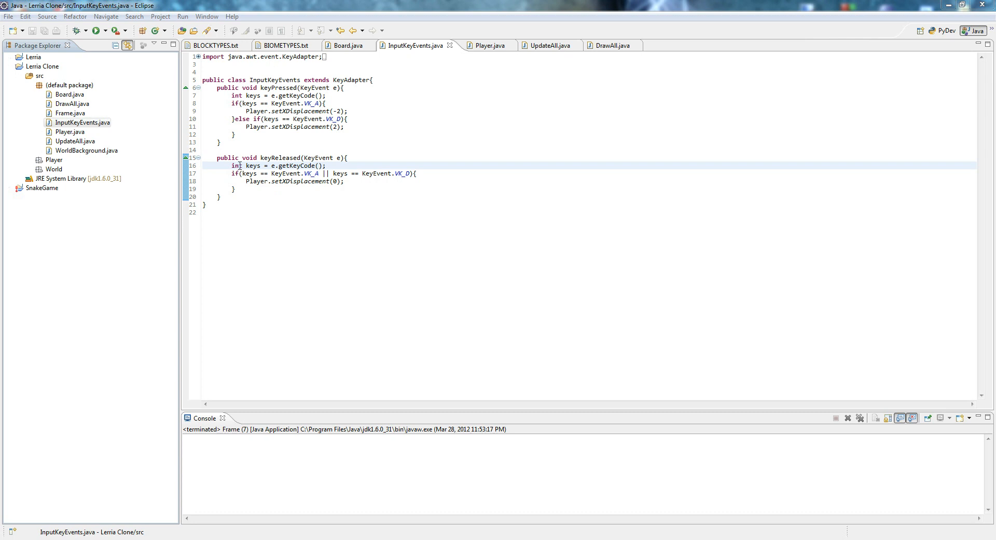
mouse_move(594, 52)
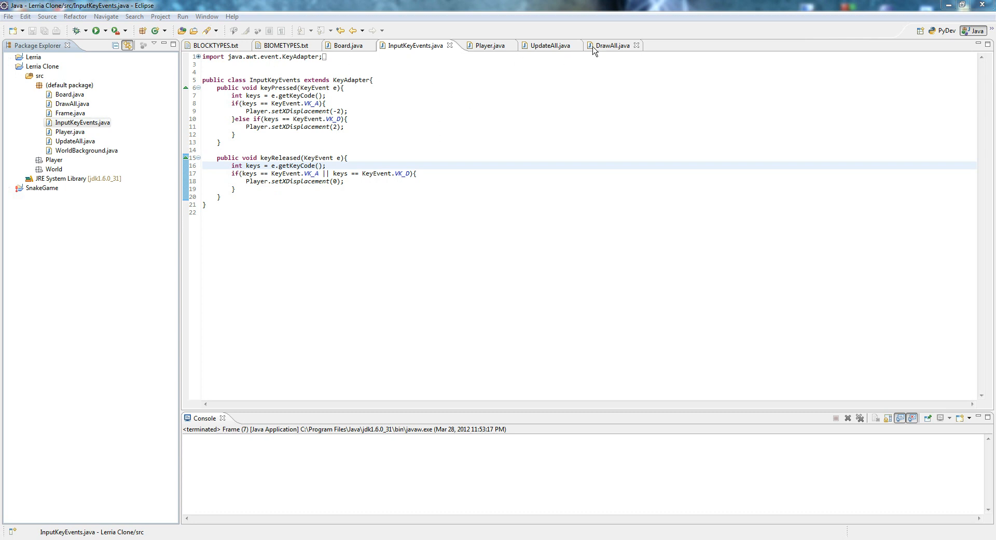
- Close the UpdateAll and DrawAll editor tabs, leaving the Player class code in view
left_click(487, 45)
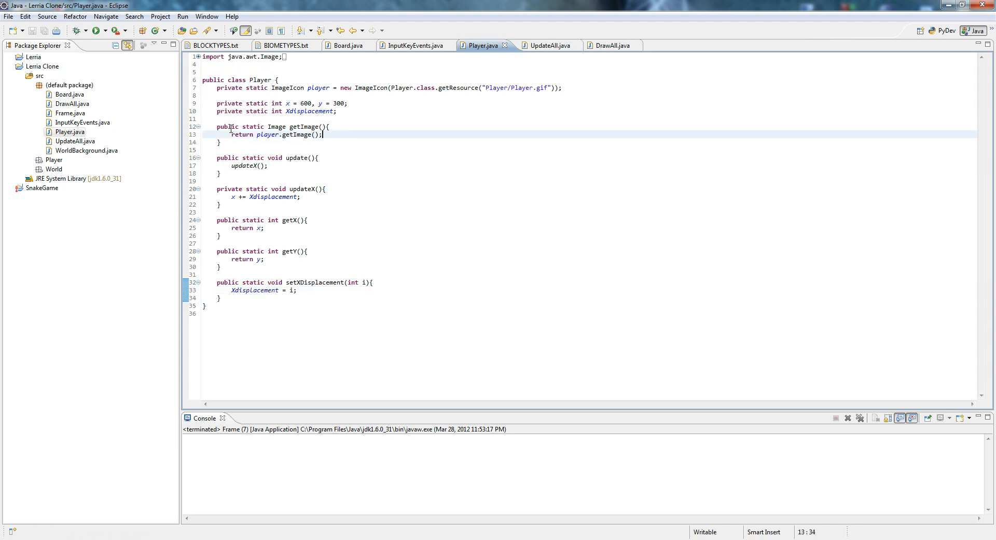
left_click(605, 45)
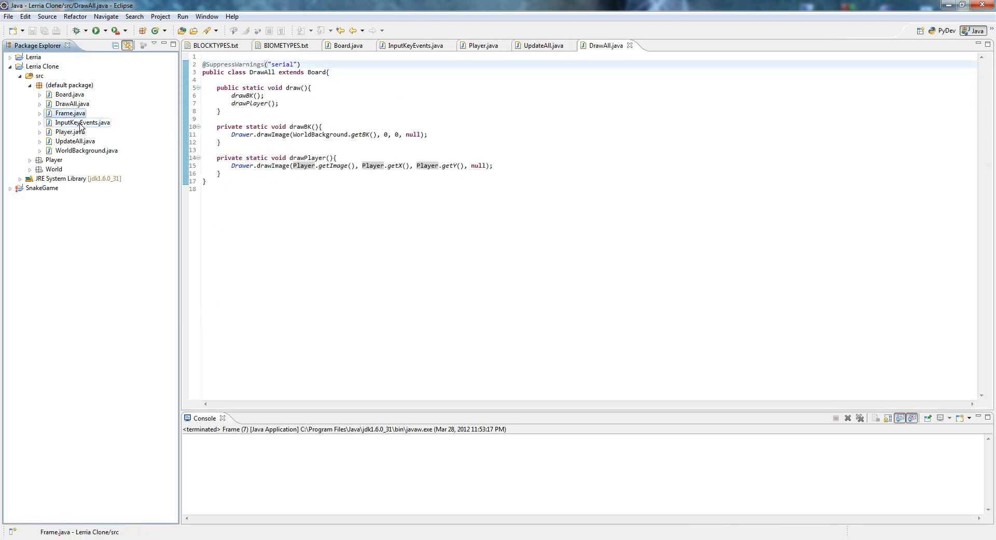
left_click(541, 46)
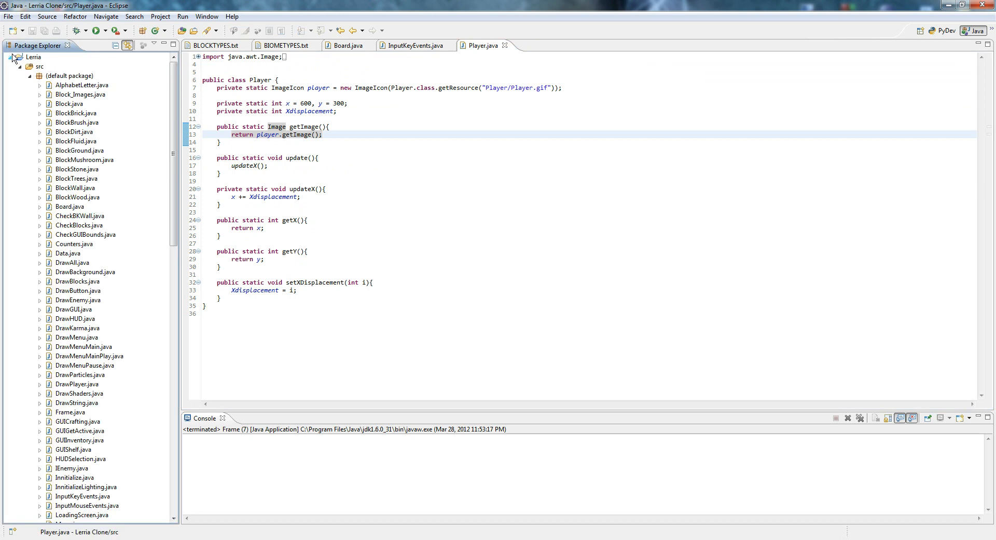
scroll("down", 3)
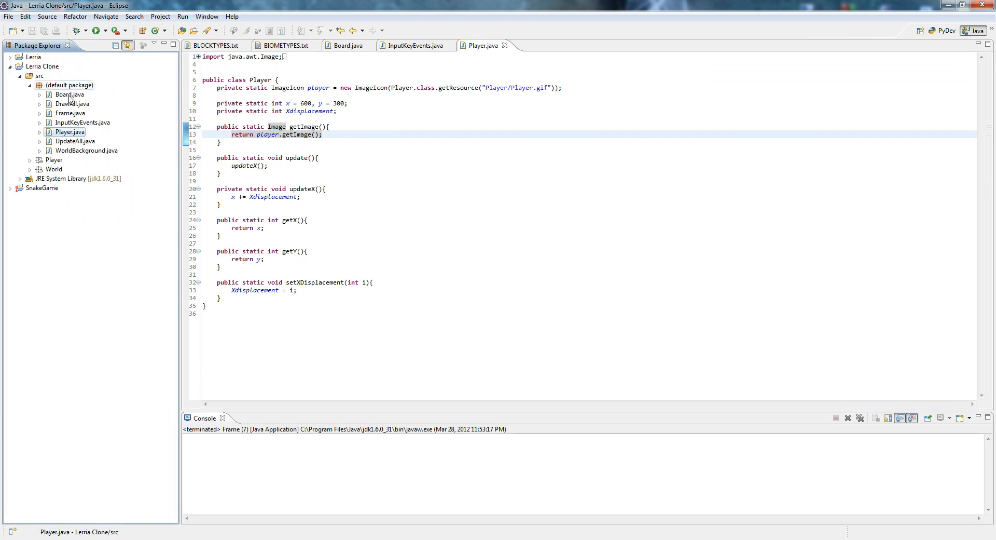
left_click(332, 173)
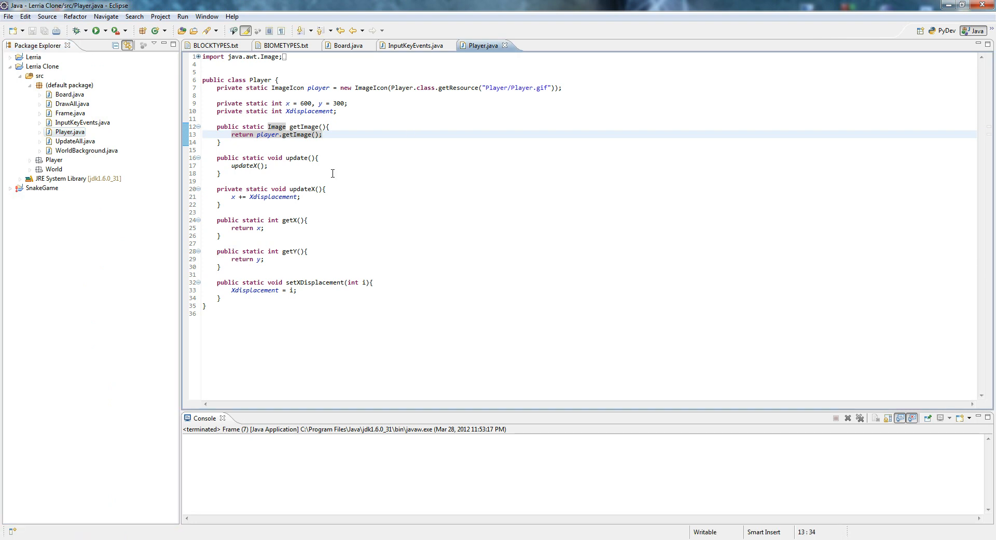
mouse_move(342, 77)
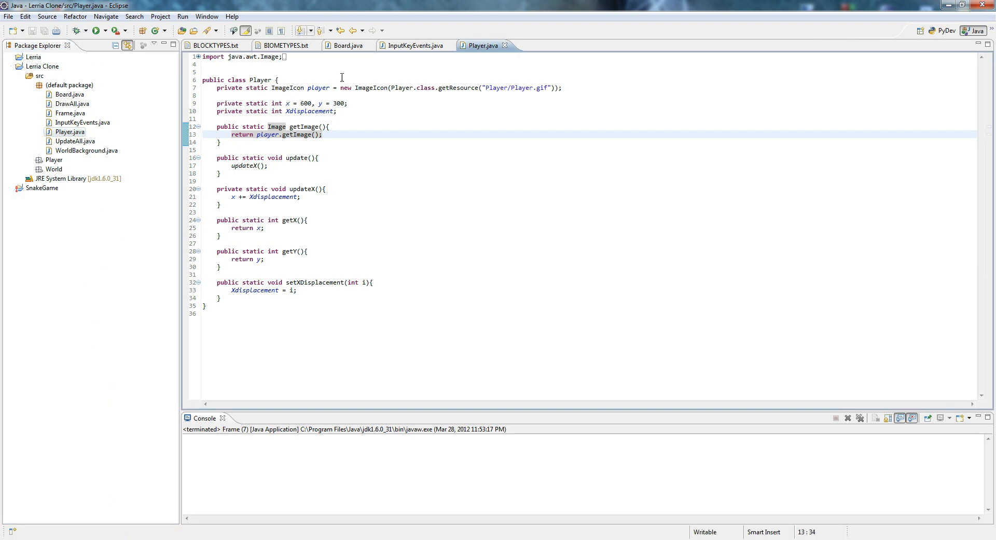
- Create a new class named Blocks in the Lerria Clone default package
right_click(69, 85)
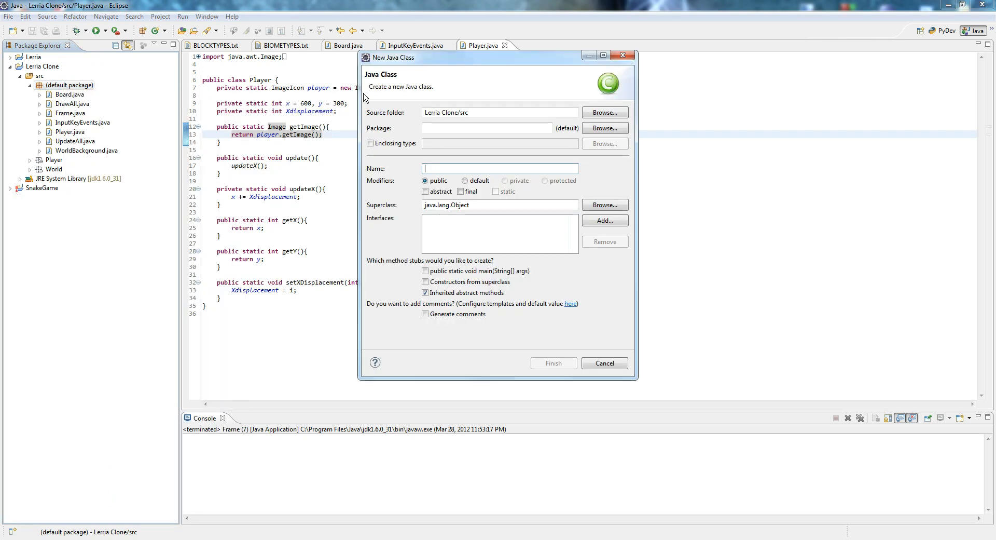
mouse_move(496, 166)
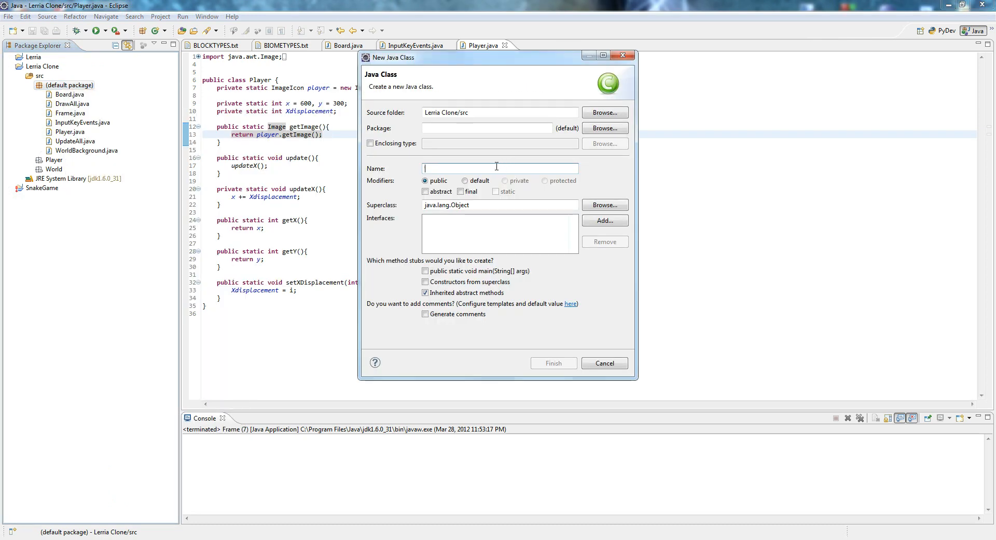
type("Block")
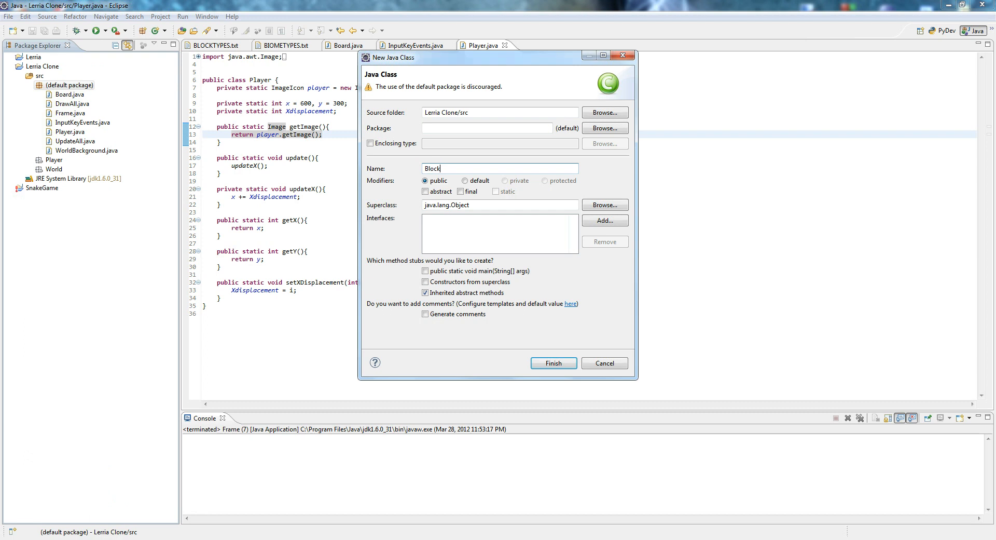
left_click(552, 363)
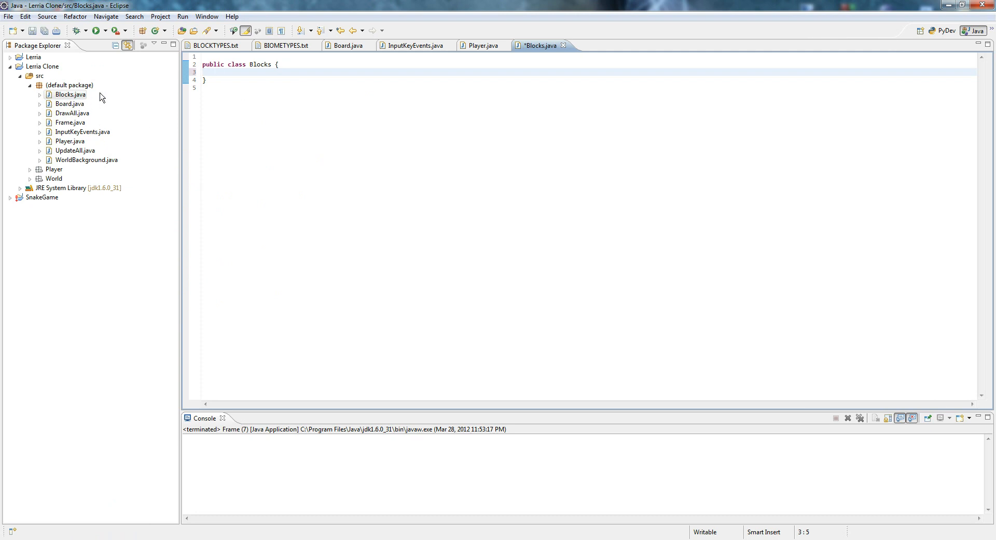
- Launch Paint.NET from the Start menu and pick the Rectangle Select tool
left_click(6, 537)
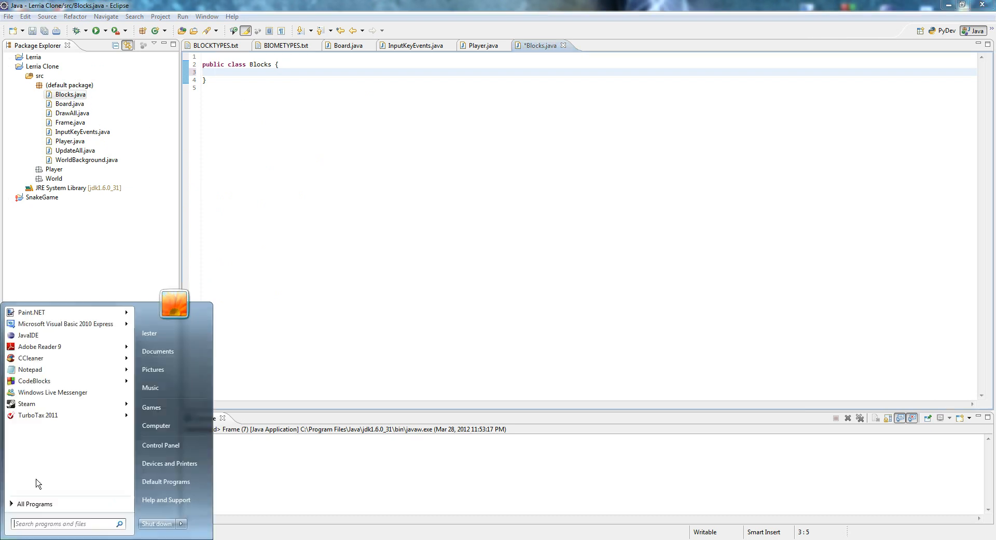
left_click(306, 158)
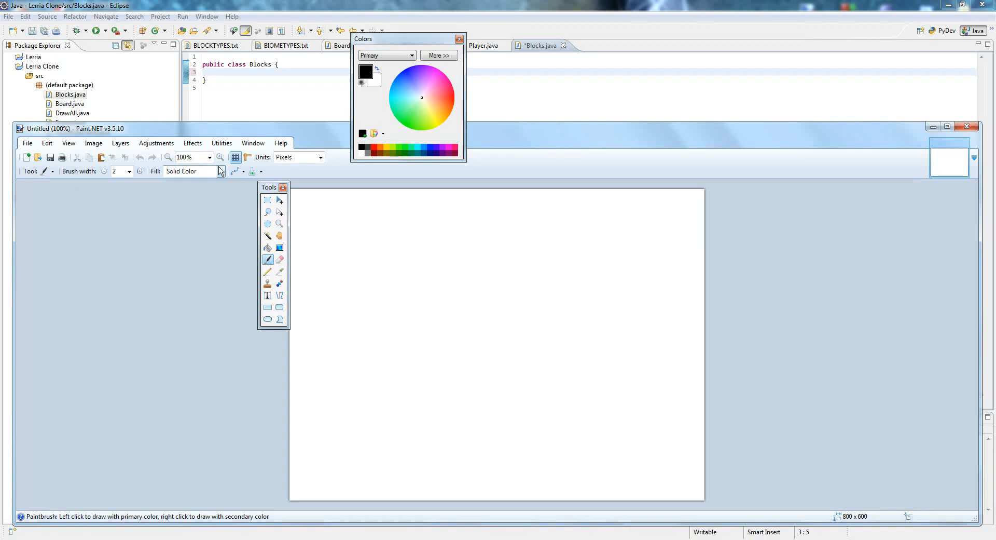
left_click(268, 199)
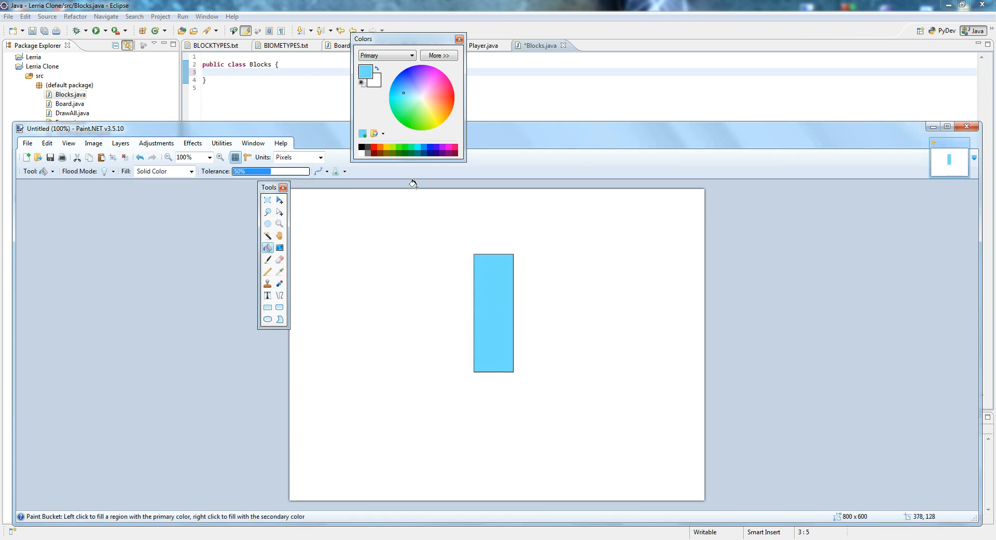
left_click(268, 200)
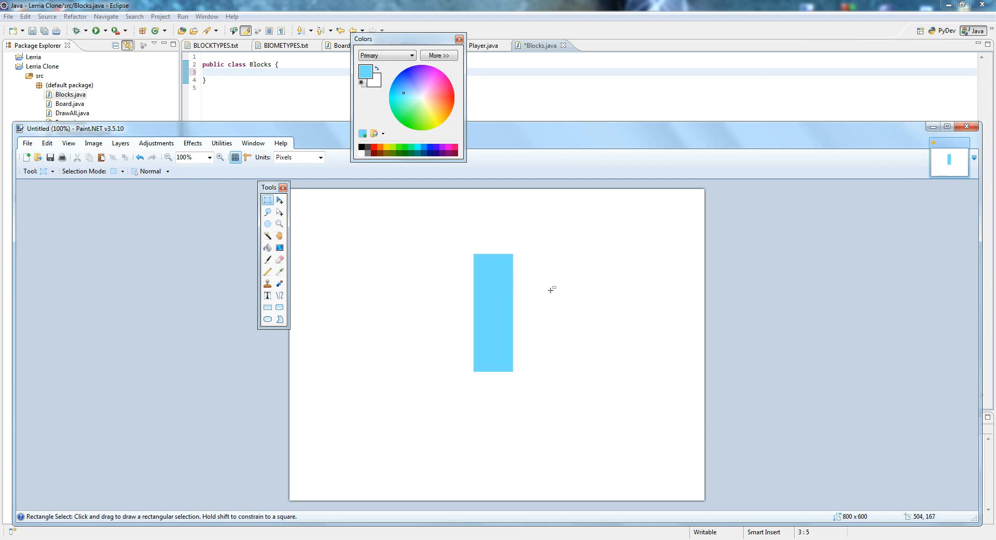
- Mark out and fill light green squares on the canvas for the block mockup
left_click_drag(289, 367, 329, 391)
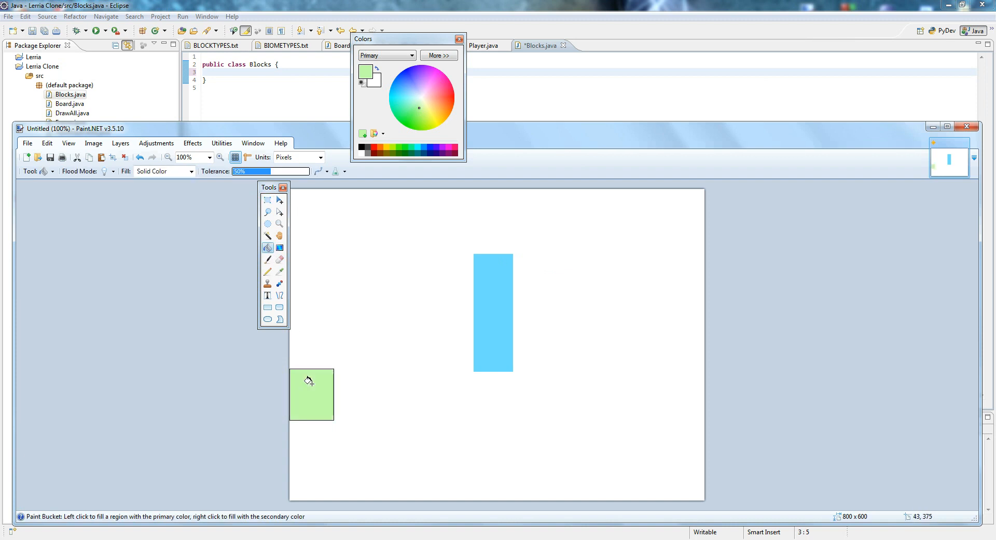
left_click(268, 200)
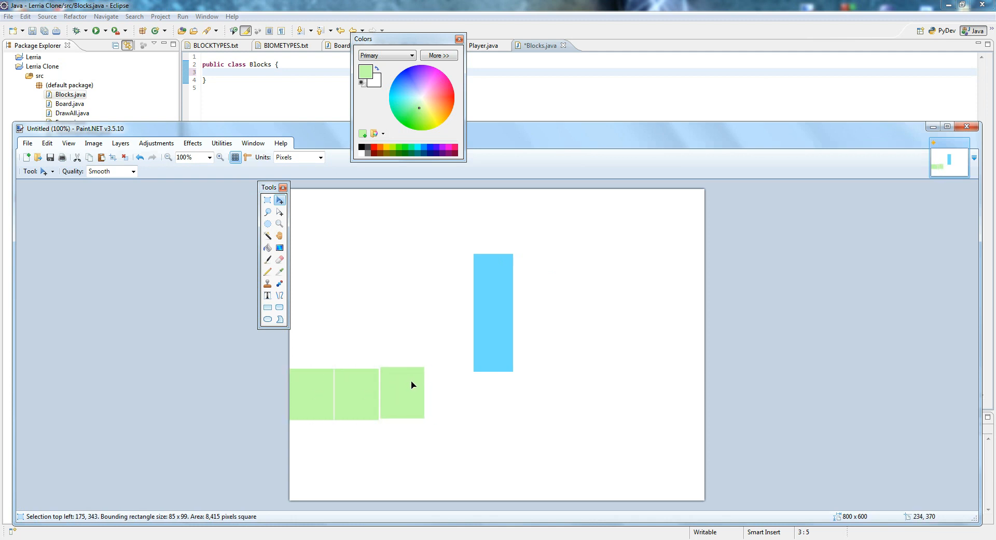
left_click_drag(412, 384, 433, 384)
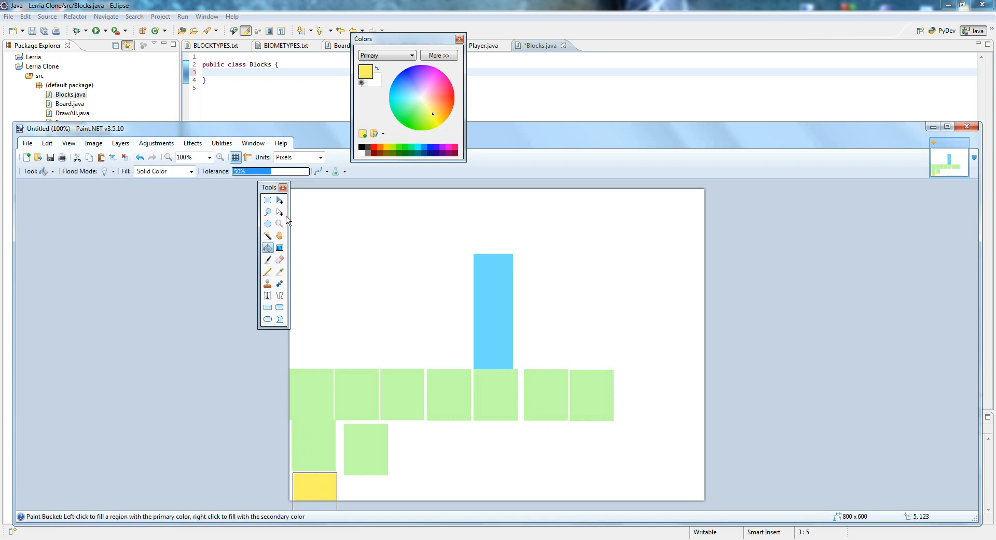
left_click(268, 200)
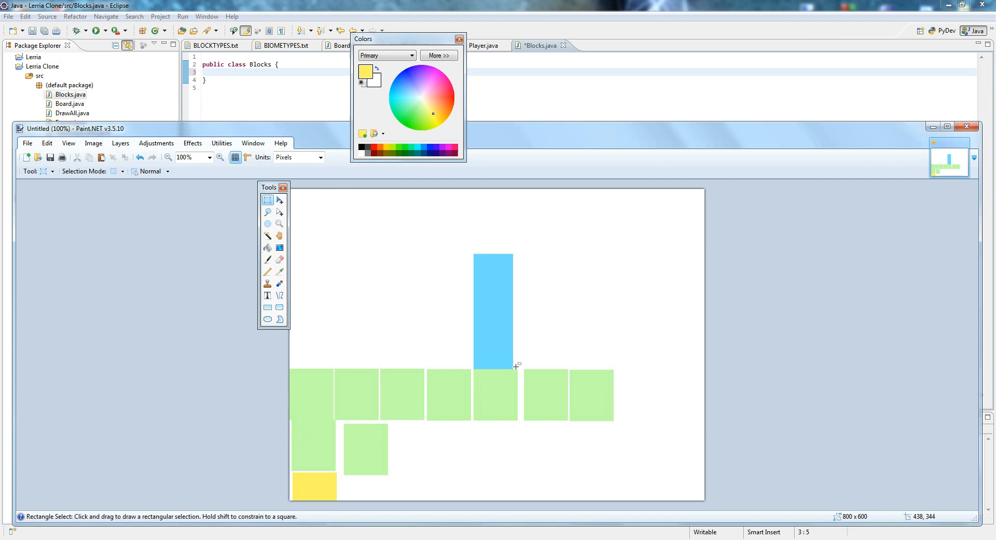
mouse_move(969, 127)
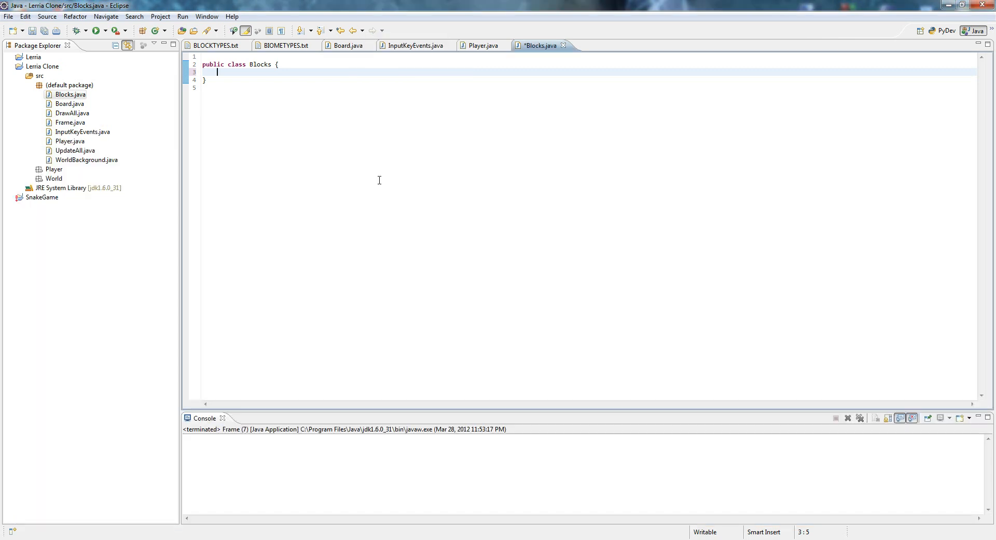
mouse_move(265, 79)
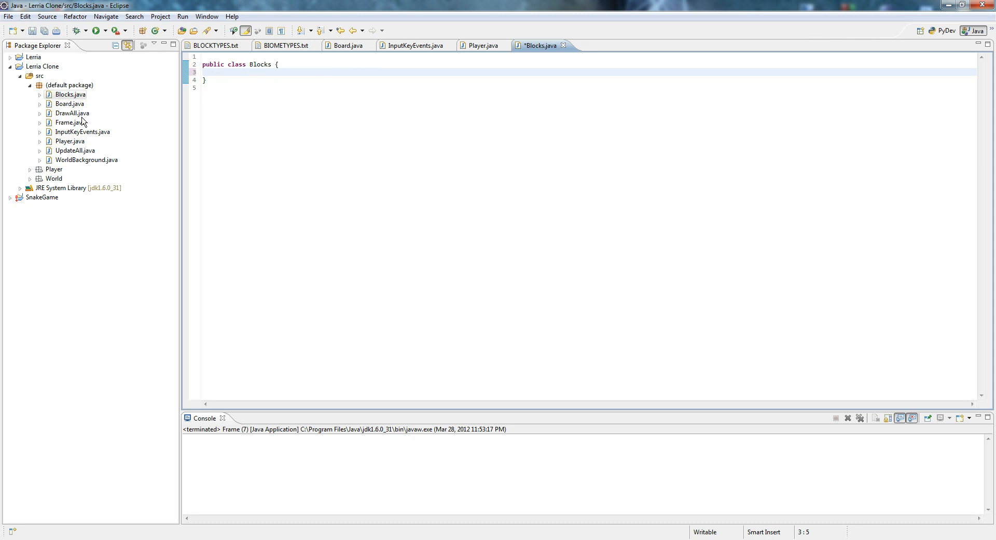
- Create a new Creation class in the Lerria Clone default package
right_click(68, 85)
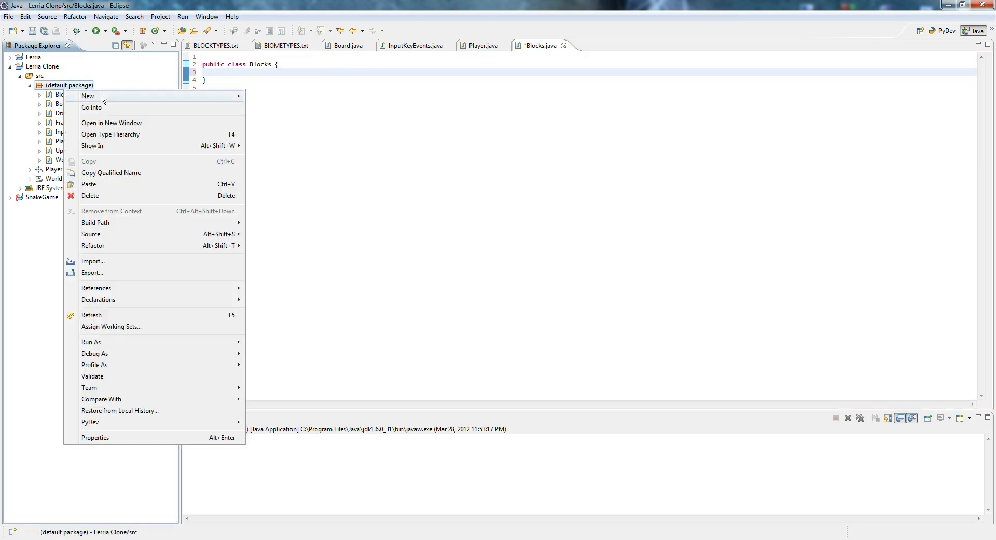
left_click(88, 96)
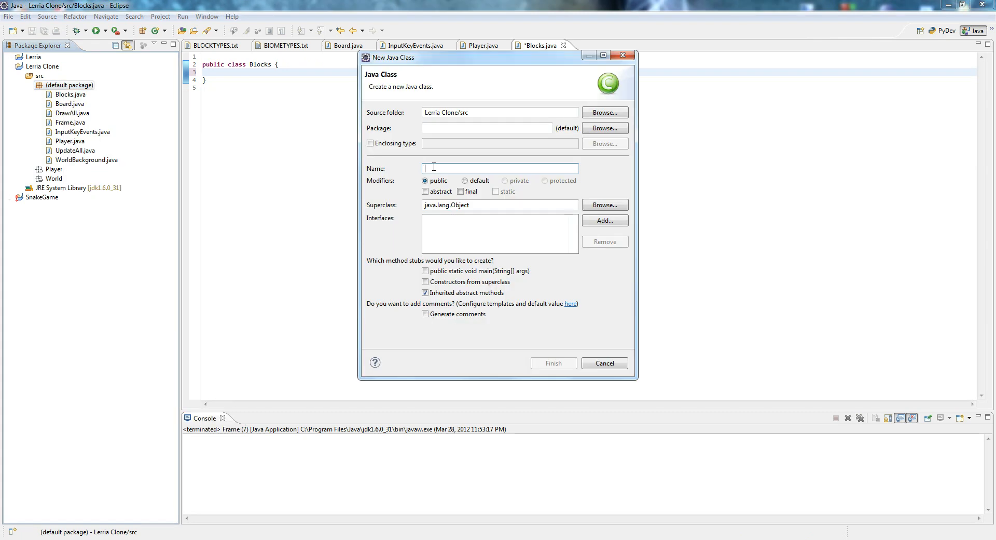
type("Cre")
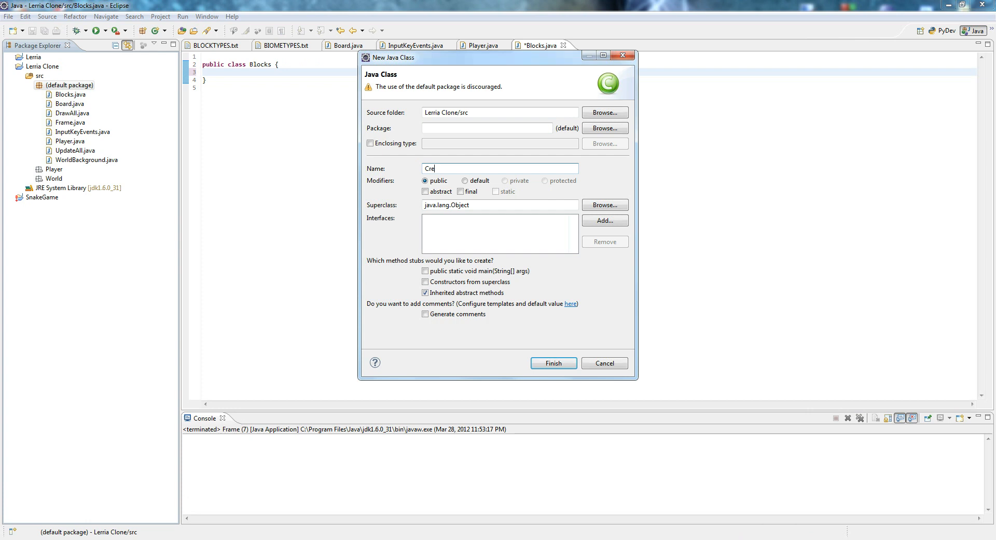
left_click(552, 363)
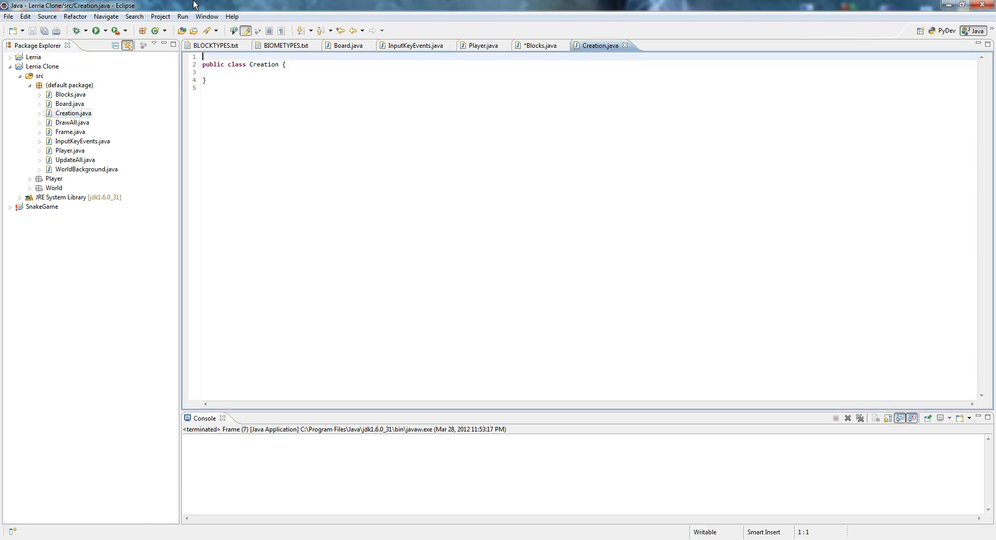
left_click(286, 64)
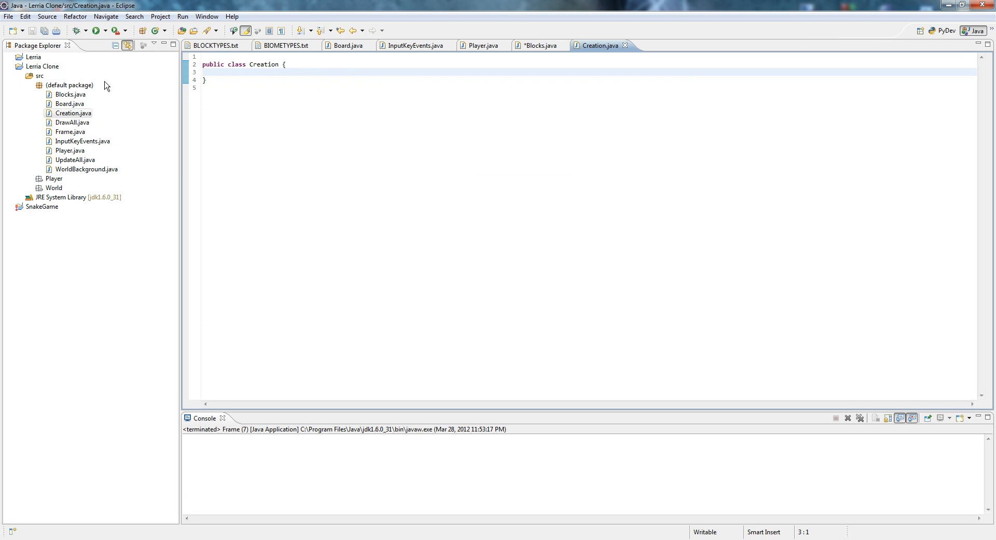
- Create a new WorldGen class in the same default package
right_click(69, 85)
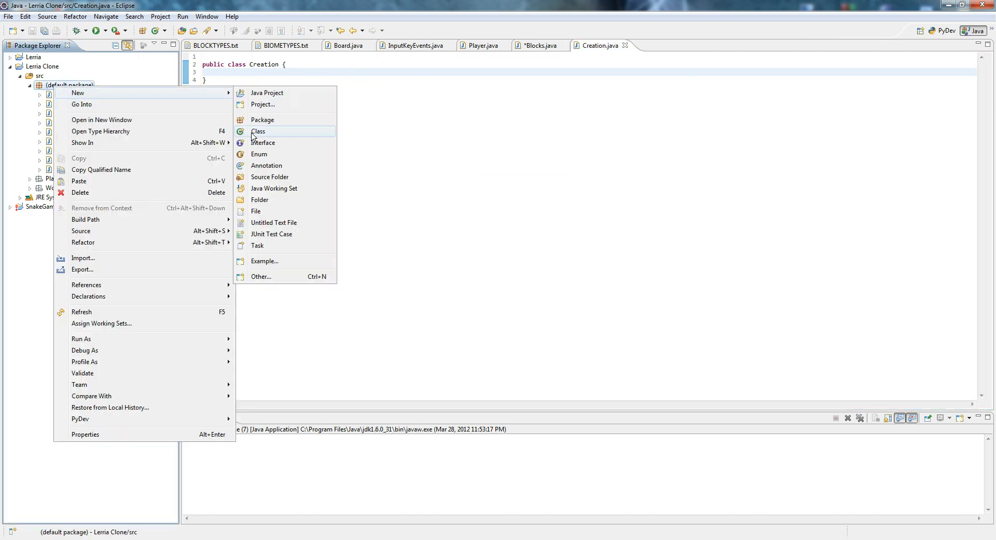
left_click(259, 131)
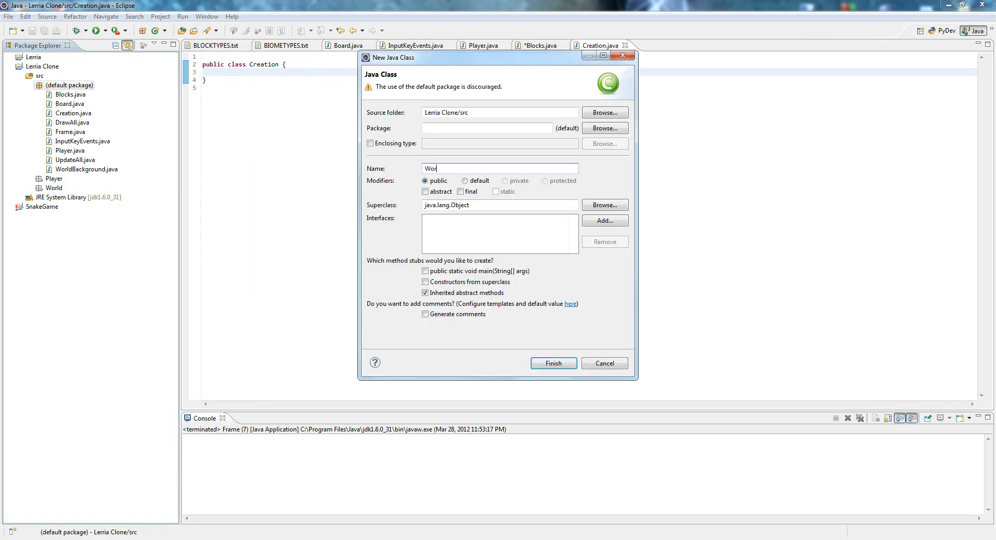
left_click(552, 363)
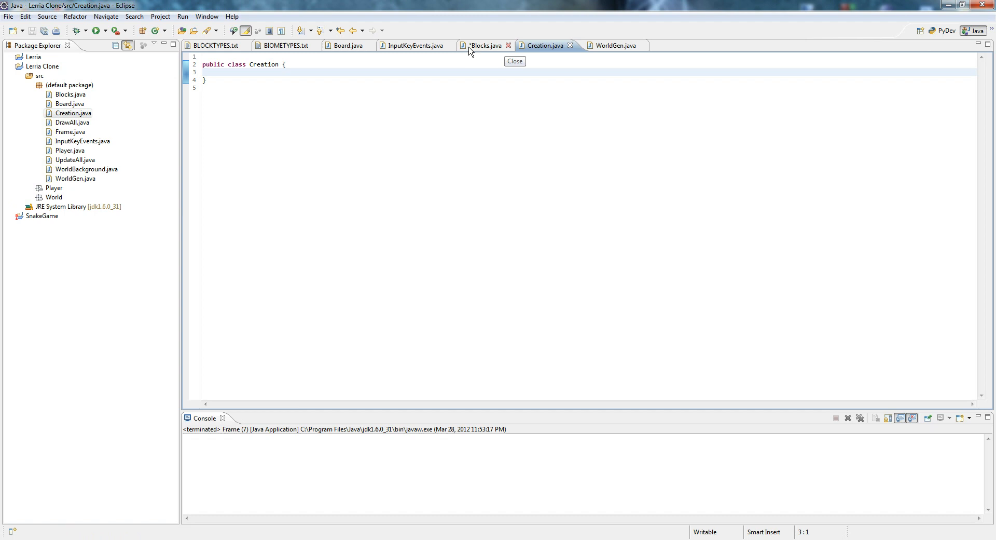
- Add Creation.create(); to Board's constructor and quick-fix to generate the static create() method
left_click(452, 45)
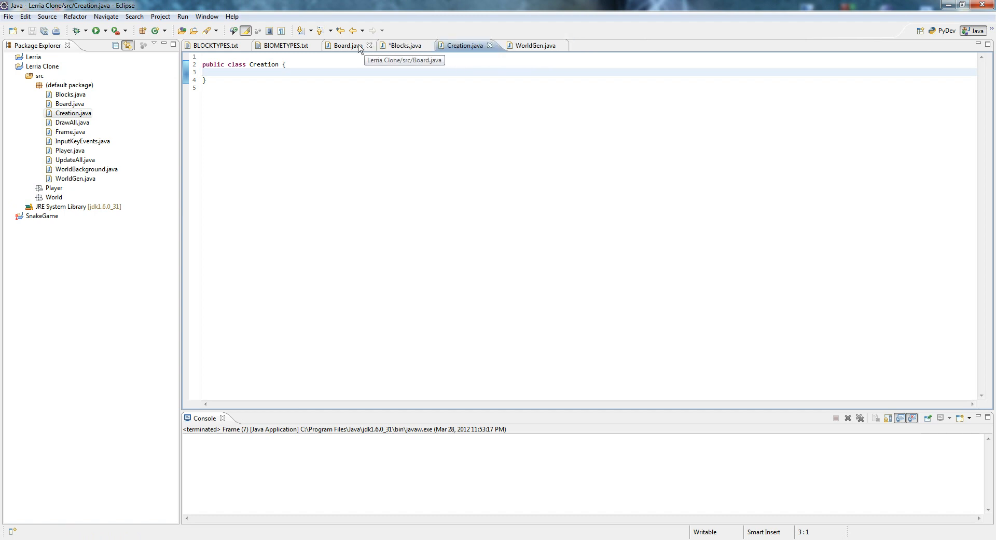
left_click(345, 46)
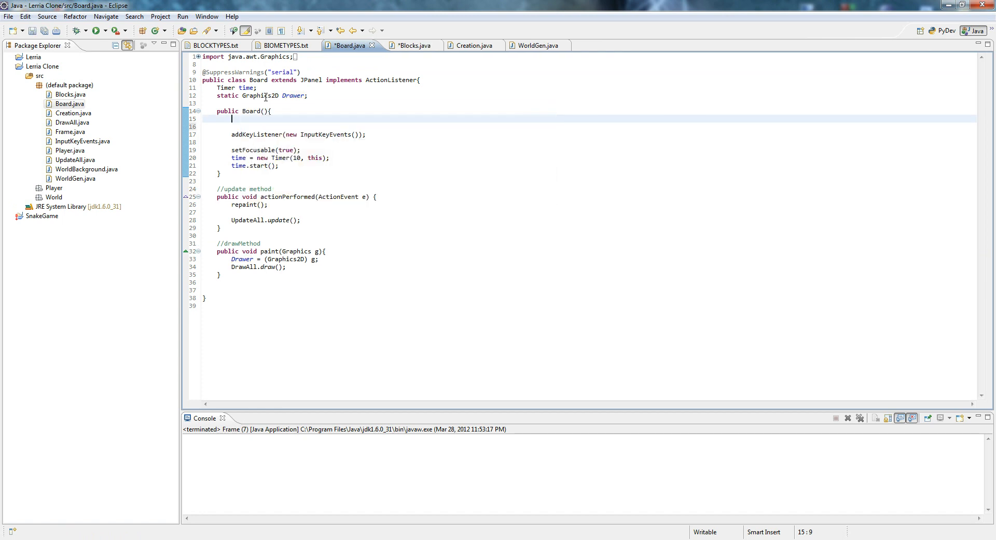
type("Creation.")
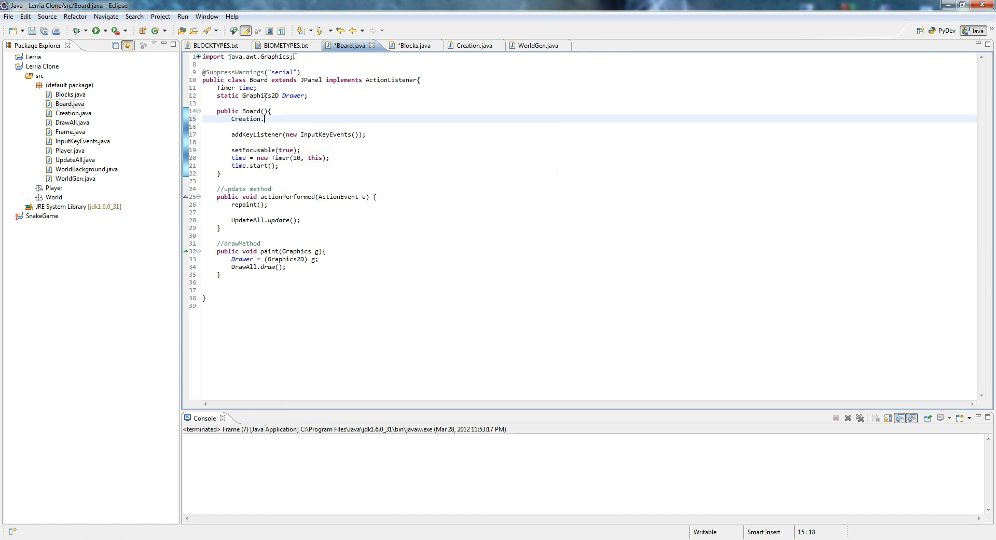
type("create();")
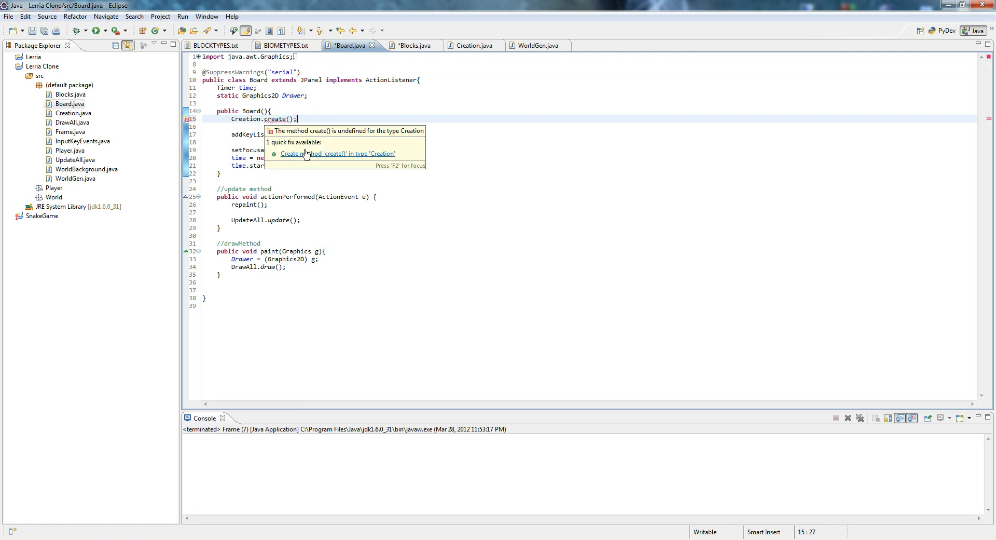
left_click(340, 153)
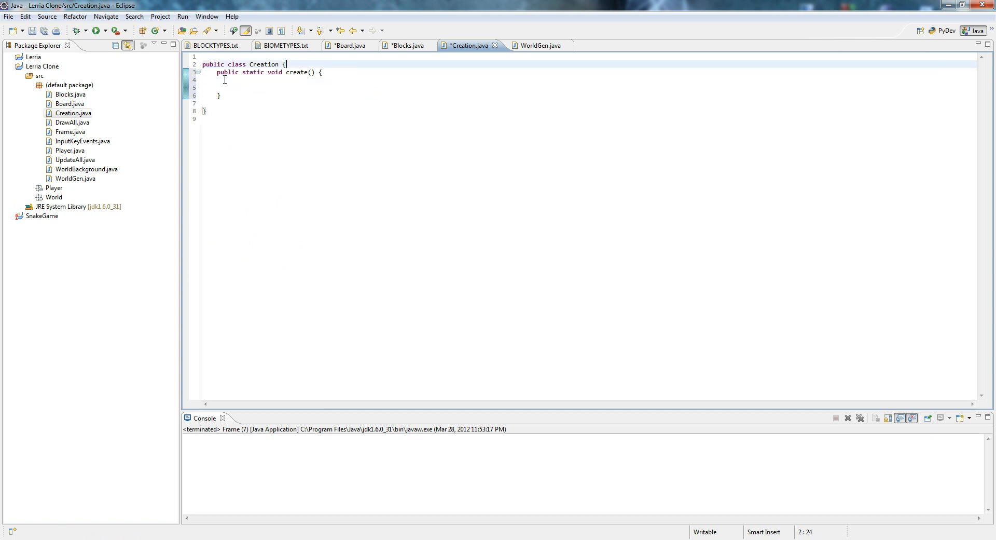
- Type WorldGen.genFlat(); inside create() and quick-fix to generate the static genFlat() method
left_click(241, 81)
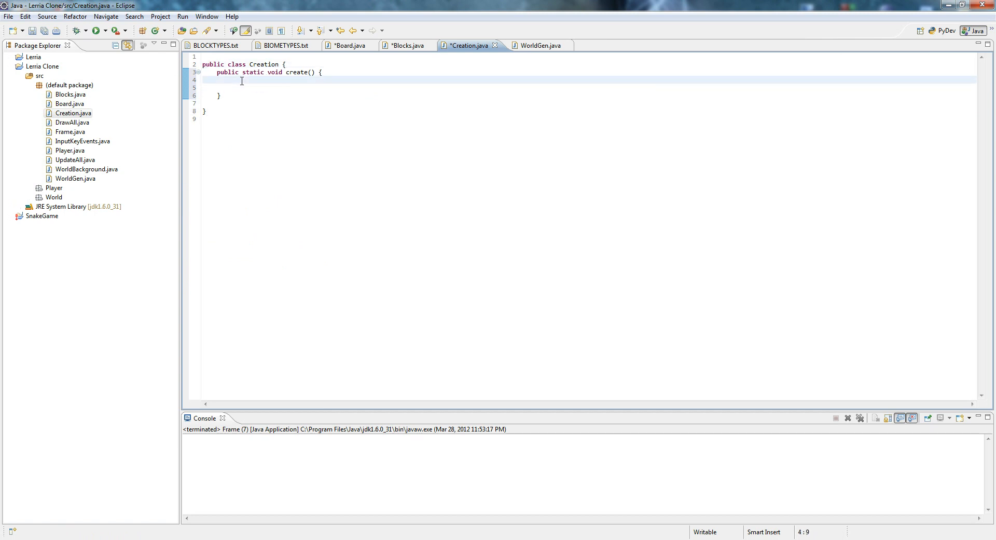
type("WorldGen")
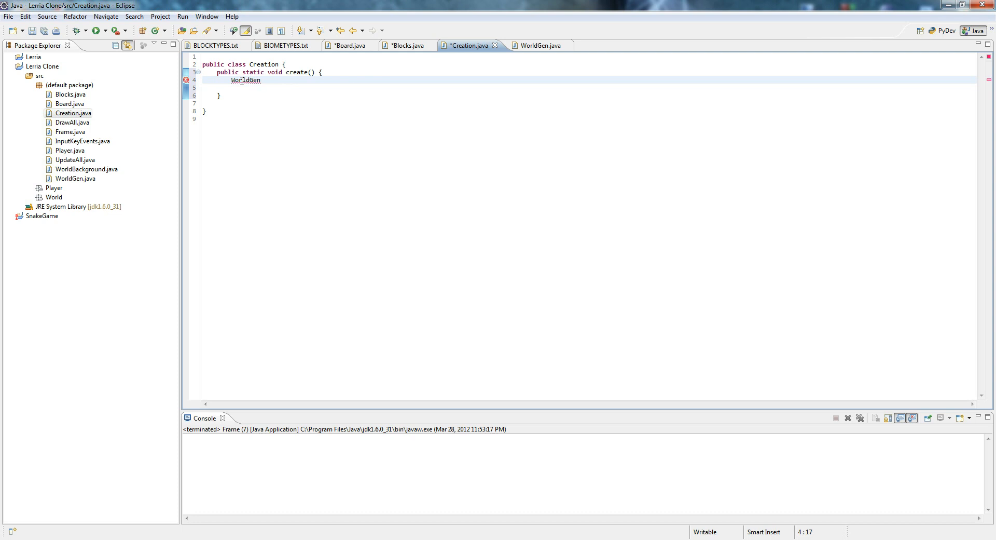
type(".genF")
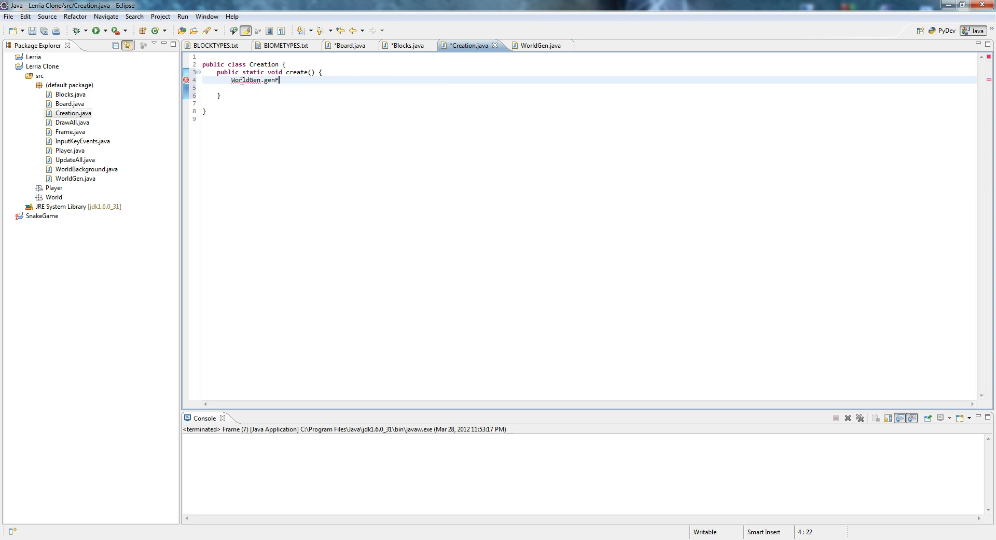
type("lat();")
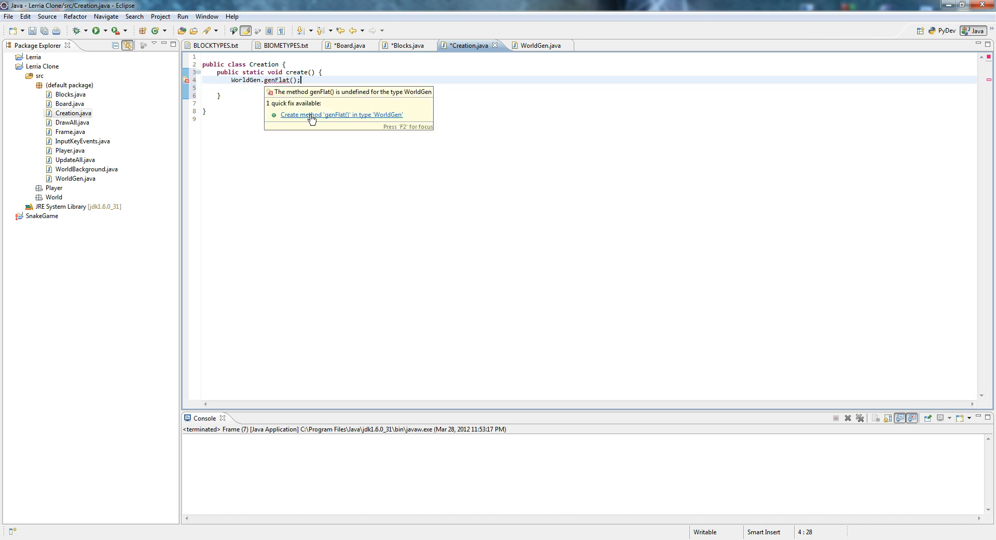
left_click(341, 114)
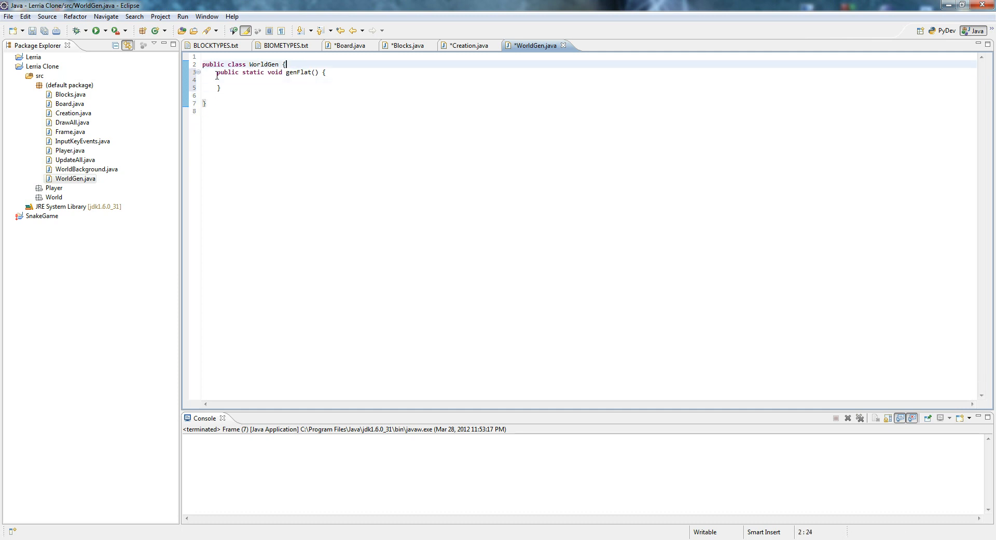
mouse_move(952, 5)
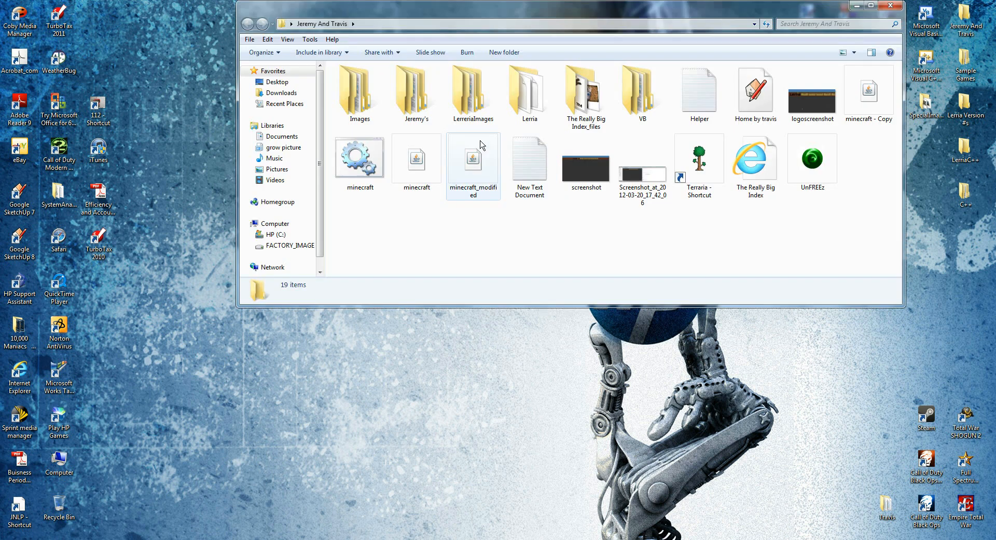
- Move DirtGrass, Dirt and Stone from the images/Blocks folder to the desktop, then return to Eclipse
double_click(530, 93)
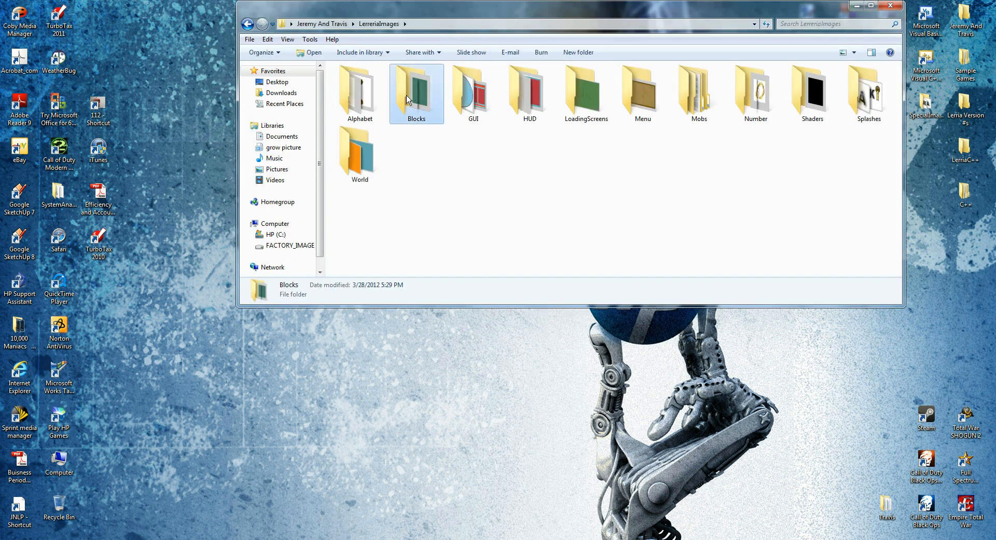
double_click(416, 89)
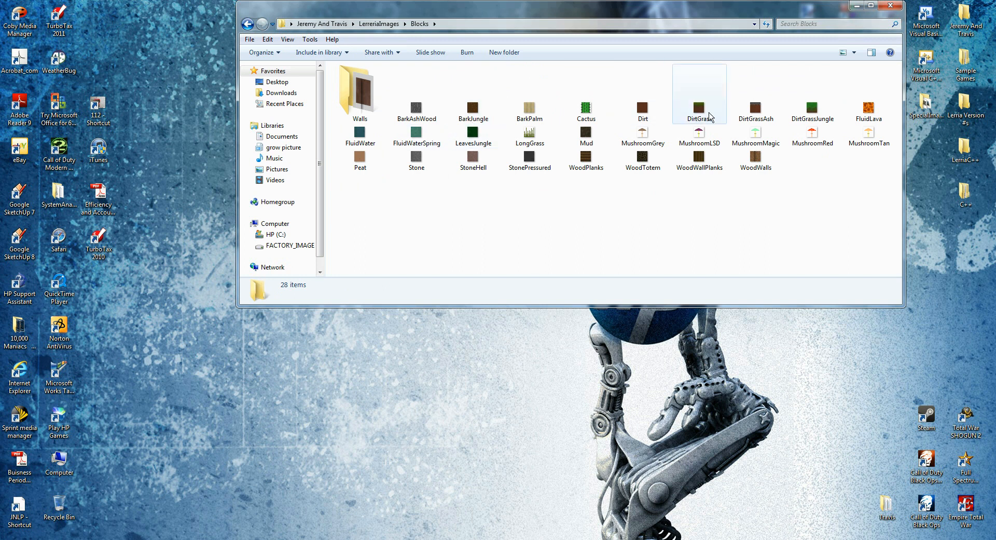
left_click(699, 94)
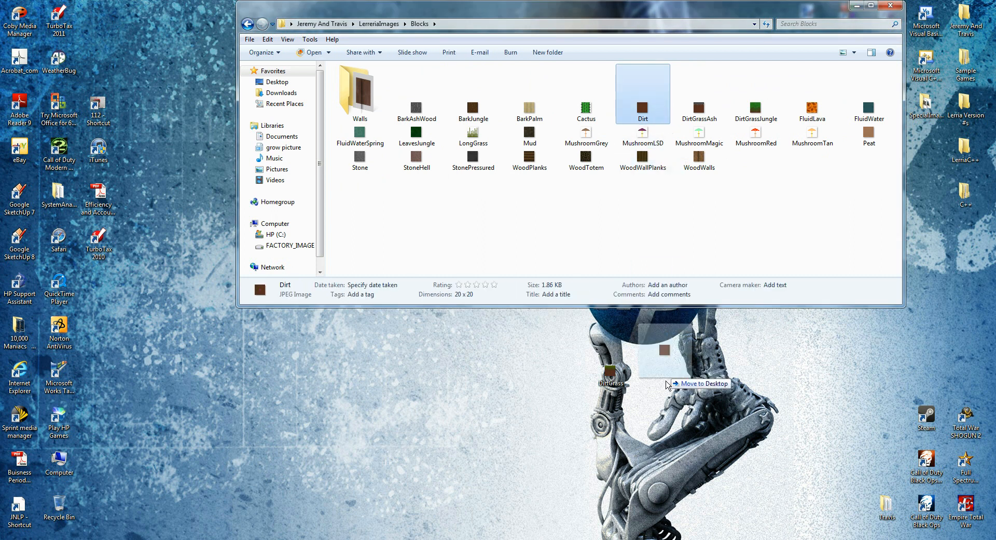
left_click_drag(642, 94, 650, 372)
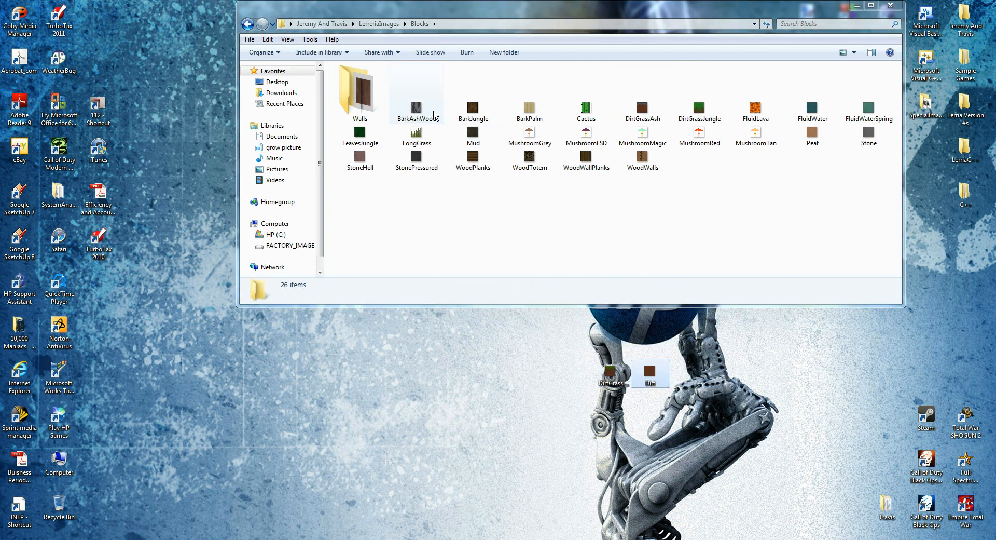
left_click(869, 134)
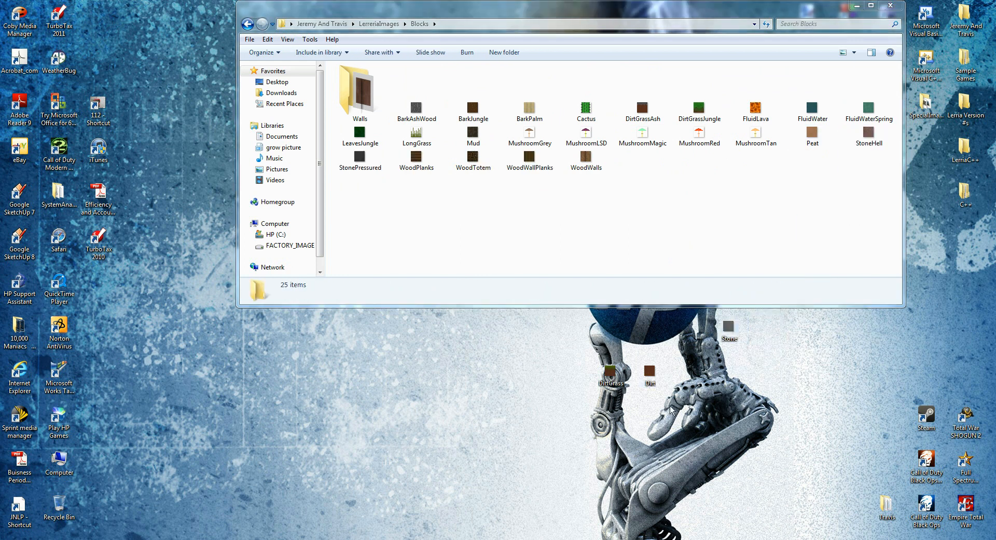
left_click(890, 7)
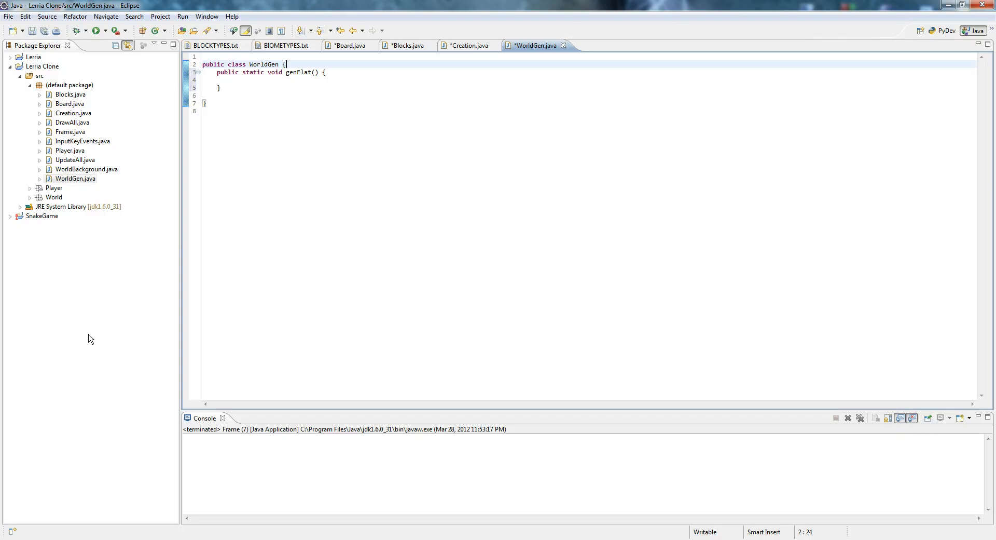
- Create a Blocks folder under src and drag the Dirt, DirtGrass and Stone images into it
right_click(40, 75)
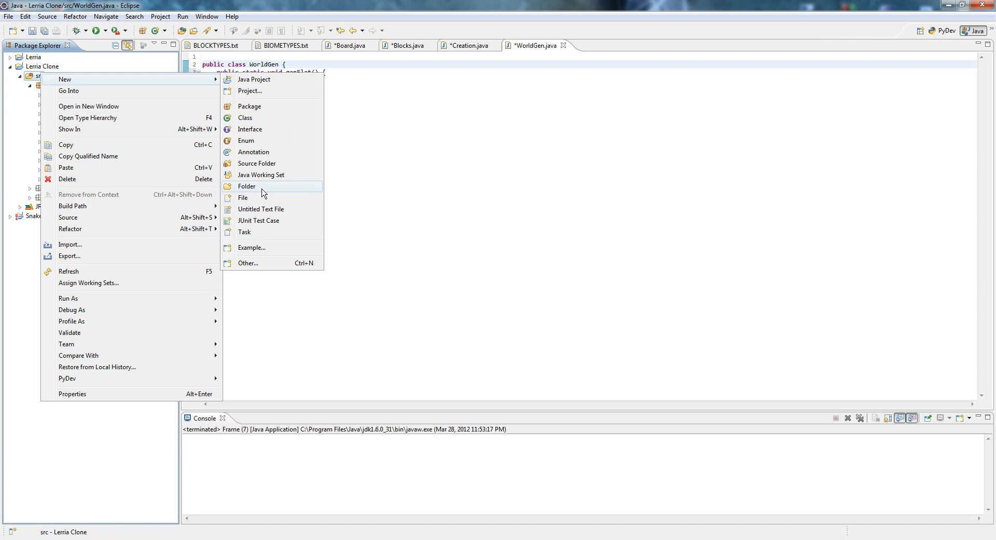
left_click(246, 186)
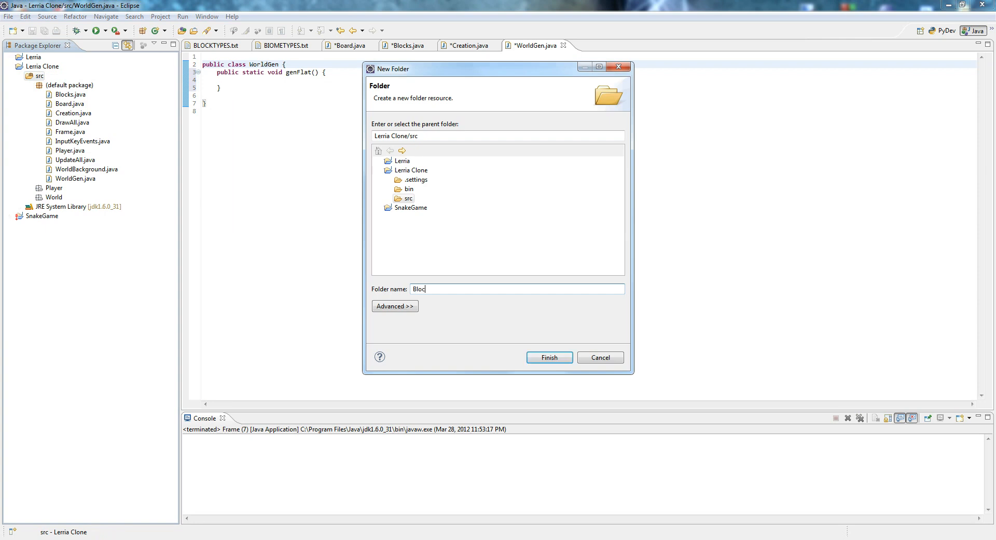
left_click(548, 357)
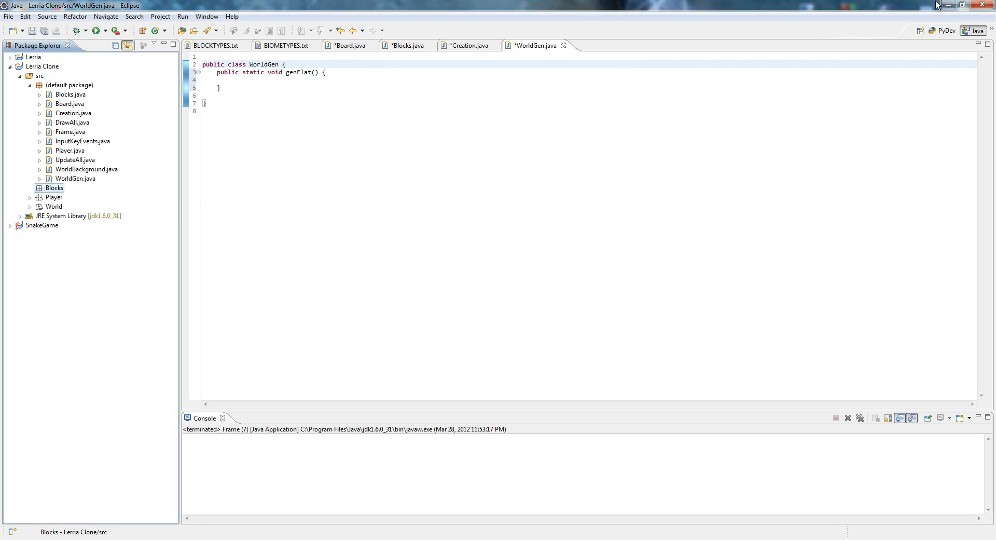
left_click(945, 5)
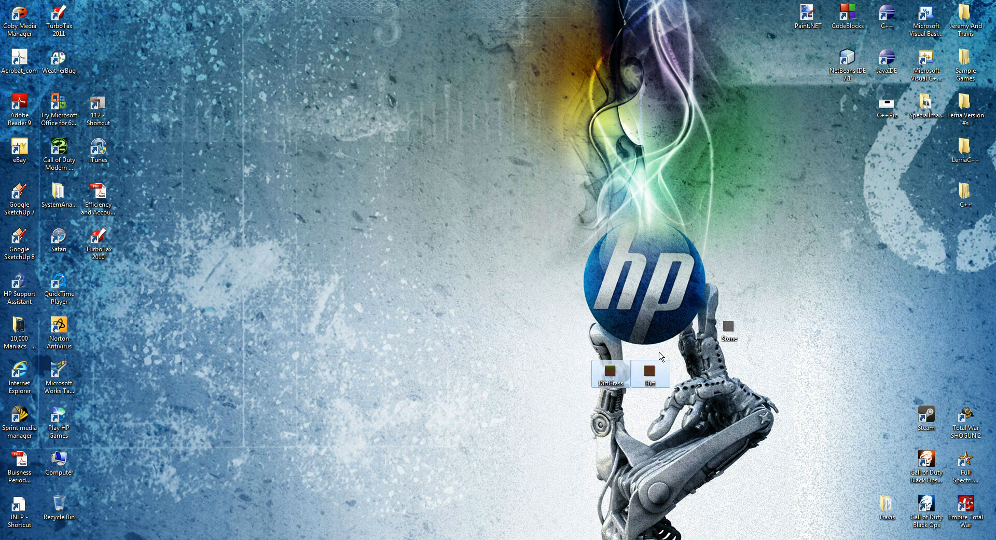
mouse_move(603, 382)
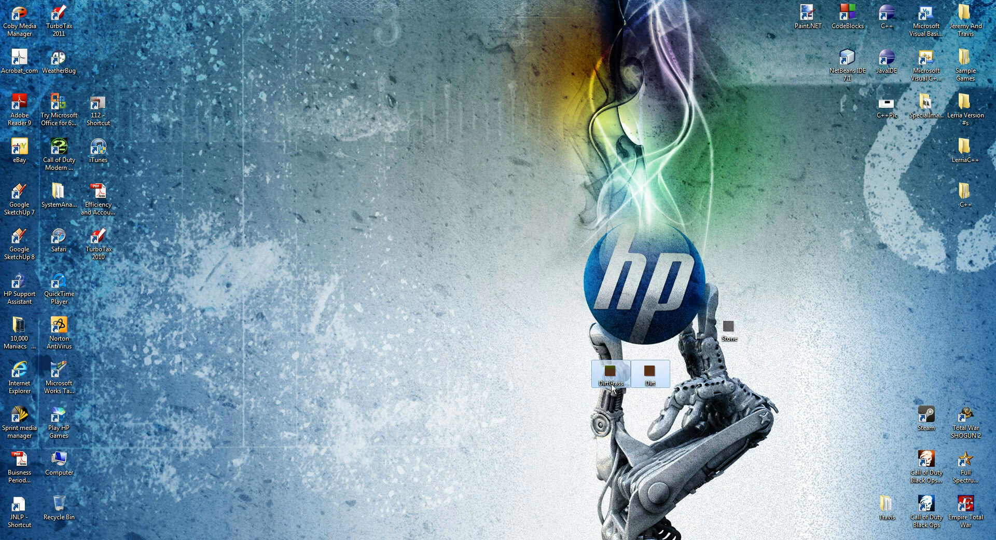
mouse_move(612, 374)
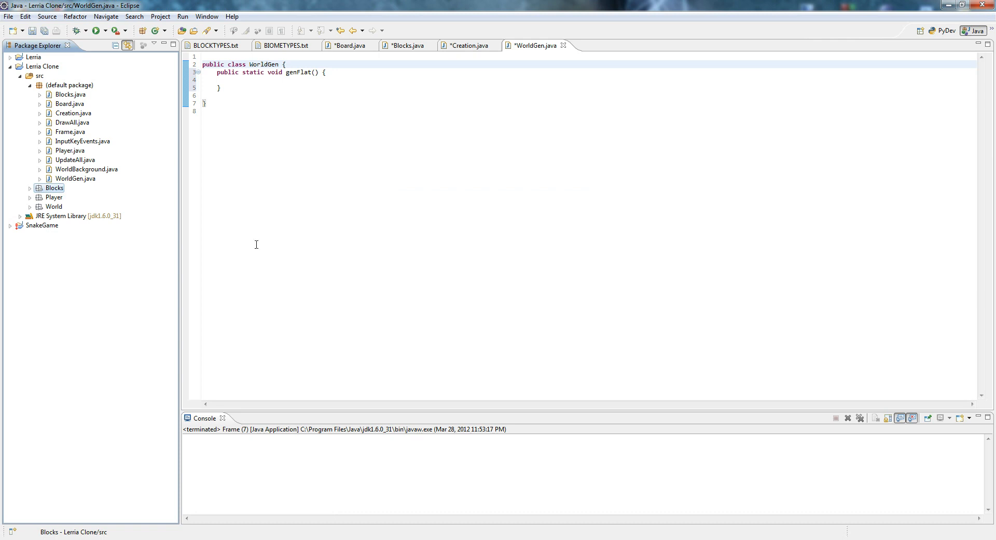
left_click(30, 187)
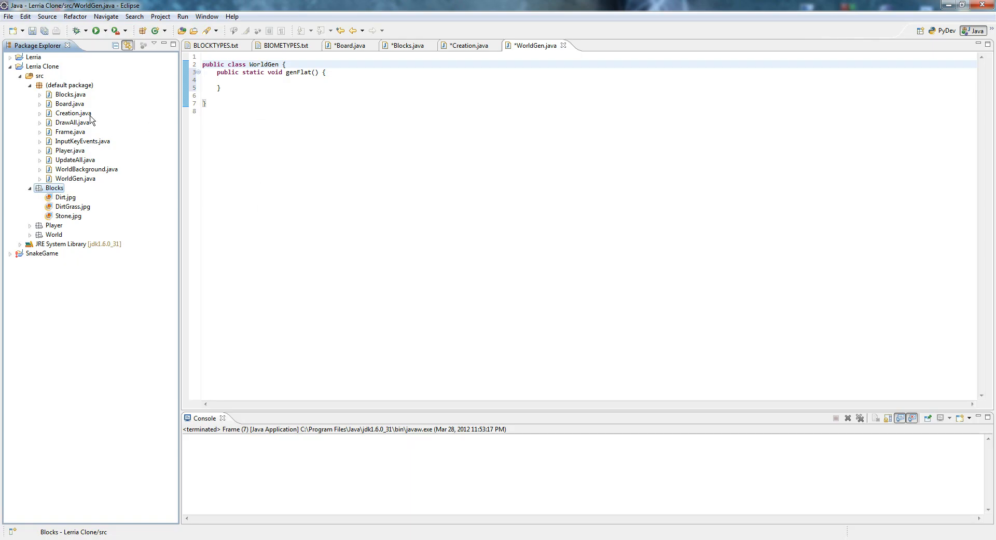
- Create a new class named Block_Images in the Lerria Clone default package
right_click(68, 85)
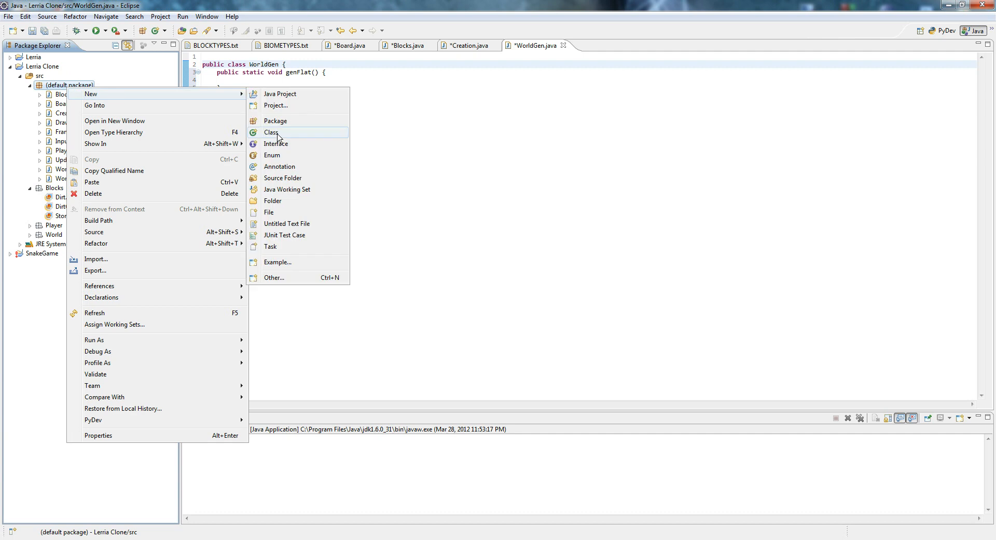
left_click(272, 132)
type("Block_Imag")
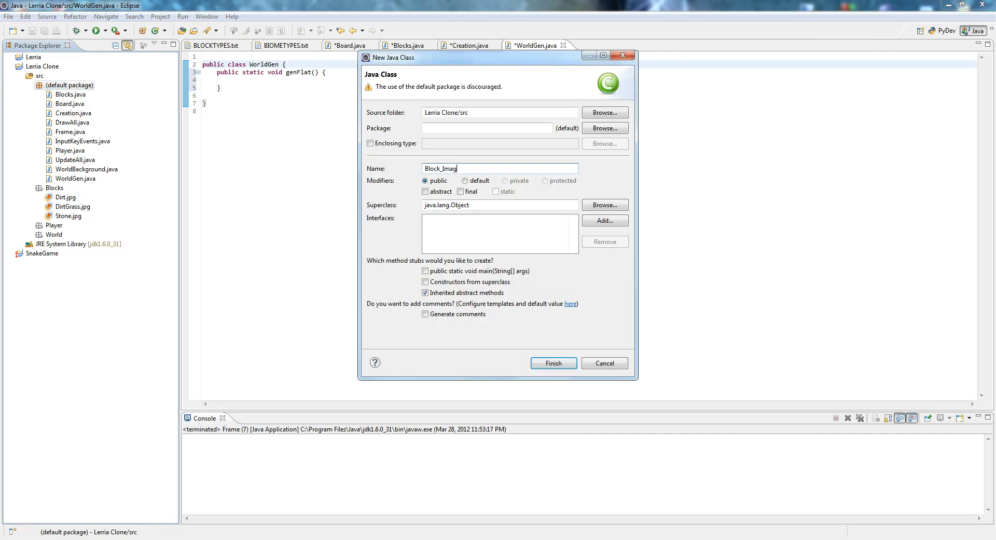
left_click(552, 362)
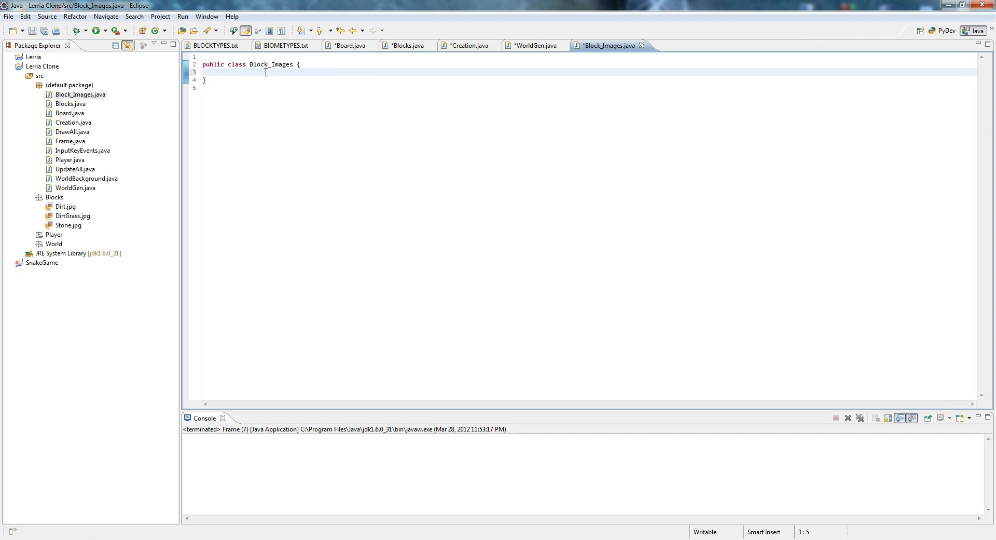
- Write public Image getBlockImages(int type) in Block_Images, returning null for now
type("publc")
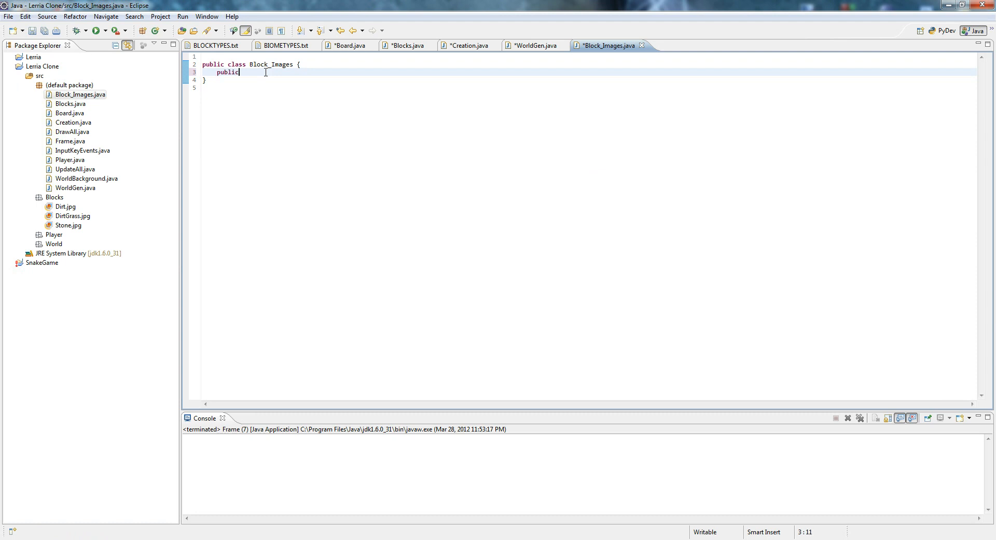
type("Image get")
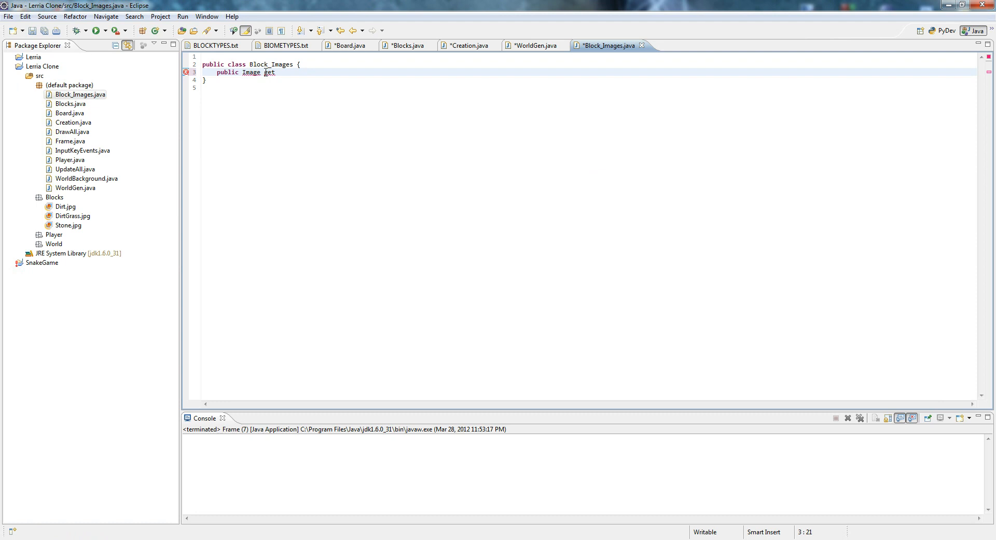
type("Block")
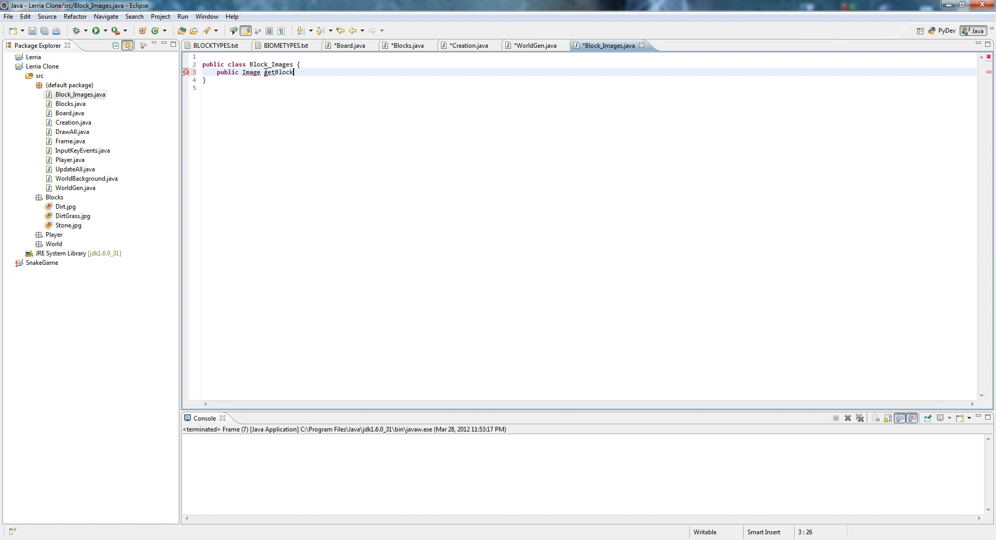
type("Images(){")
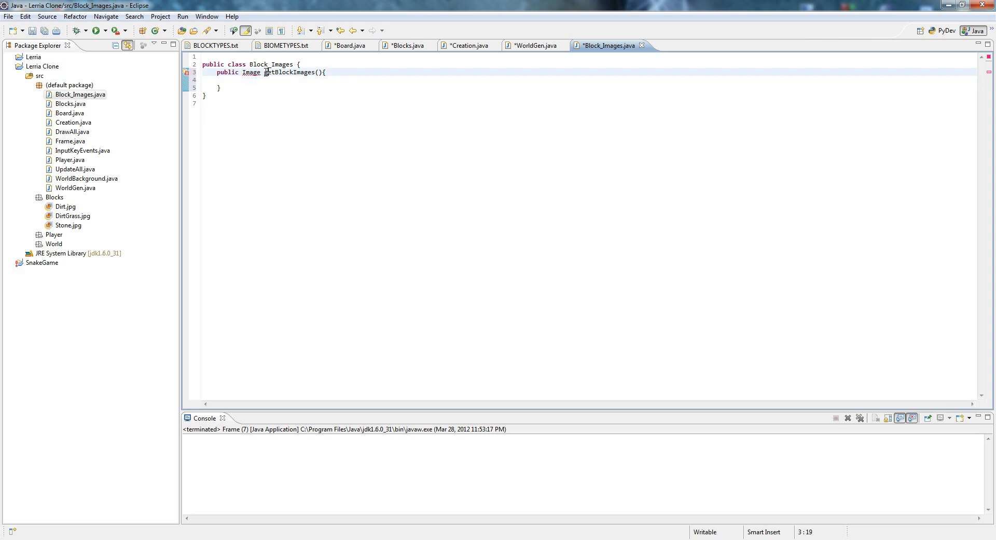
type("int")
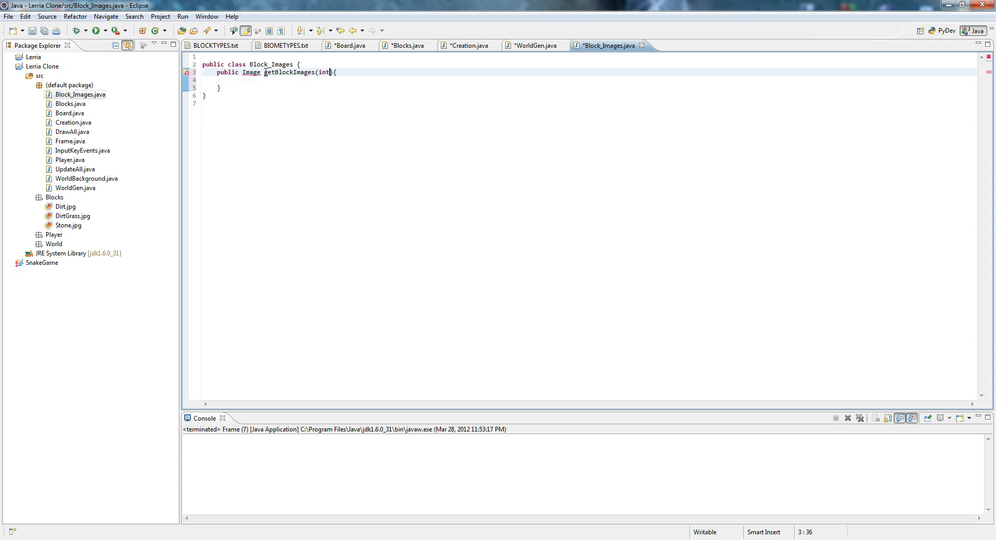
type("type")
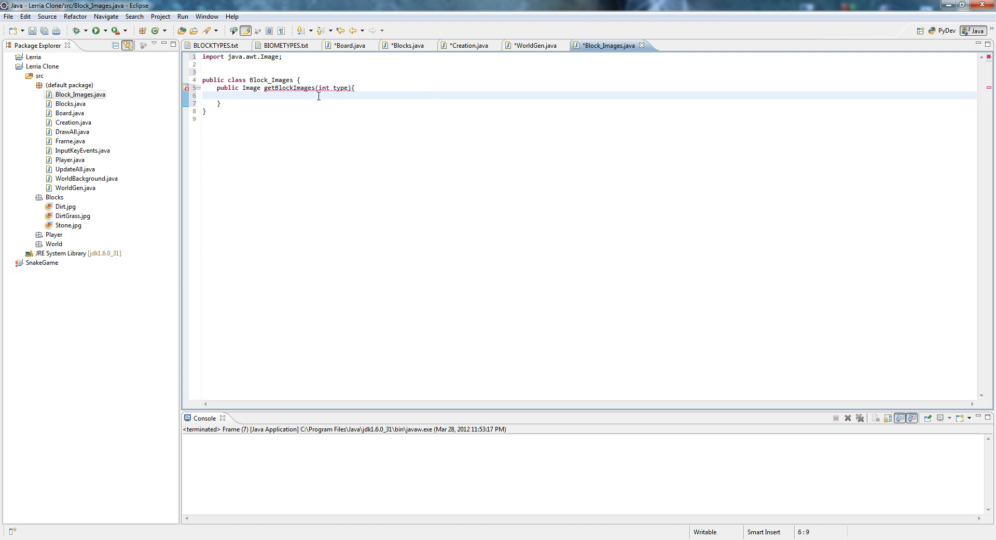
type("return nu")
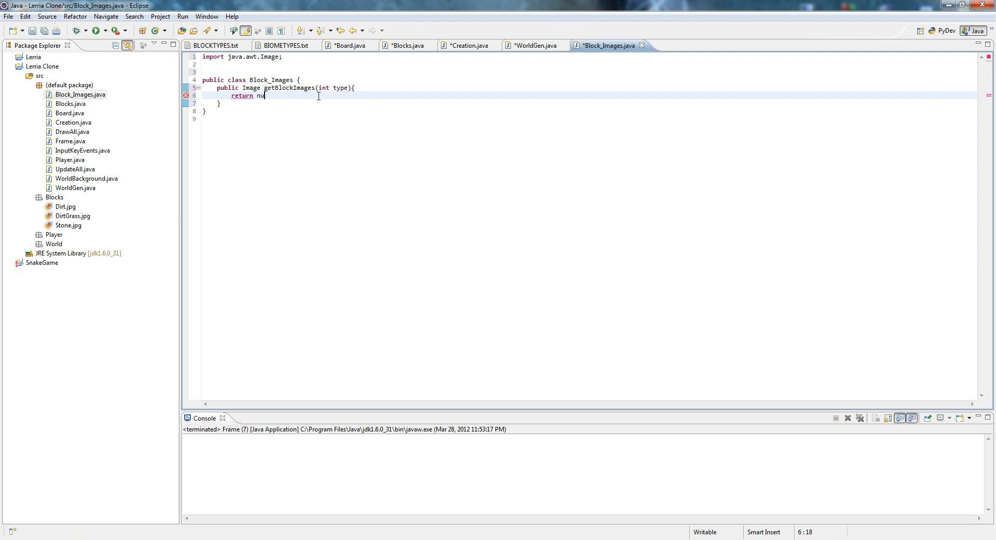
type("ll;")
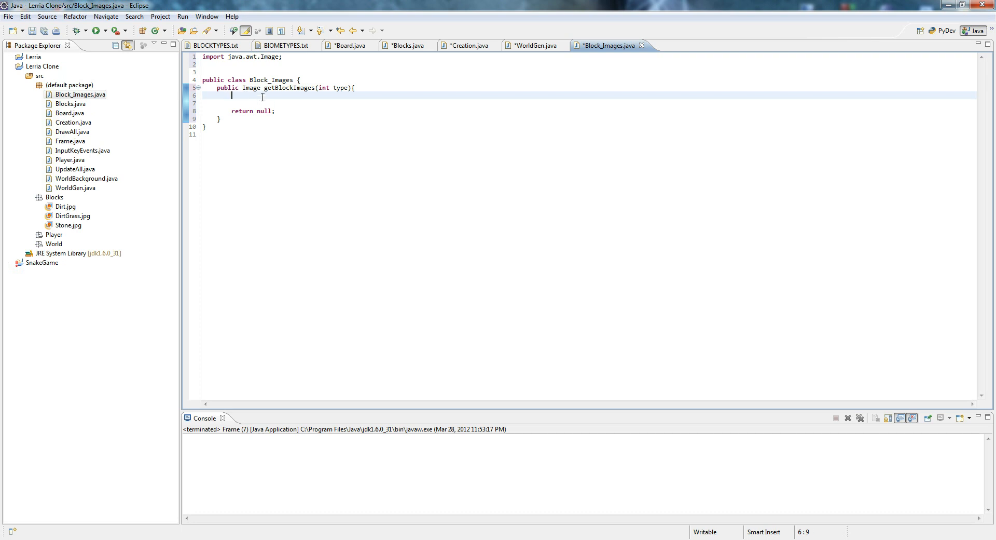
- Write if (type == 1) and else-if (type == 2) returning null, then an else-if (type == 20)
type("if(type)")
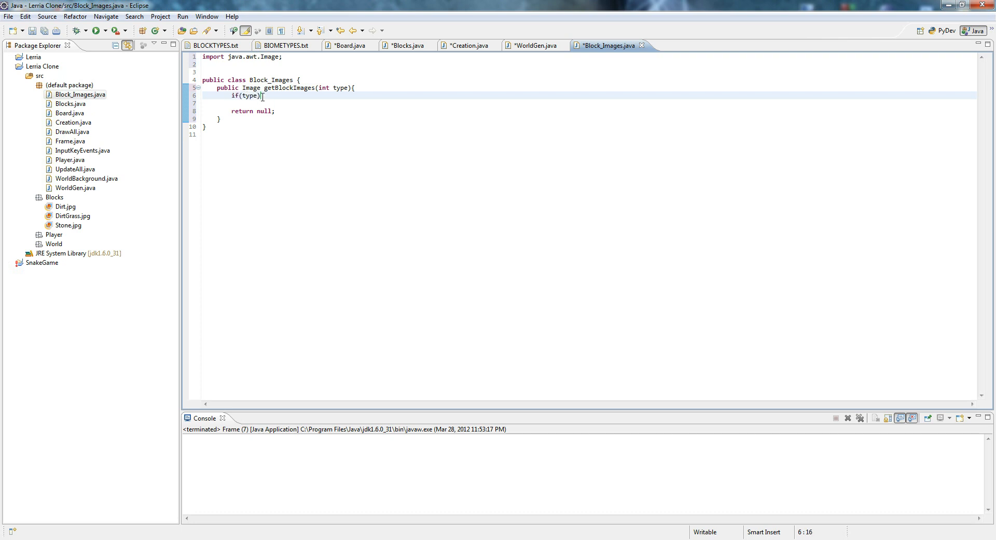
type("== 1")
type("retu")
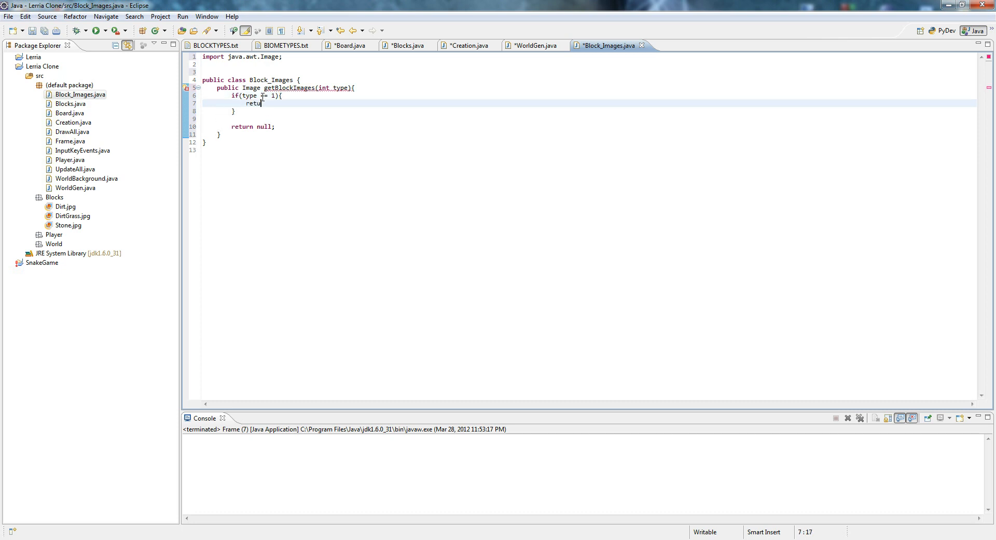
type("rn")
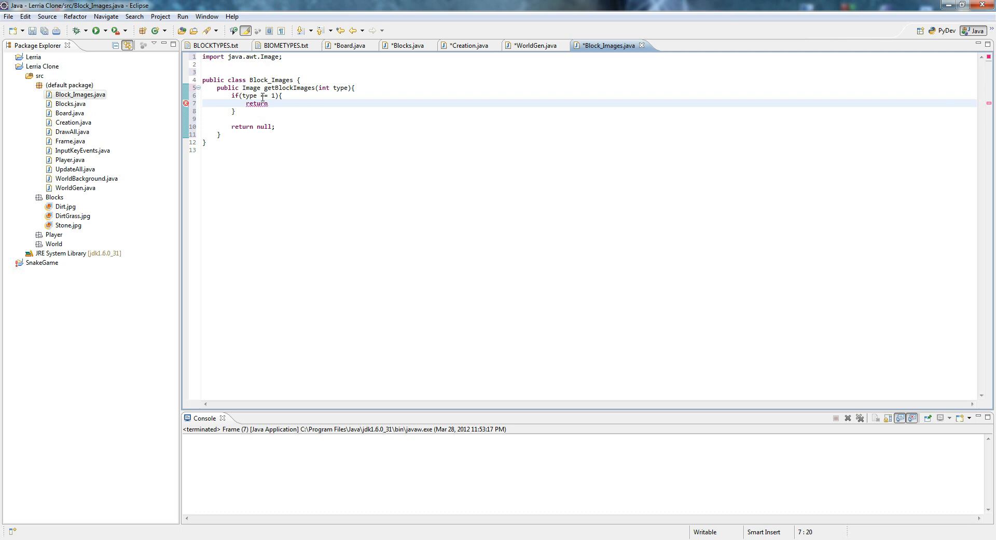
type("null;")
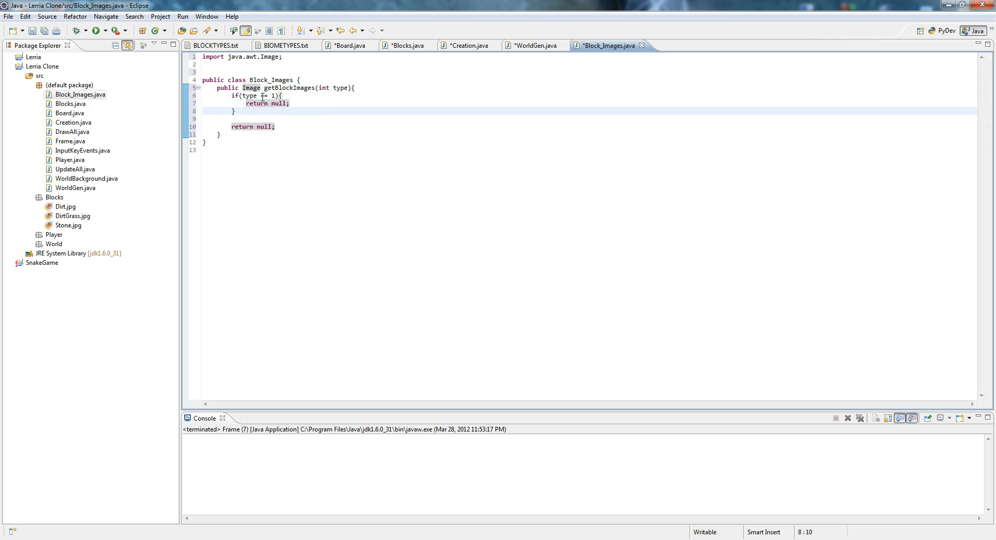
type("else if(type == 2){")
type("retur")
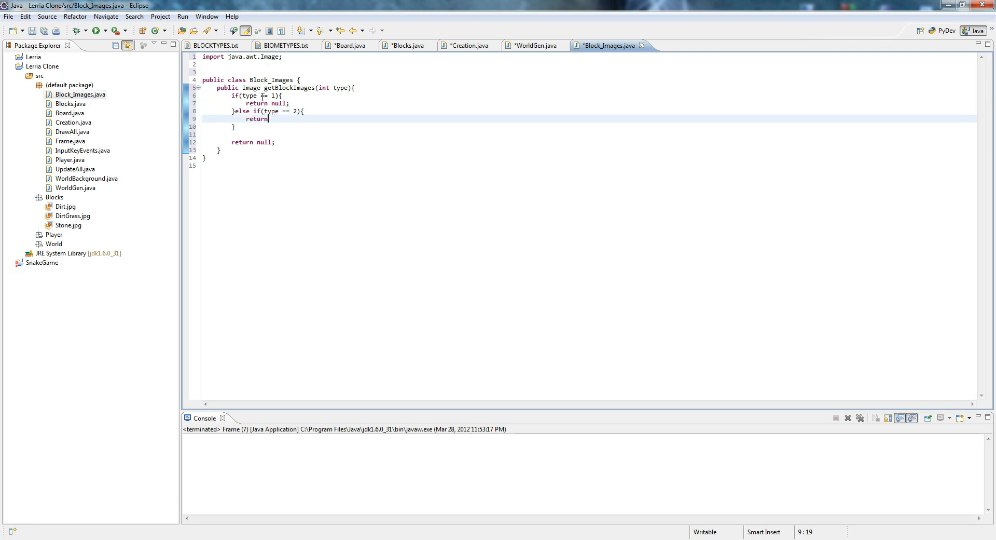
type("null;")
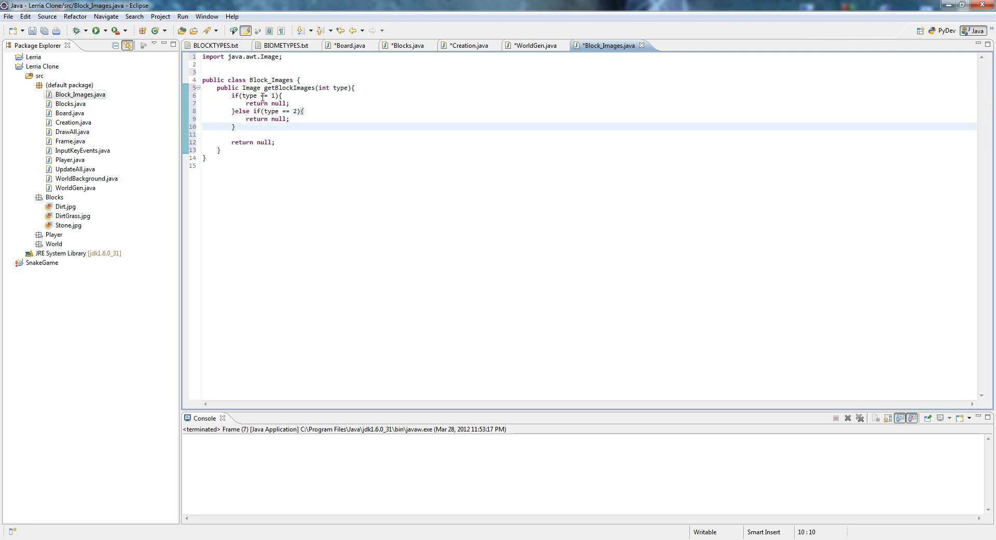
key("Return")
type("else if(")
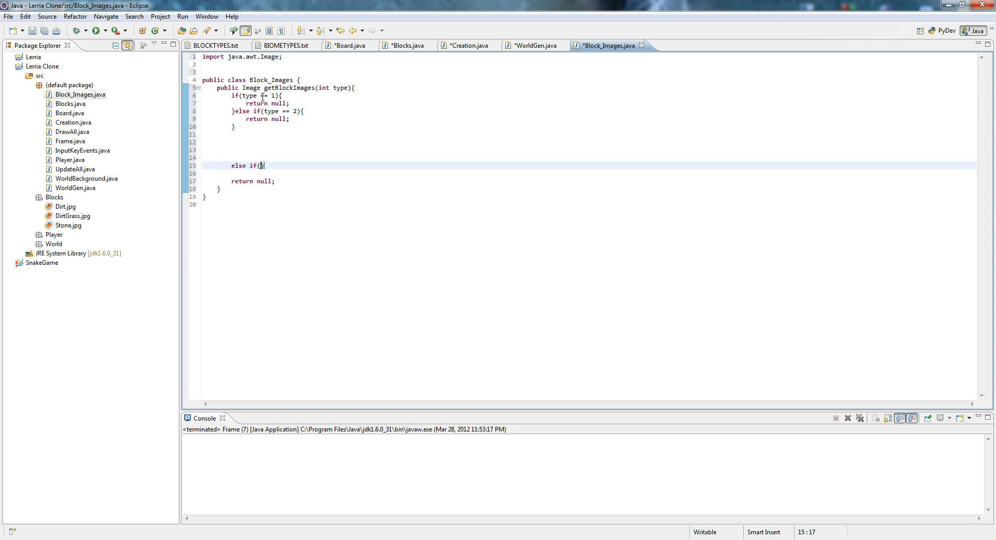
type("type ==")
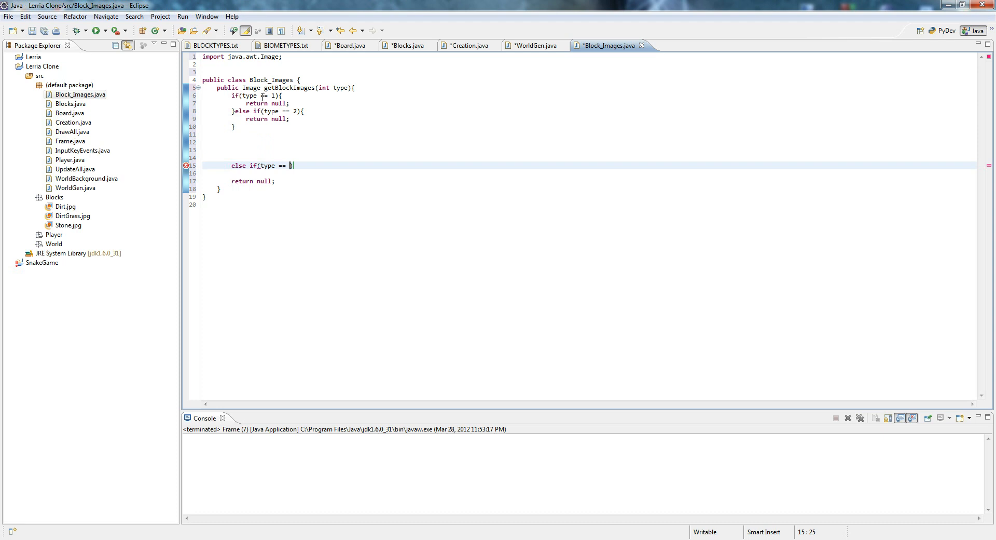
type("20)")
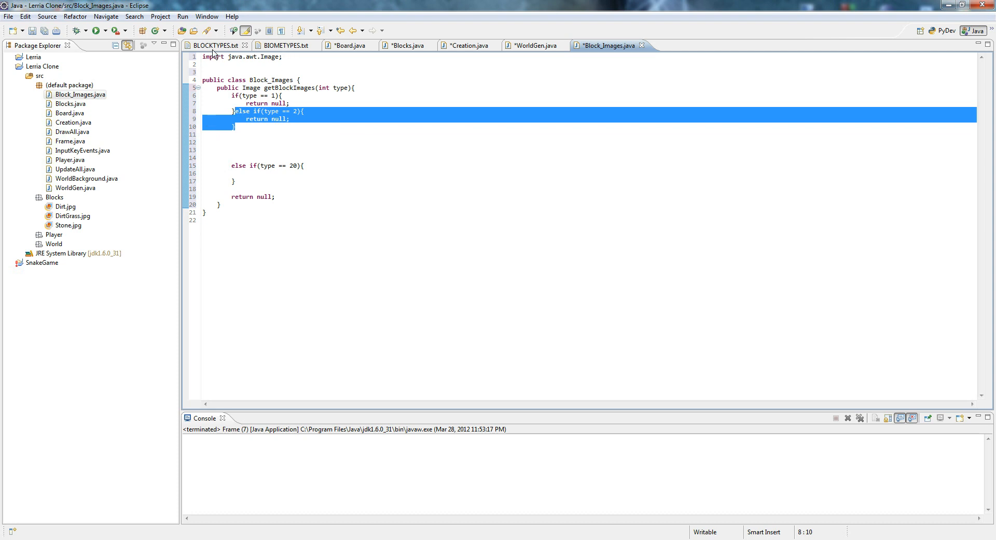
- Look up the block type numbers in BLOCKTYPES.txt, then go back to Block_Images.java
left_click(214, 45)
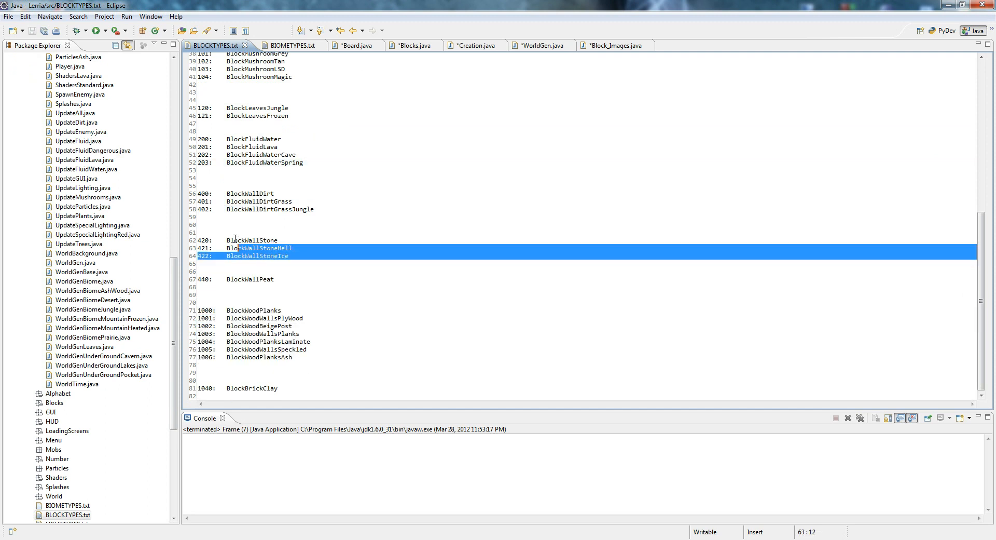
scroll("up", 3)
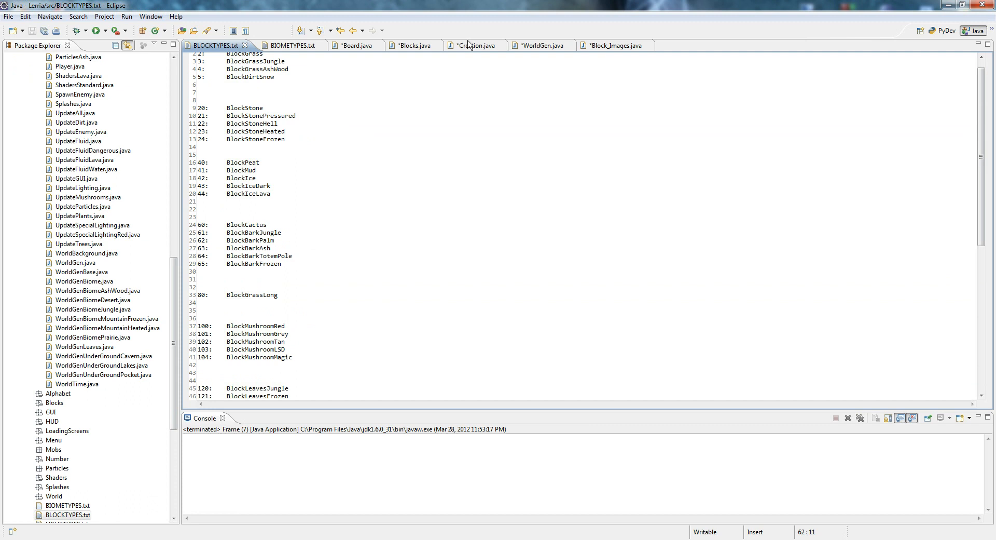
left_click(608, 45)
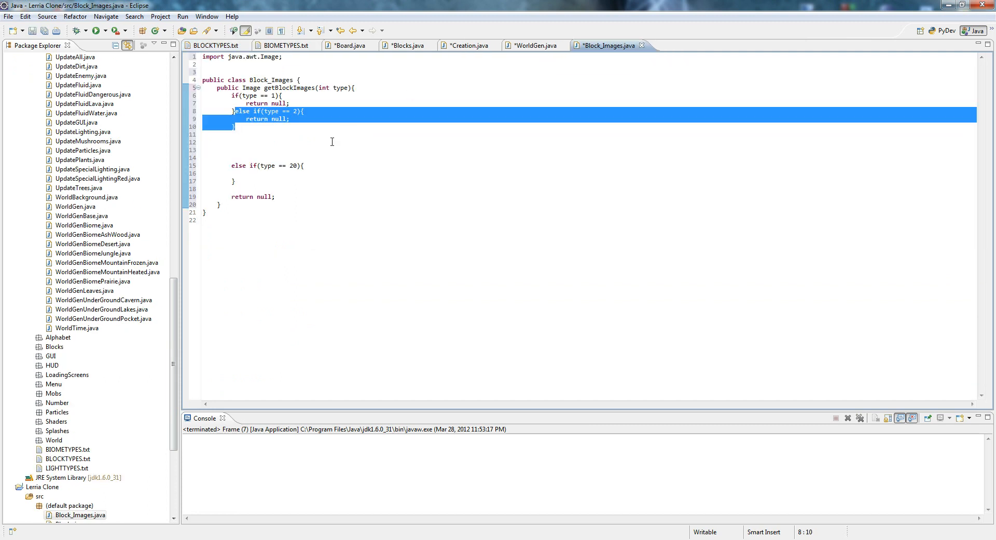
- Make the type 20 branch in getBlockImages return null
left_click(247, 172)
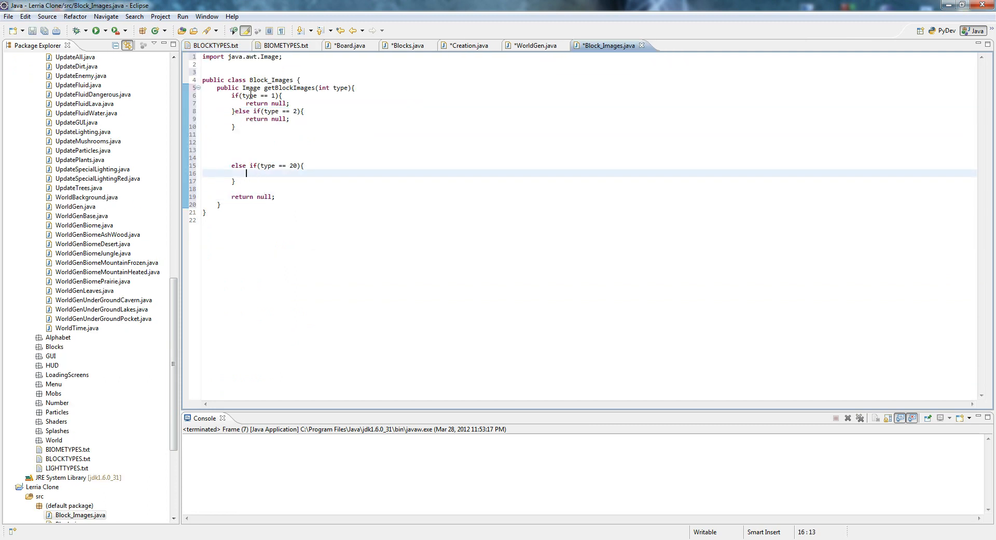
double_click(280, 166)
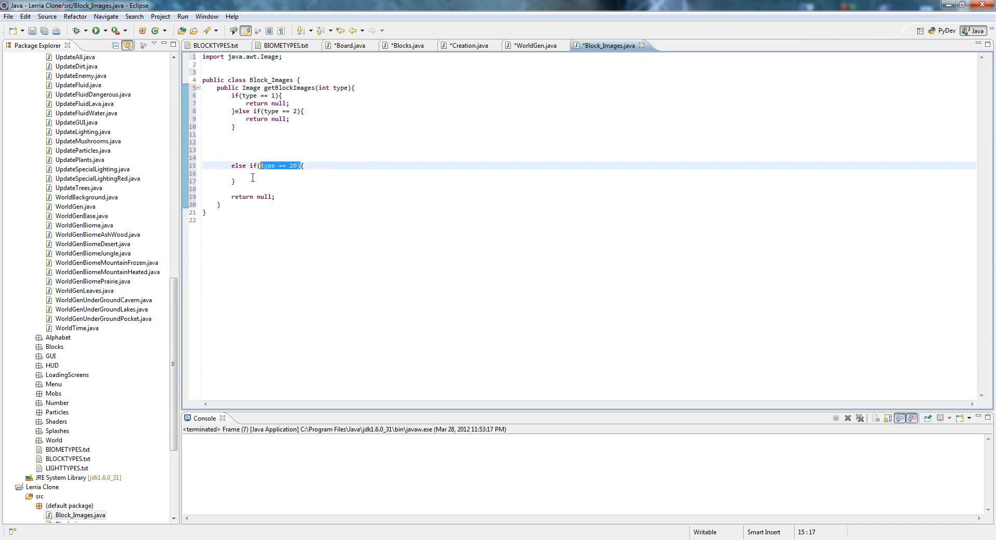
type("return null;")
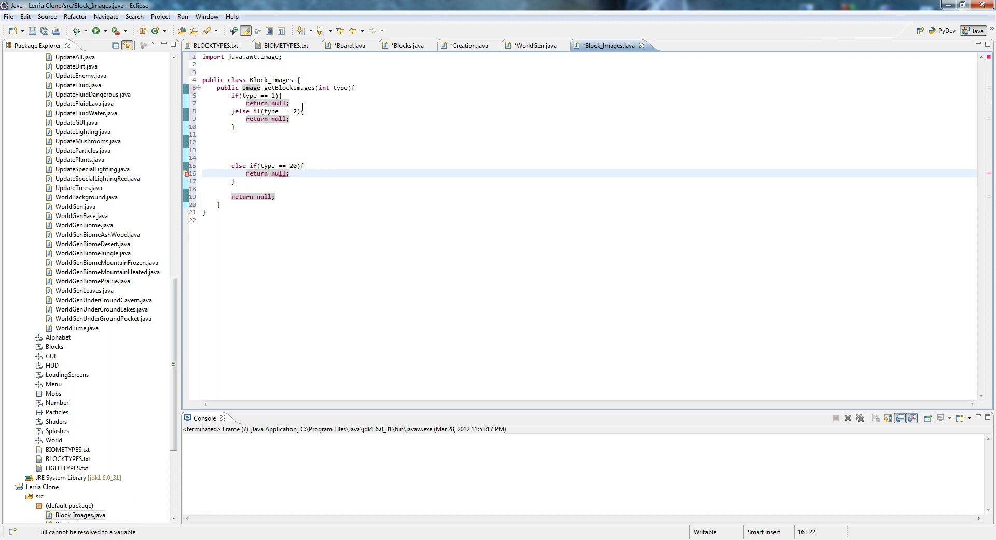
scroll("up", 3)
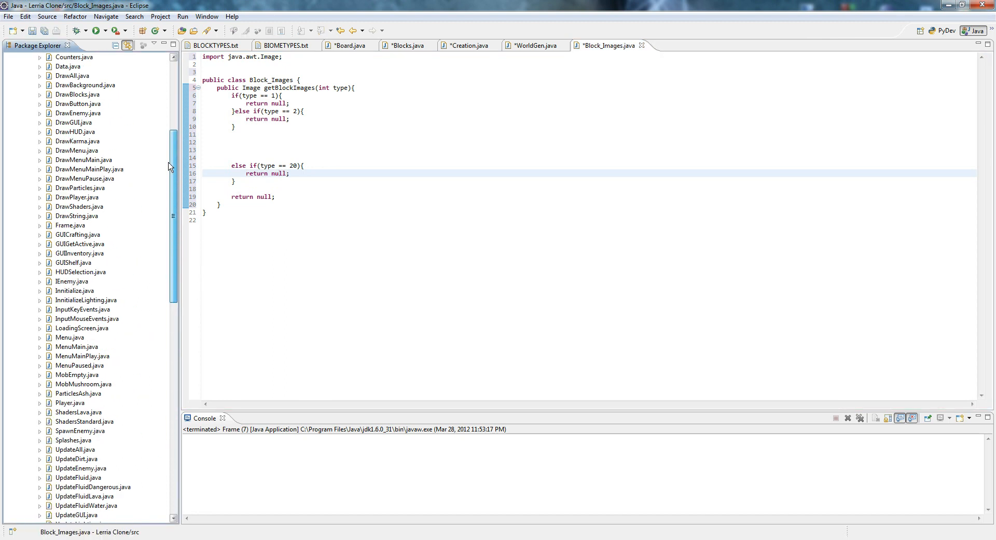
scroll("up", 3)
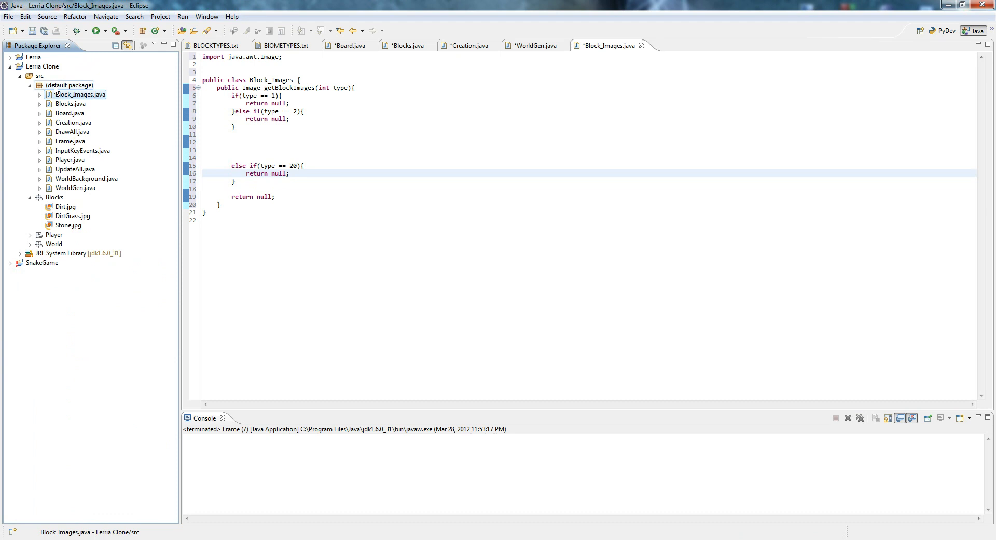
- Create a new Java class named BlockDirt in the default package
right_click(81, 94)
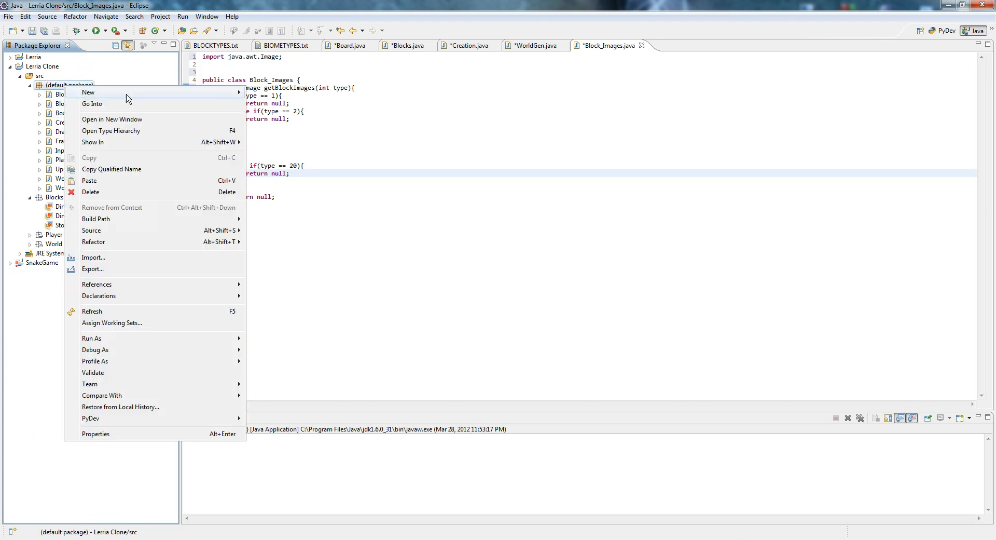
left_click(88, 92)
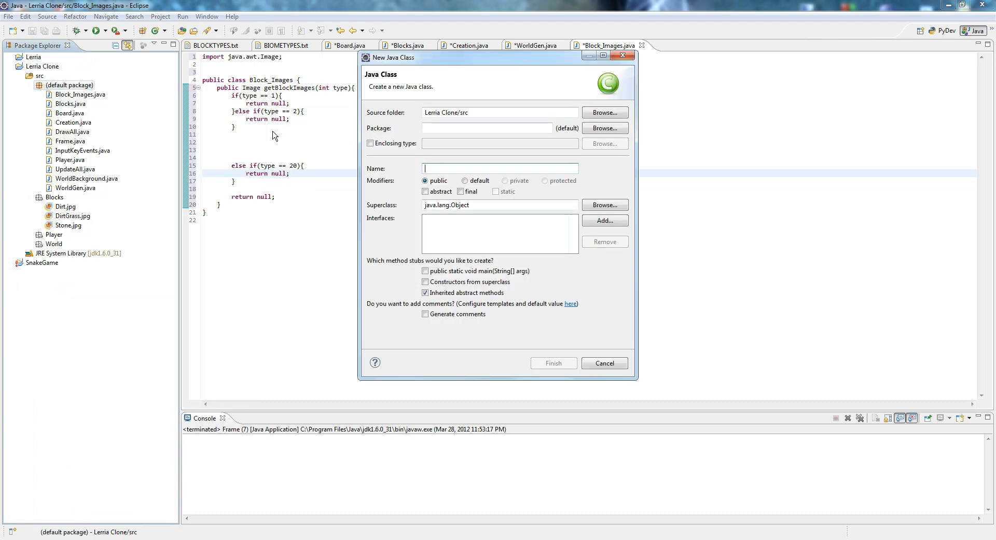
type("Block")
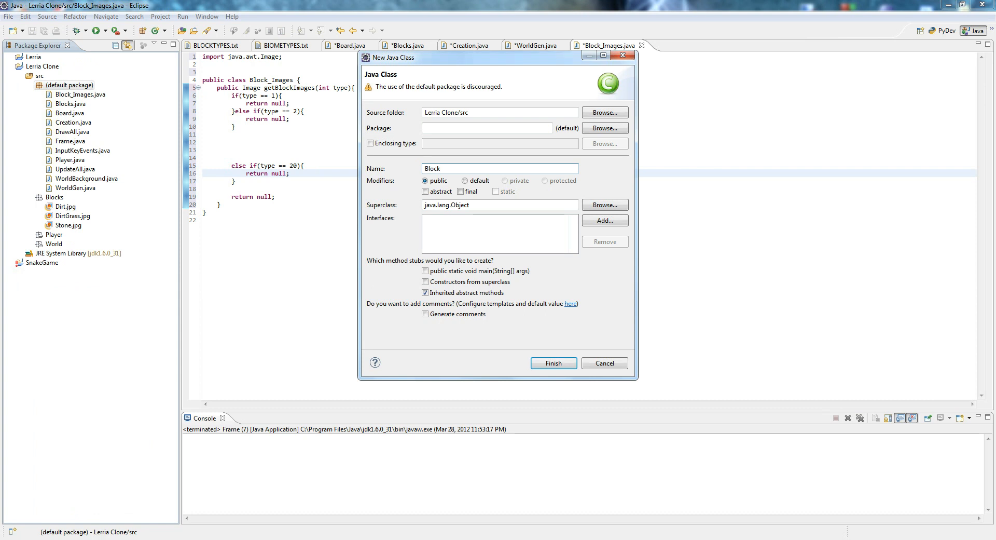
left_click(552, 363)
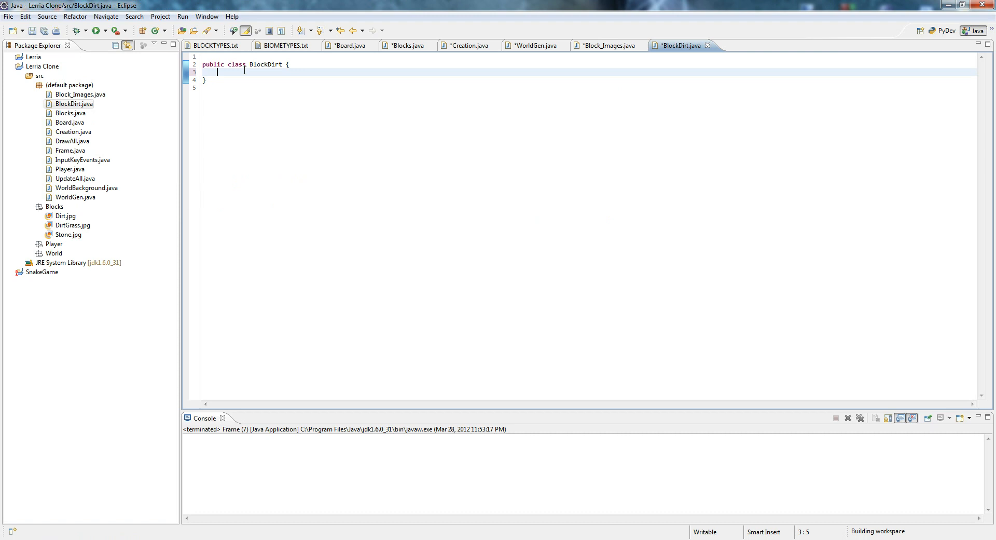
- Add a private ImageIcon dirt field loading Blocks/Dirt.jpg, importing javax.swing.ImageIcon
type("private Image")
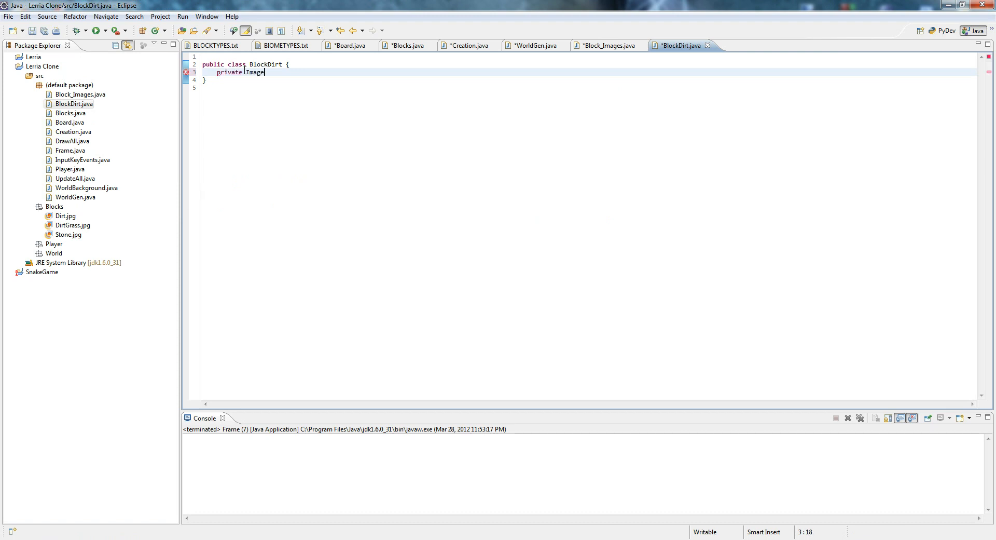
type("Icon d")
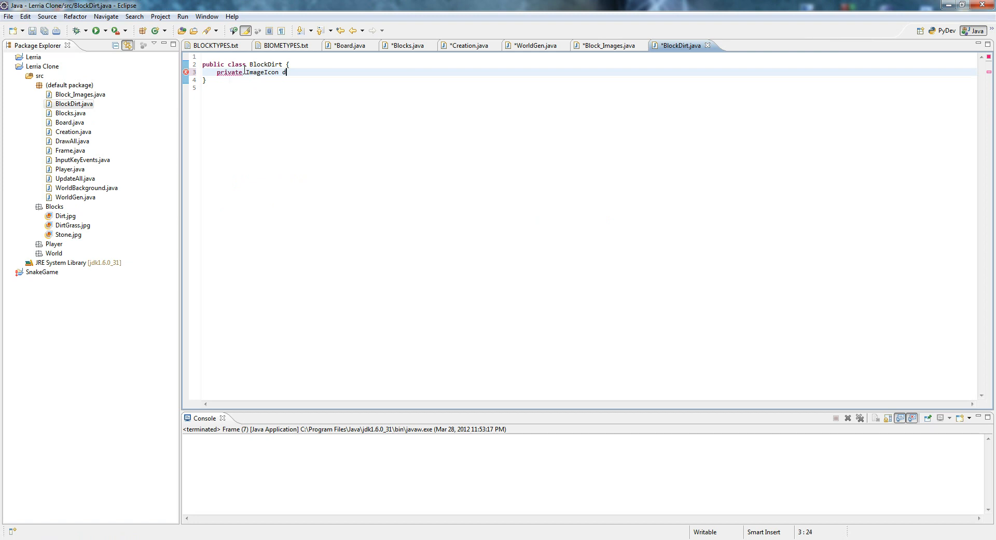
type("irt =")
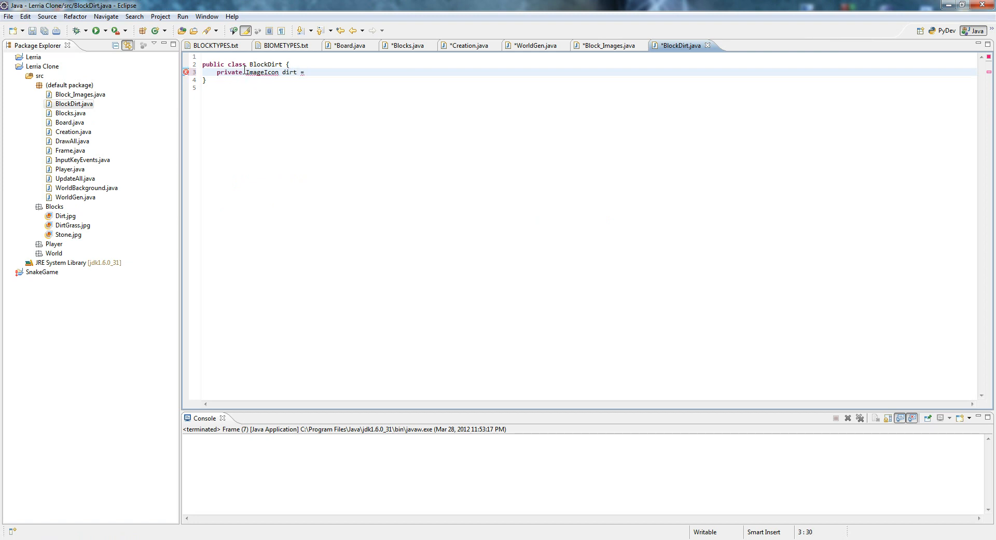
type("new Image")
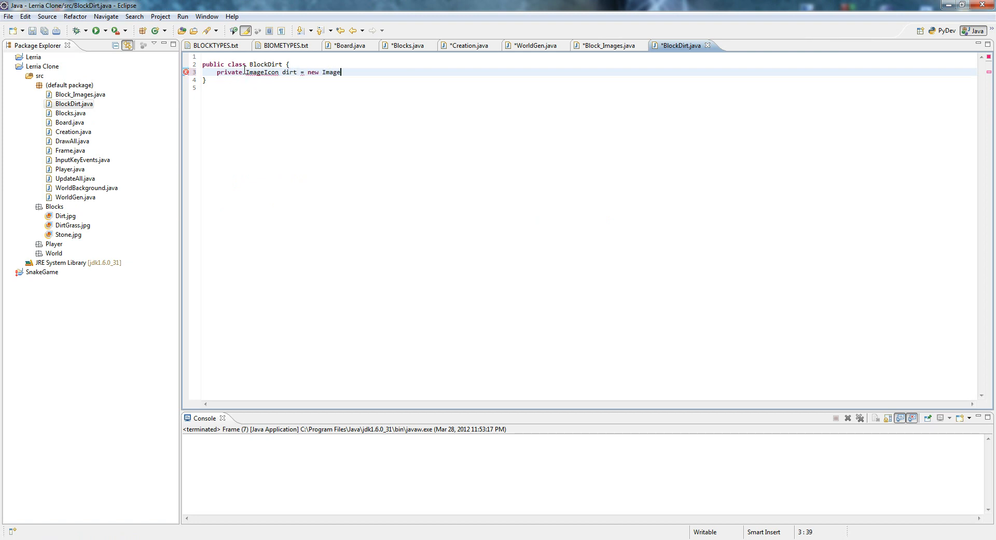
type("Icon(")
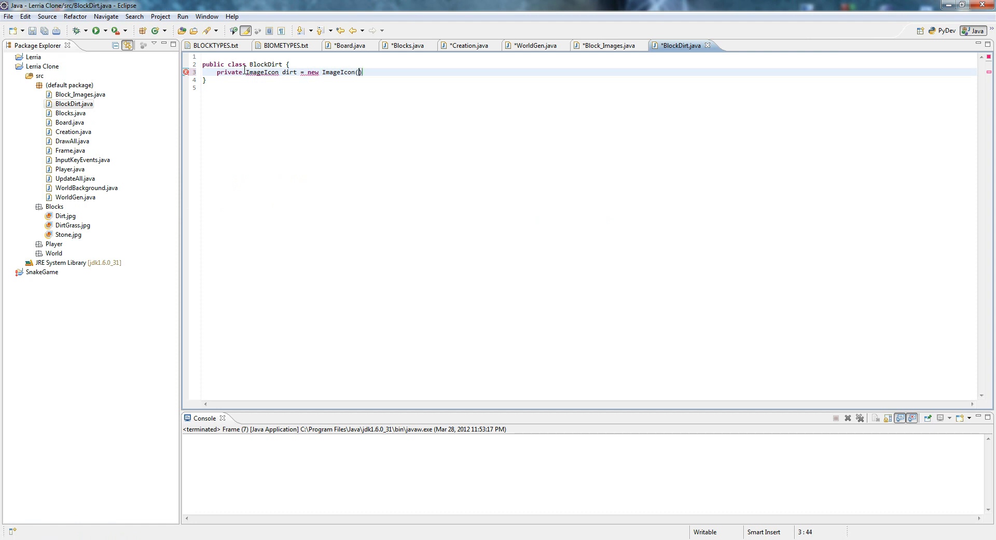
type(");")
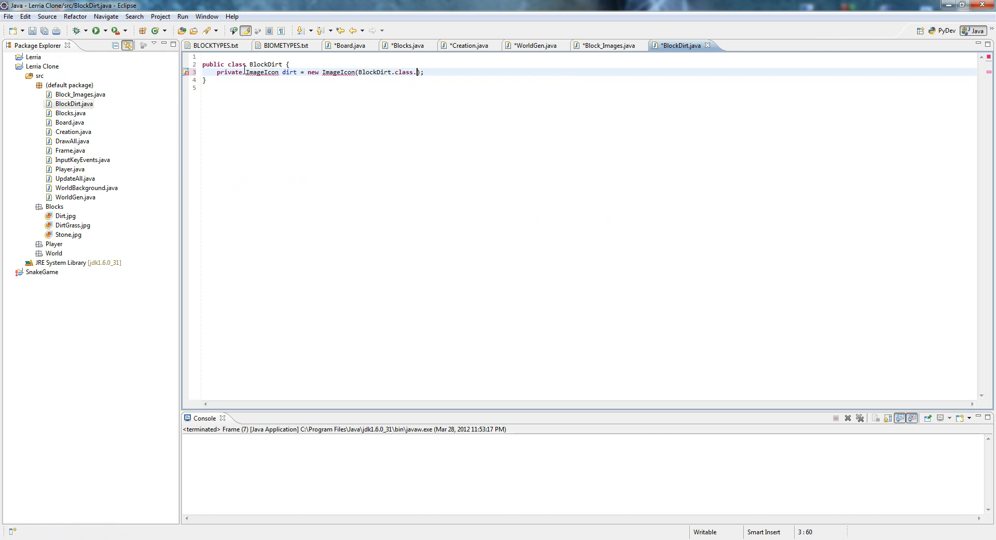
type("getResource(\"")
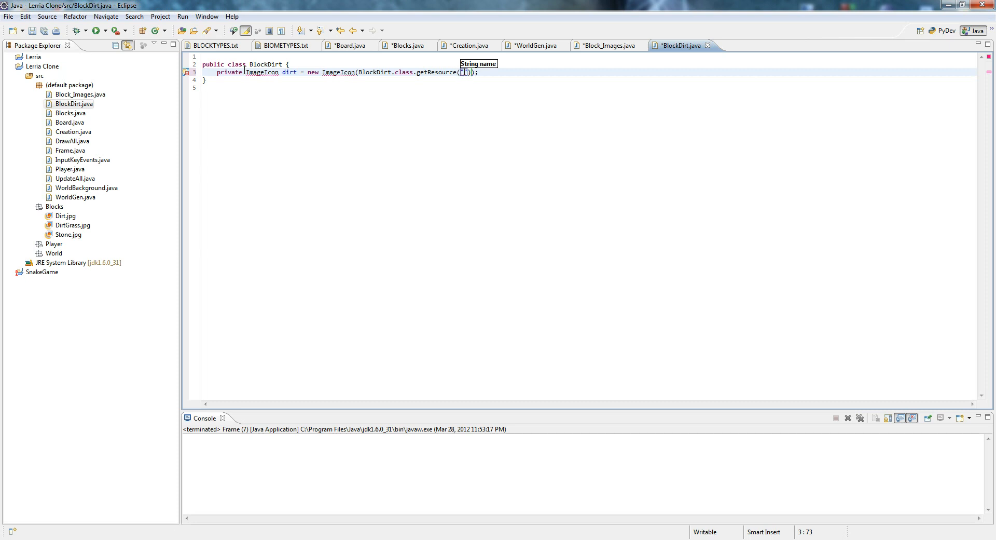
type("Blocks/")
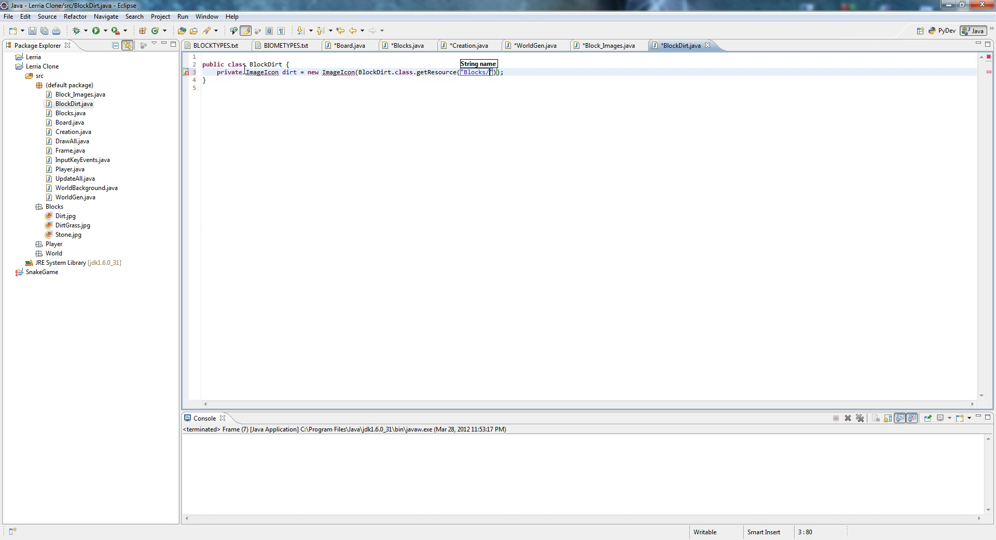
type("Dirt.jpg")
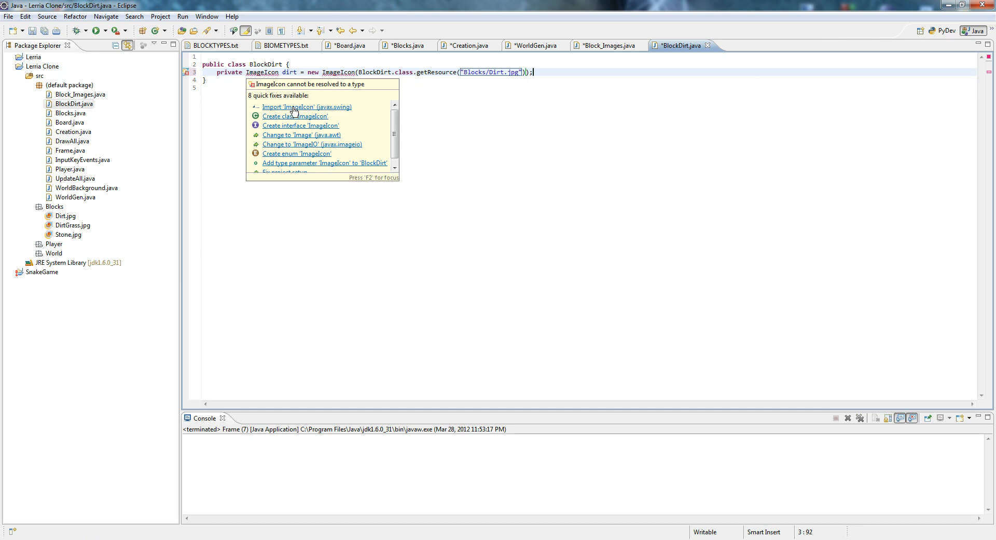
left_click(306, 107)
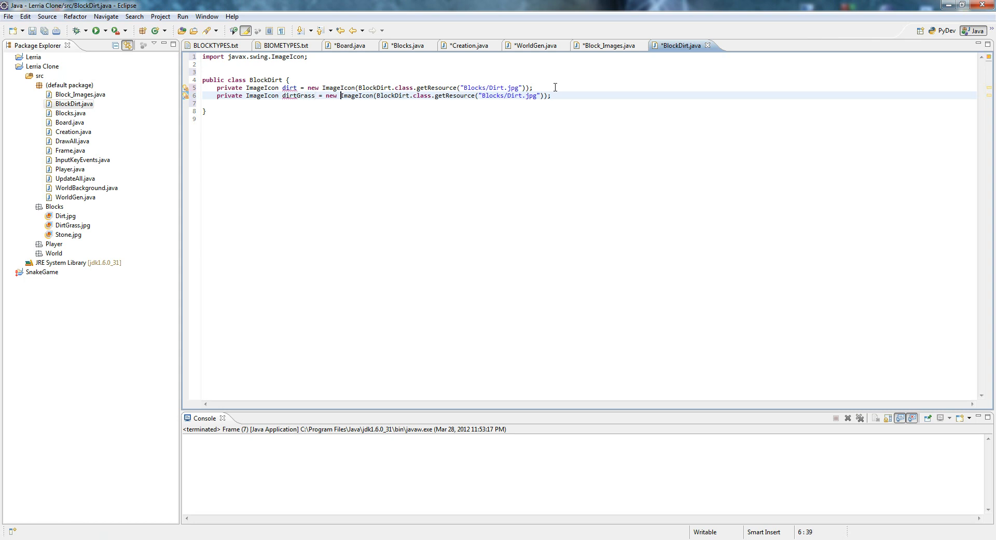
- Load DirtGrass.jpg for dirtGrass, add static getDirt() returning dirt.getImage(), import Image, make fields static
left_click(519, 96)
type("Grass")
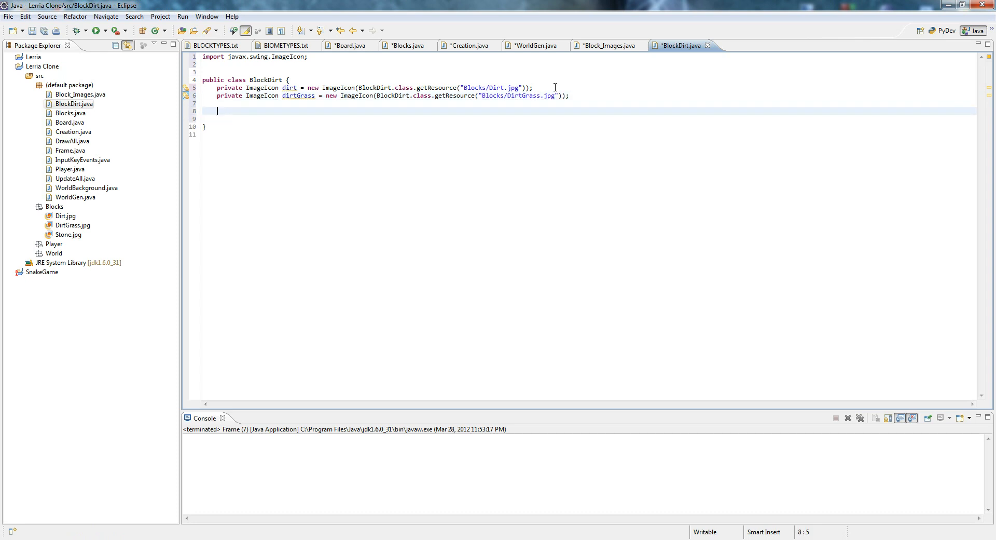
type("public st")
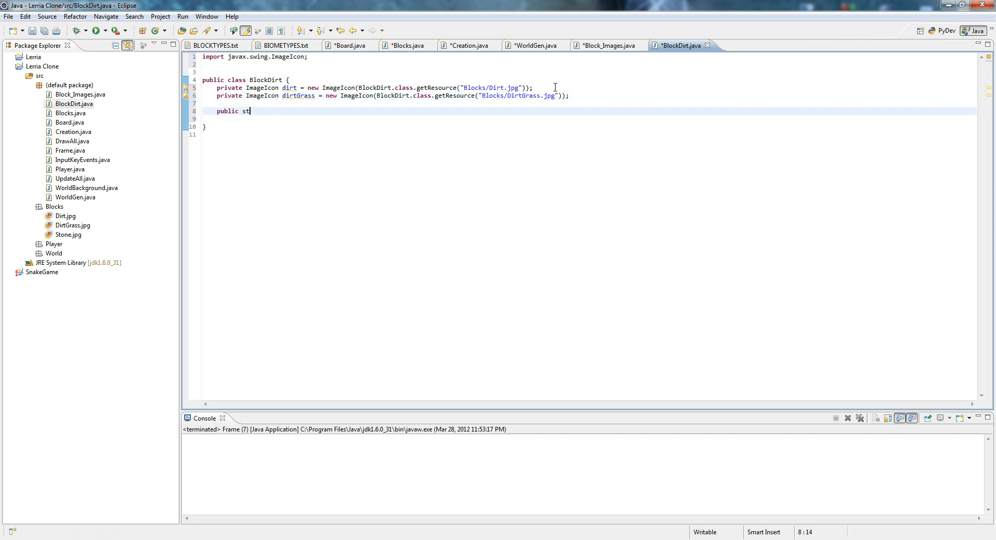
type("atic")
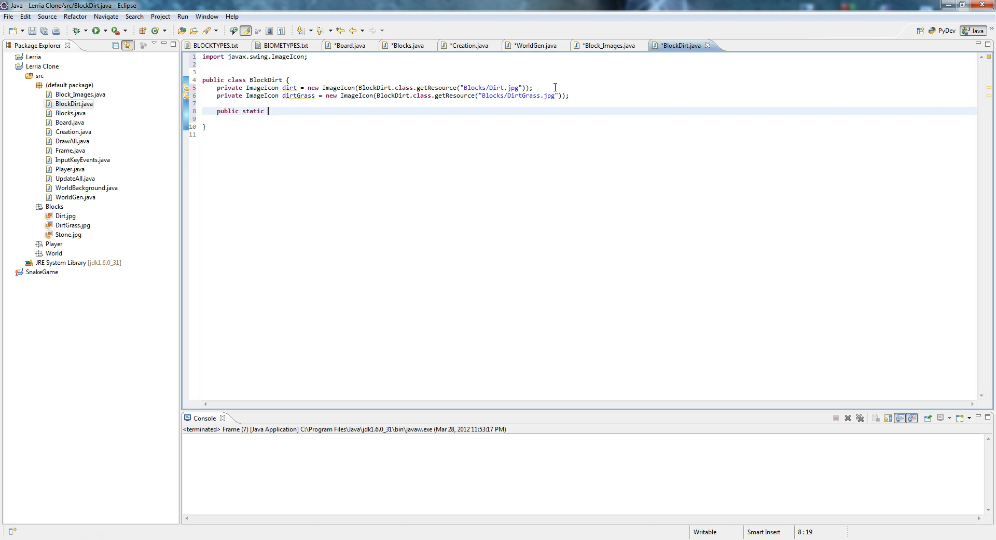
type("Image")
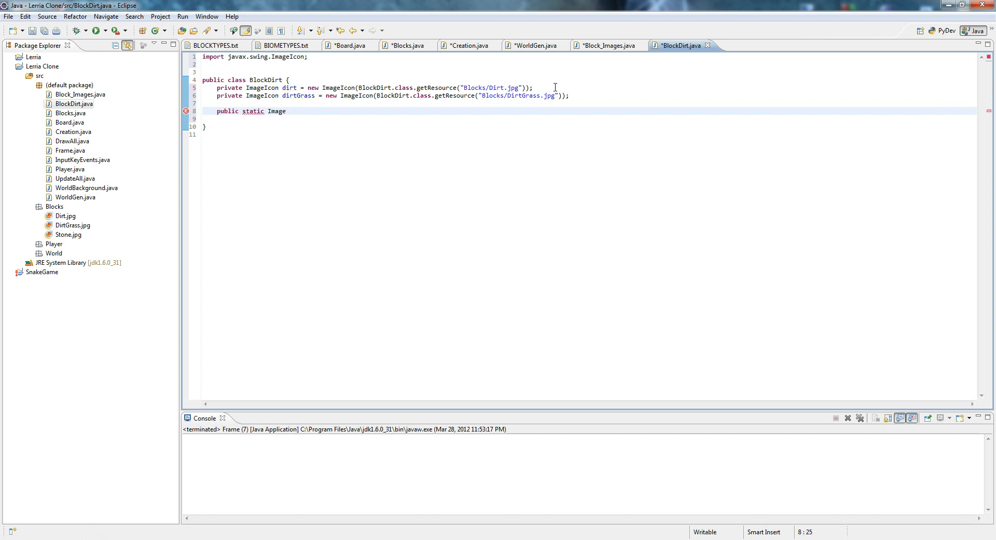
type("getDir")
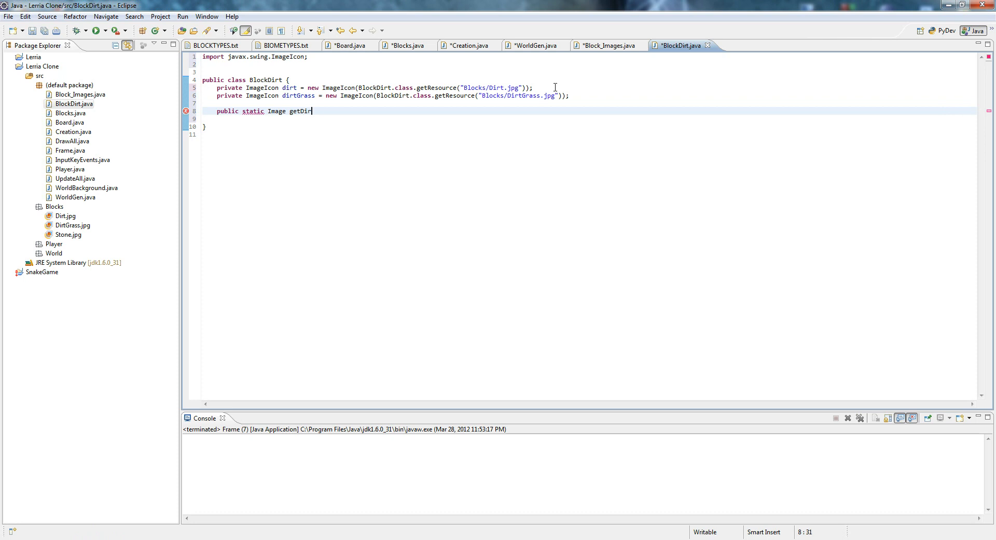
type("(){")
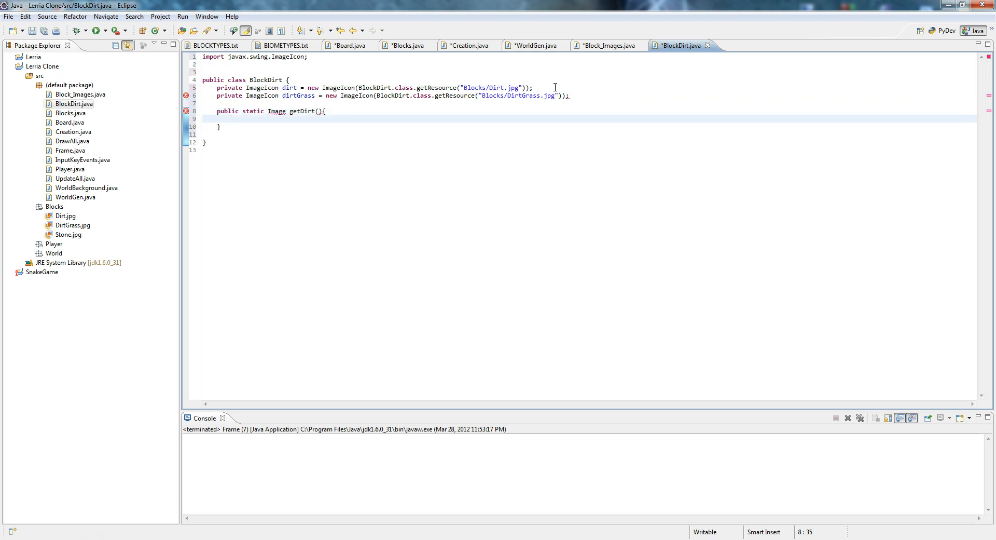
type("return dir")
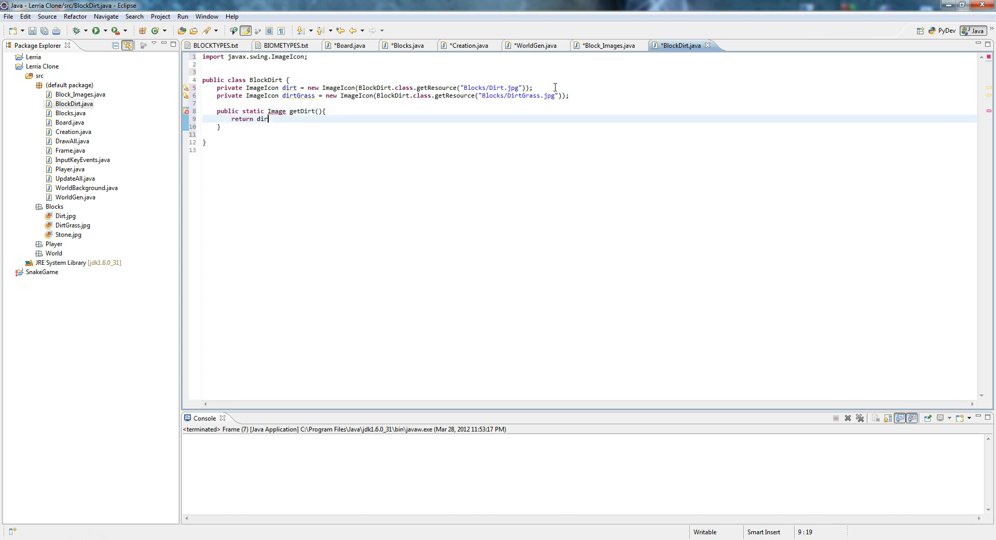
type("t.get")
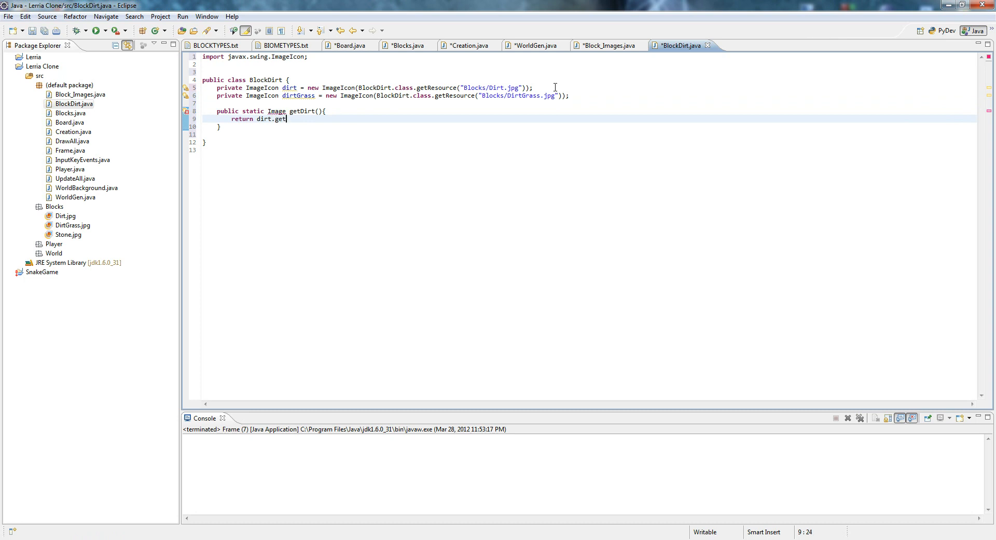
type("Image();")
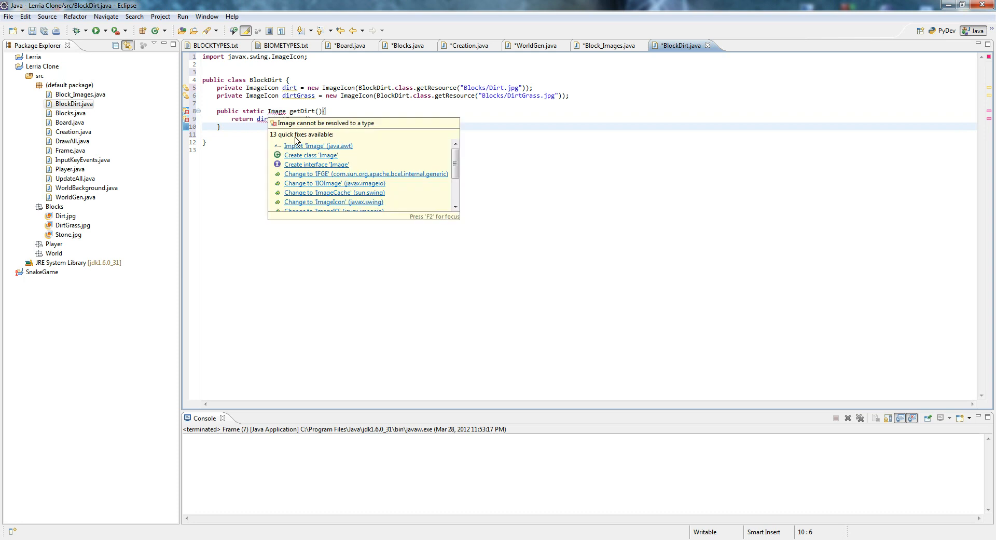
left_click(320, 146)
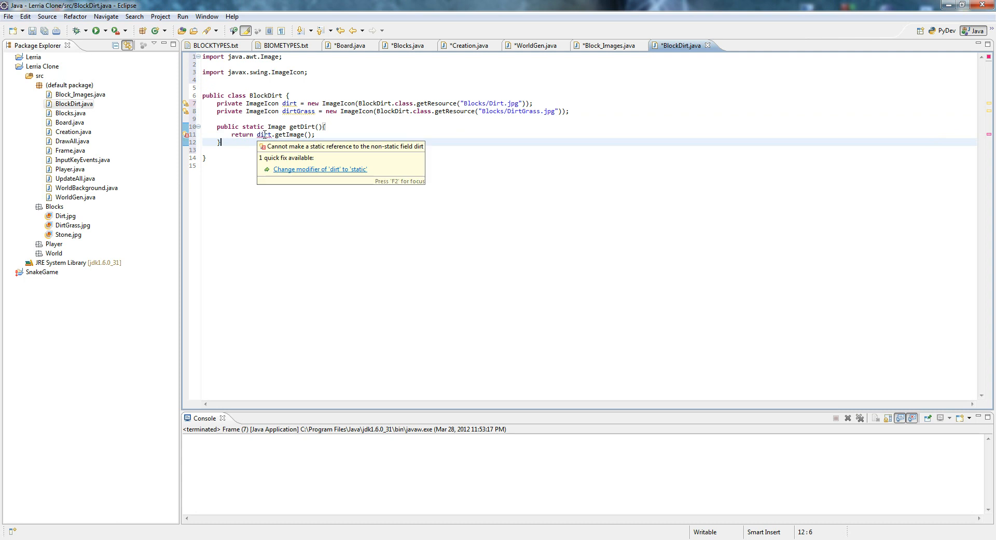
left_click(319, 168)
type(" static")
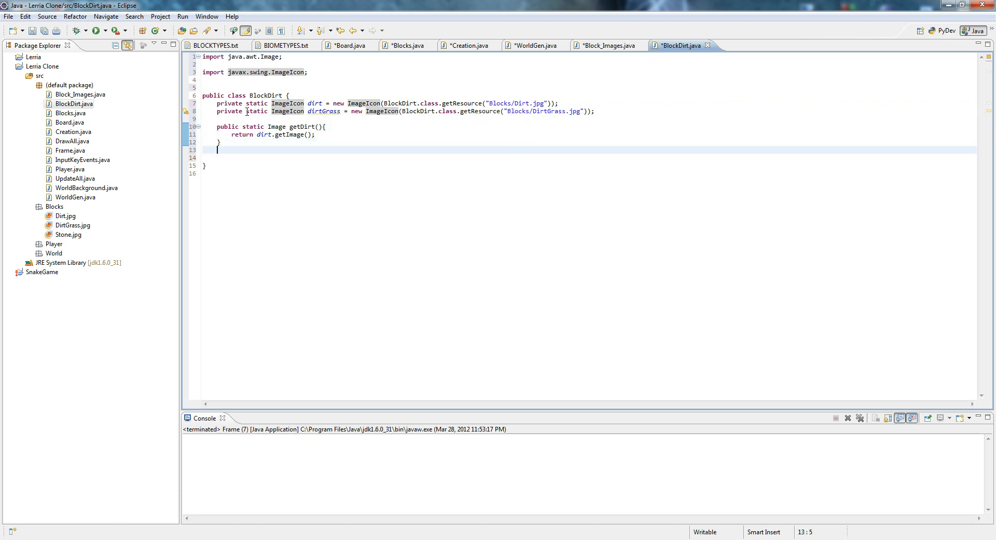
- Write public static Image getDirtGrass() returning dirtGrass.getImage()
type("public s")
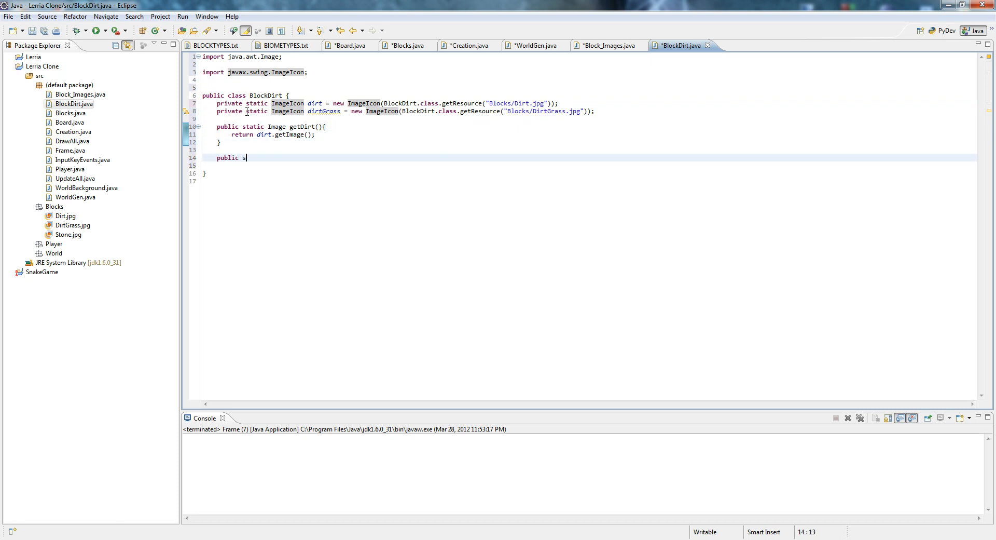
type("tatic Image")
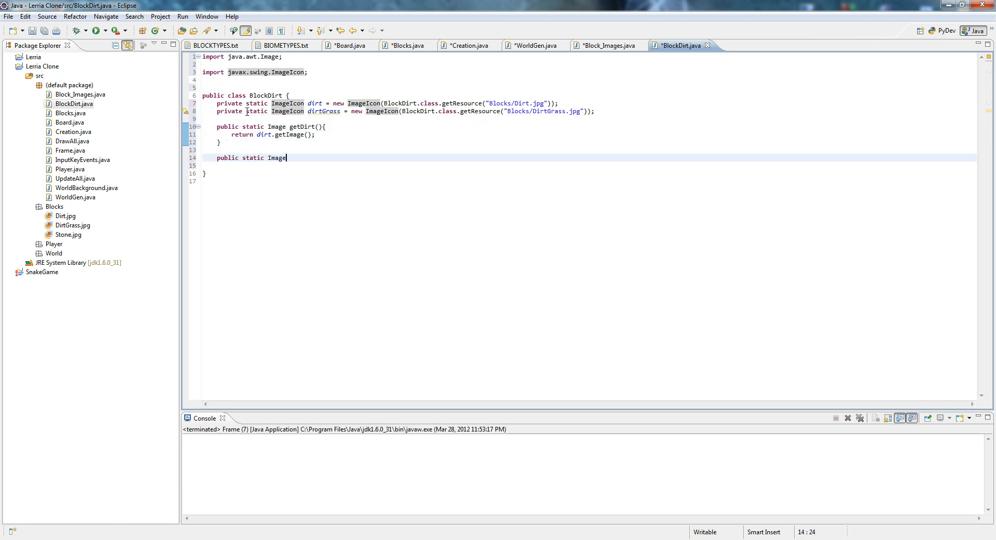
type("getDirt")
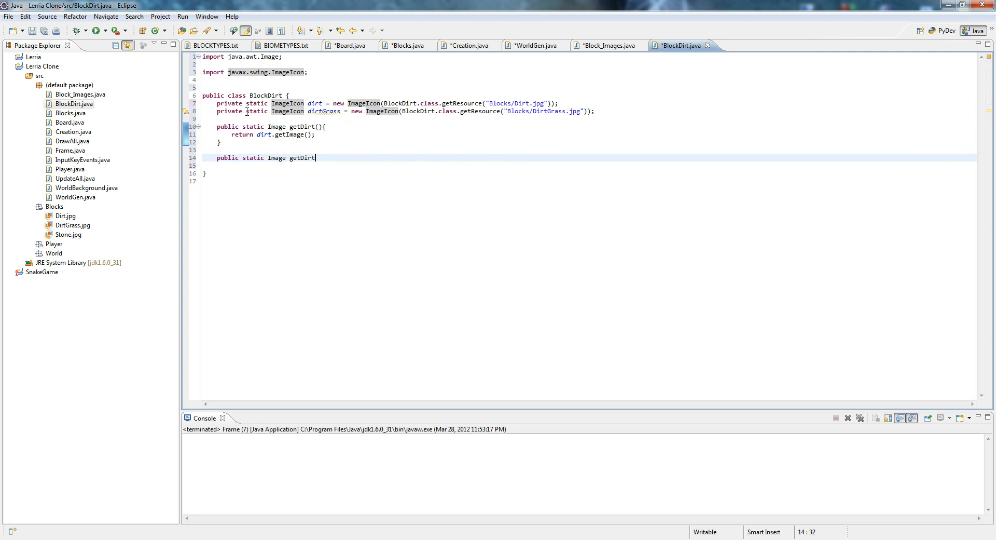
type("Grass()")
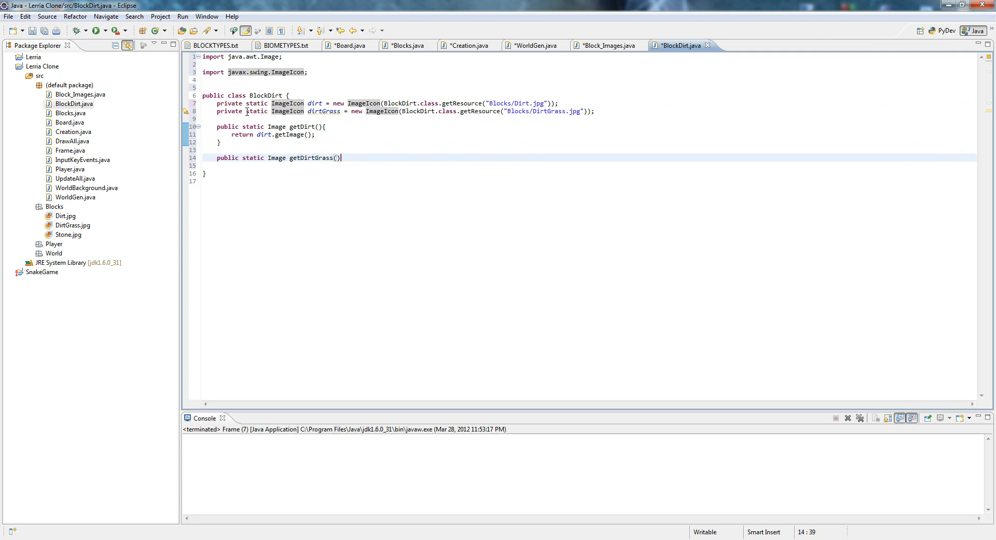
type("{")
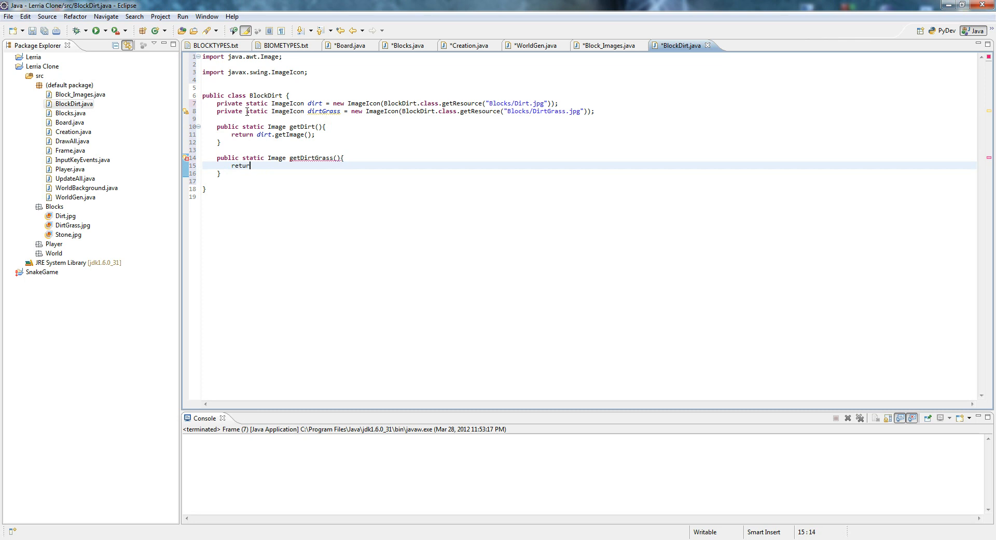
type("d")
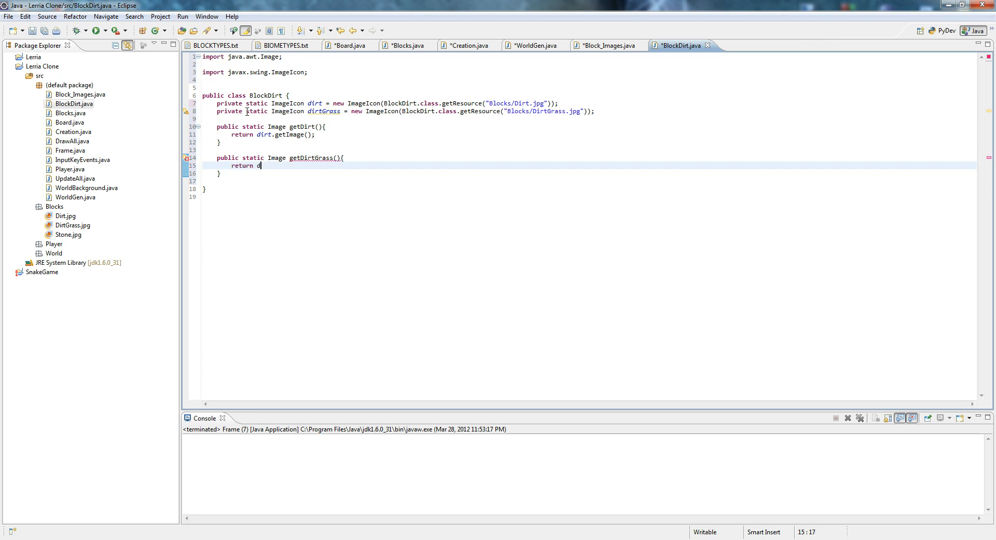
type("irtGrass.getImage();")
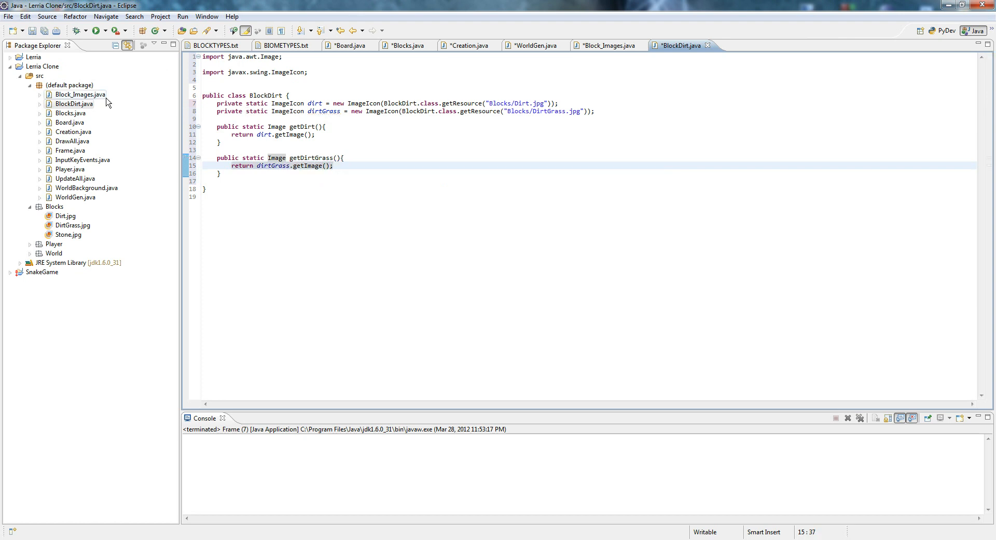
- Create a new BlockStone class in the default package
right_click(69, 85)
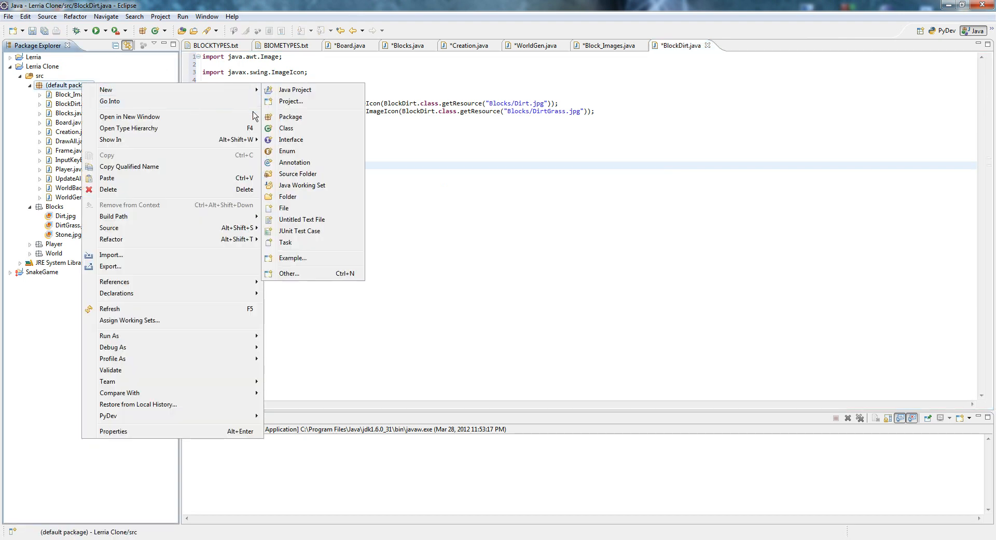
left_click(286, 128)
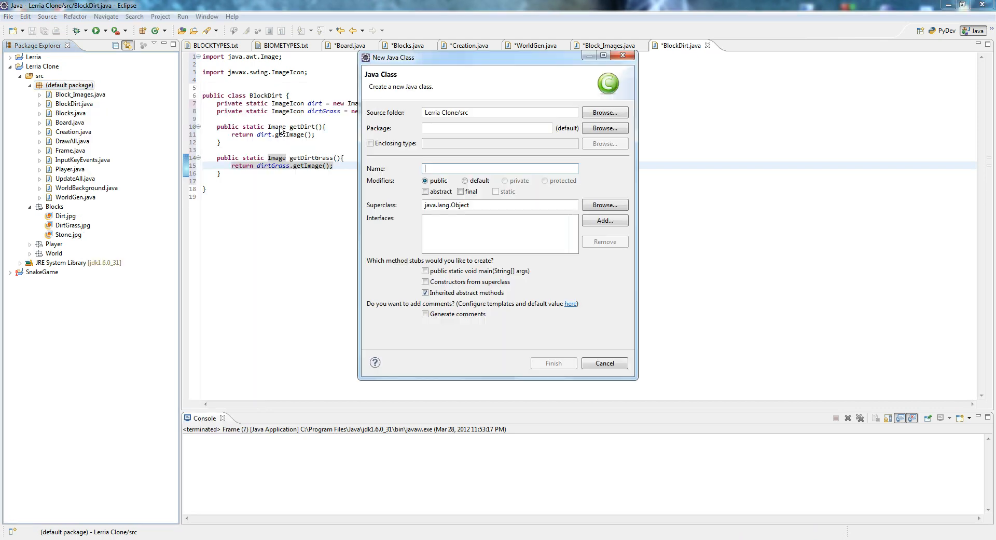
type("B")
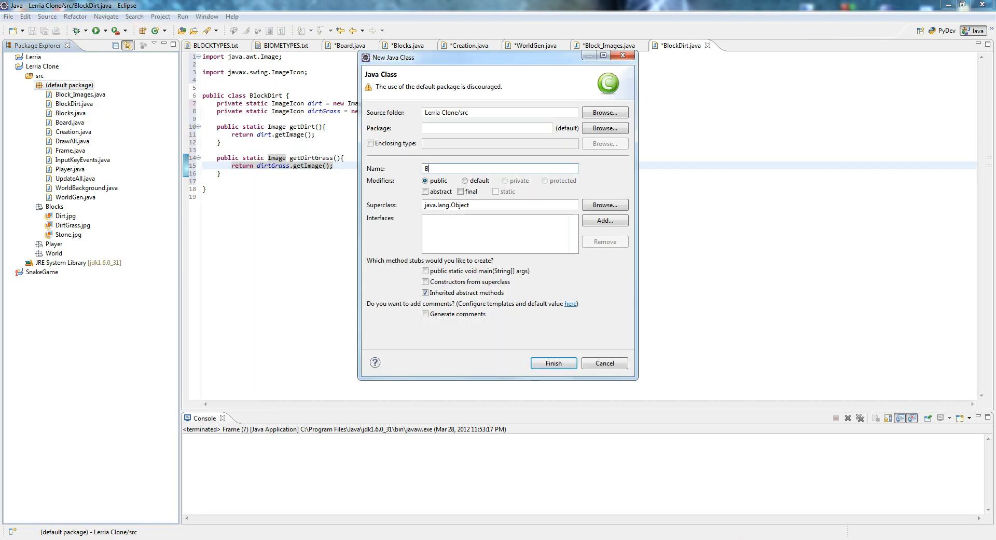
left_click(552, 363)
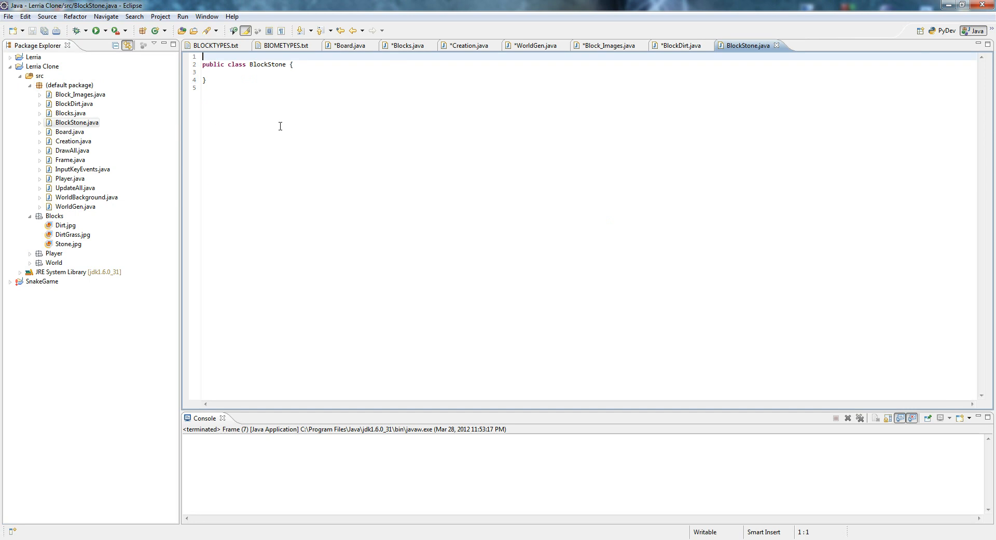
- Copy BlockDirt's field and getter into BlockStone, renaming them to stone, getStone and Stone.jpg
left_click(676, 45)
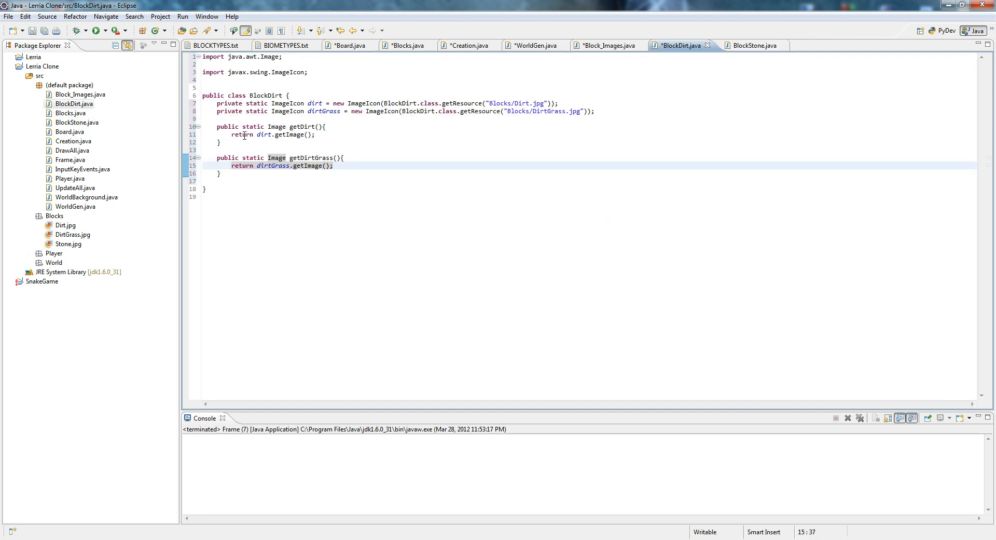
left_click_drag(221, 111, 221, 141)
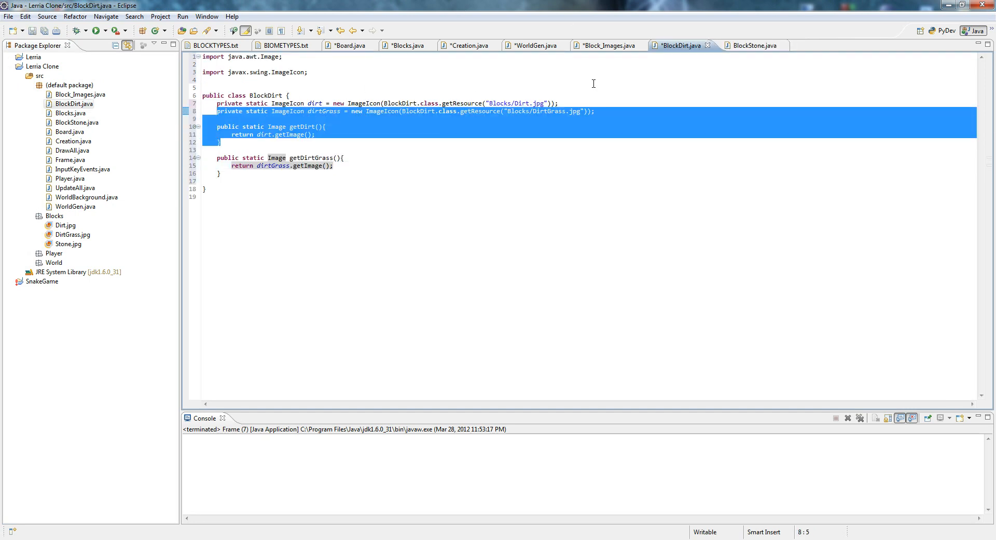
left_click(752, 45)
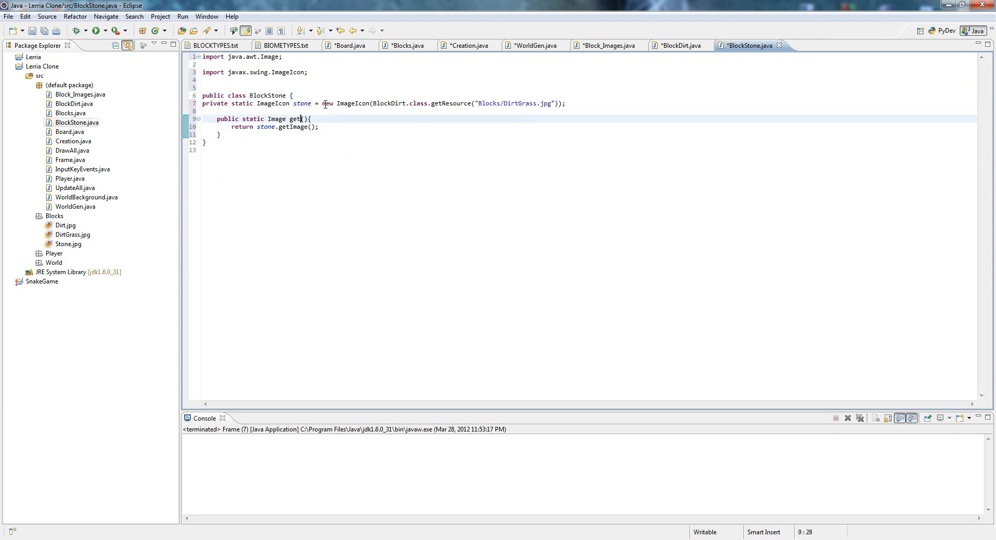
type("Stone")
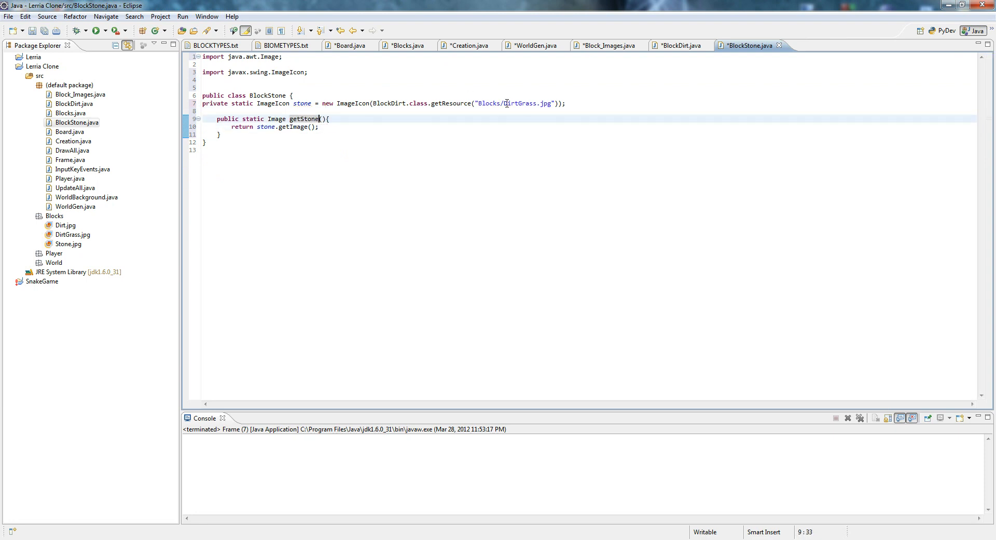
double_click(518, 103)
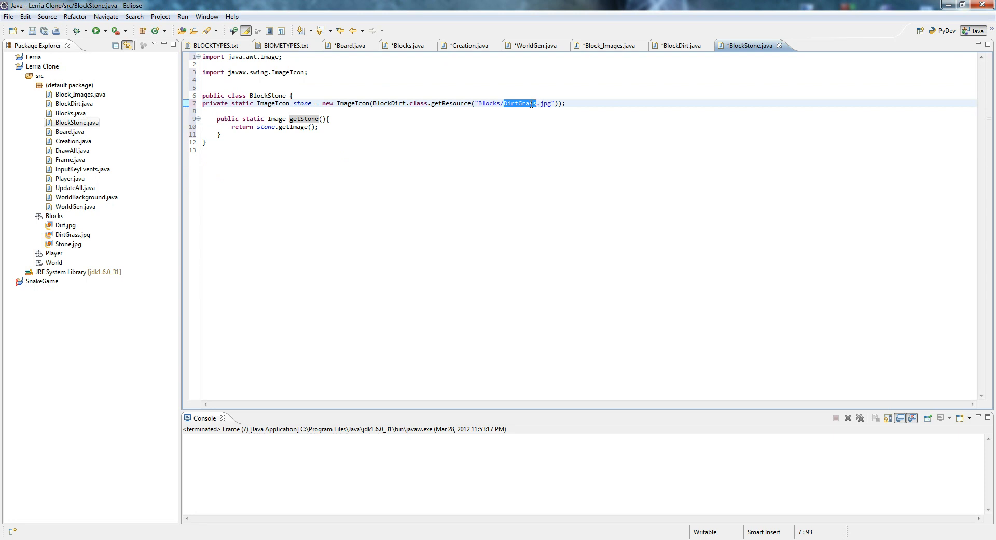
type("Stone")
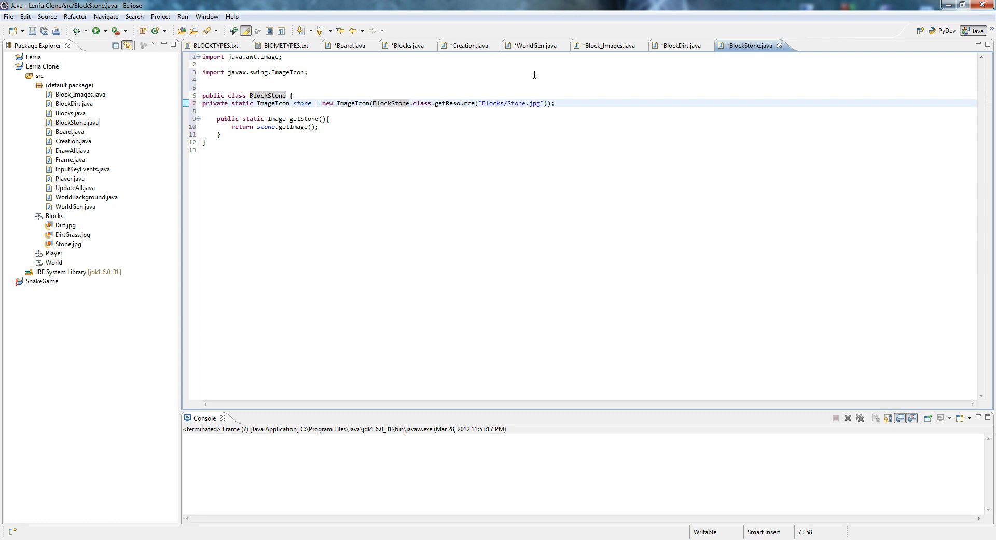
mouse_move(619, 68)
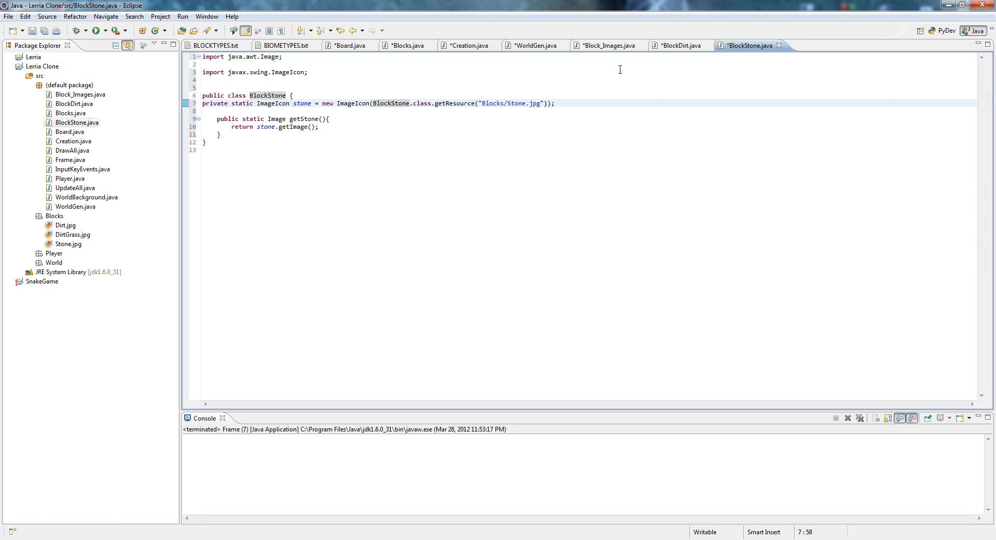
mouse_move(493, 112)
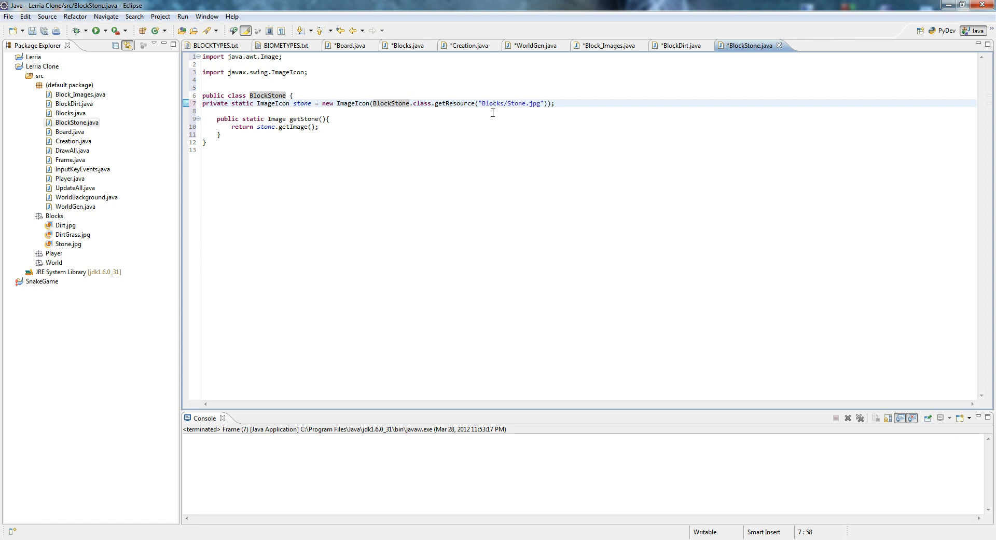
- Make the type 20 branch return BlockStone.getStone() instead of null
left_click(602, 45)
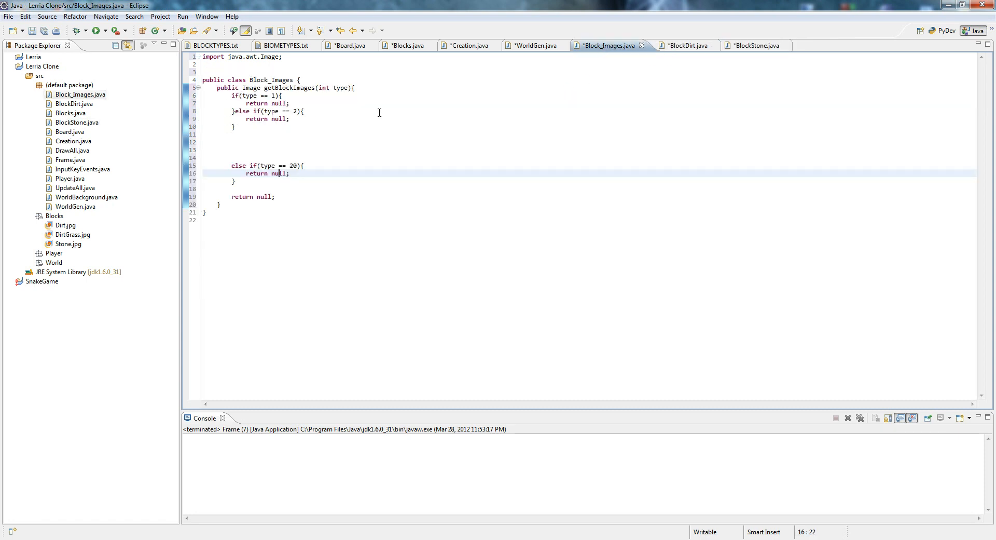
double_click(278, 172)
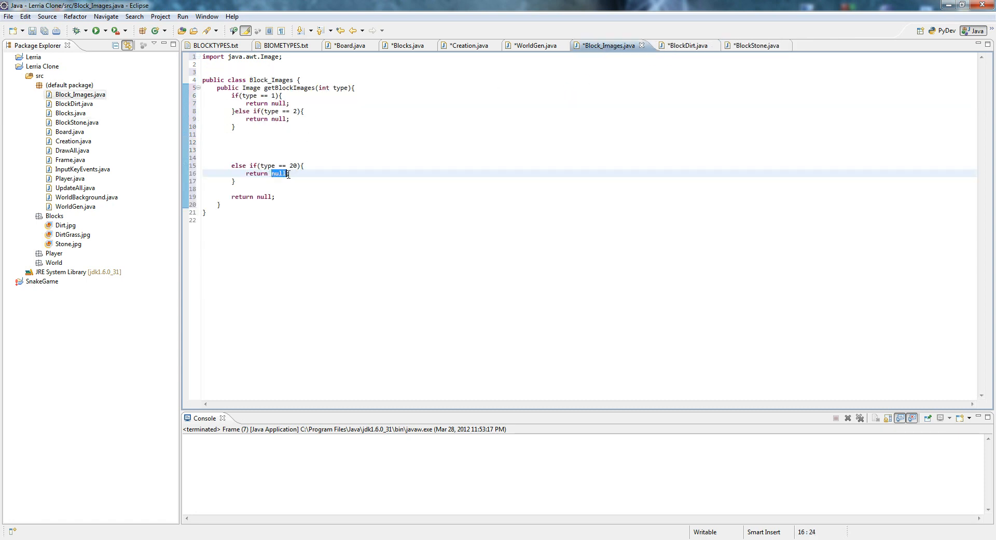
type("Block")
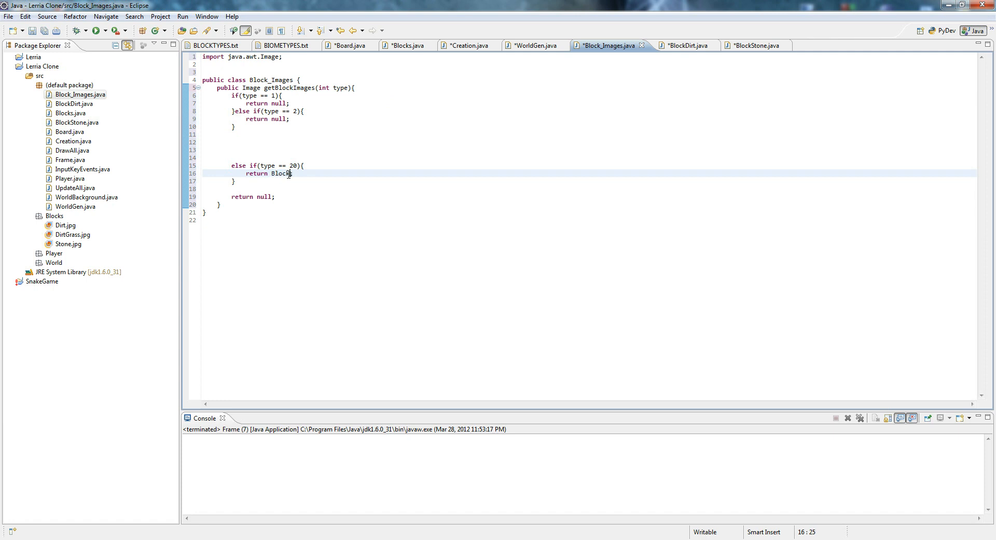
type("Stone.")
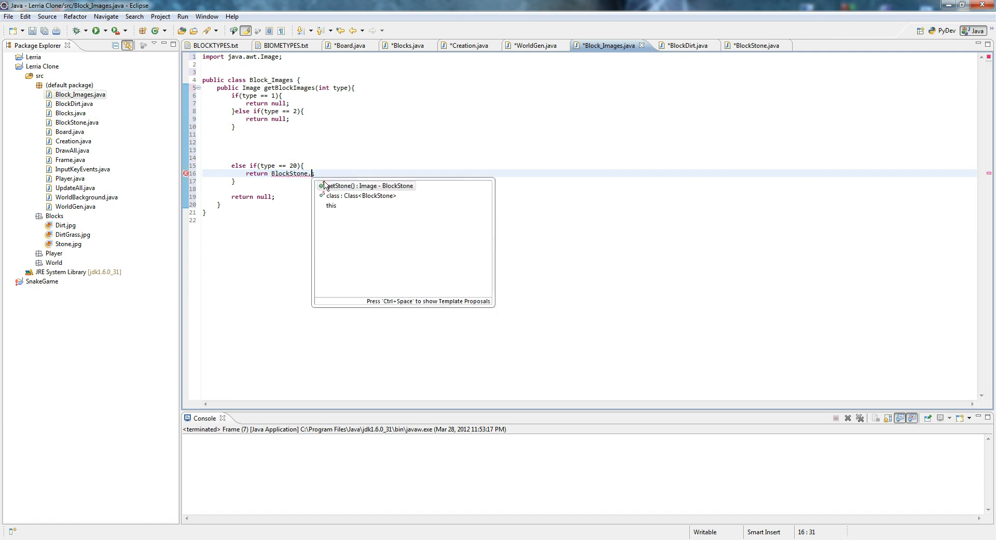
left_click(367, 185)
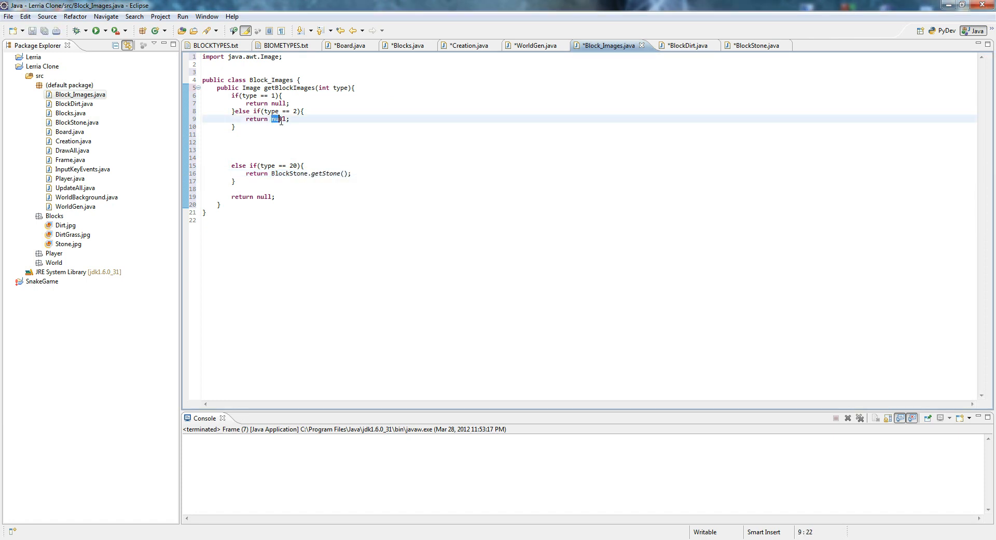
- Make the type 1 and type 2 branches return BlockDirt.getDirtGrass()
type("BlockDirtG")
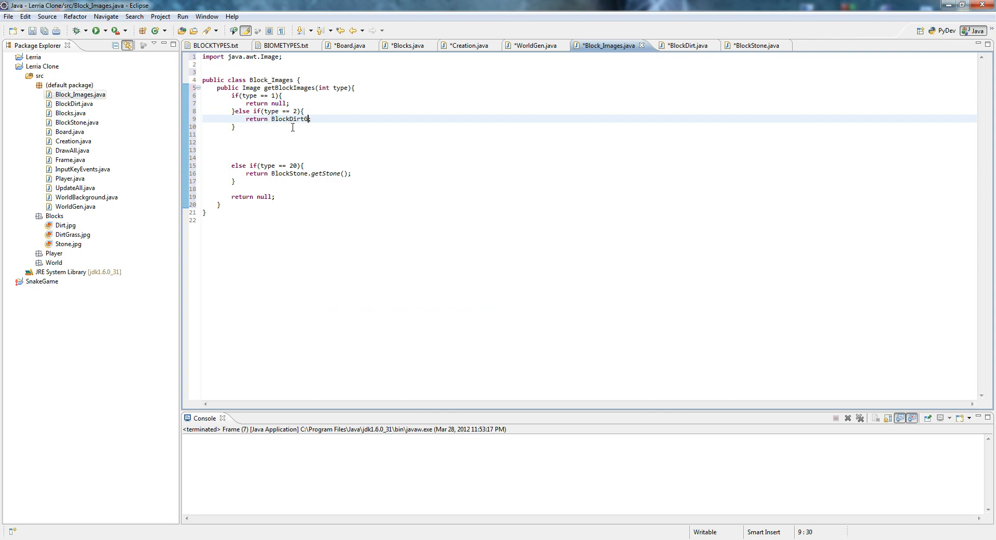
type(".getDirtGrass(")
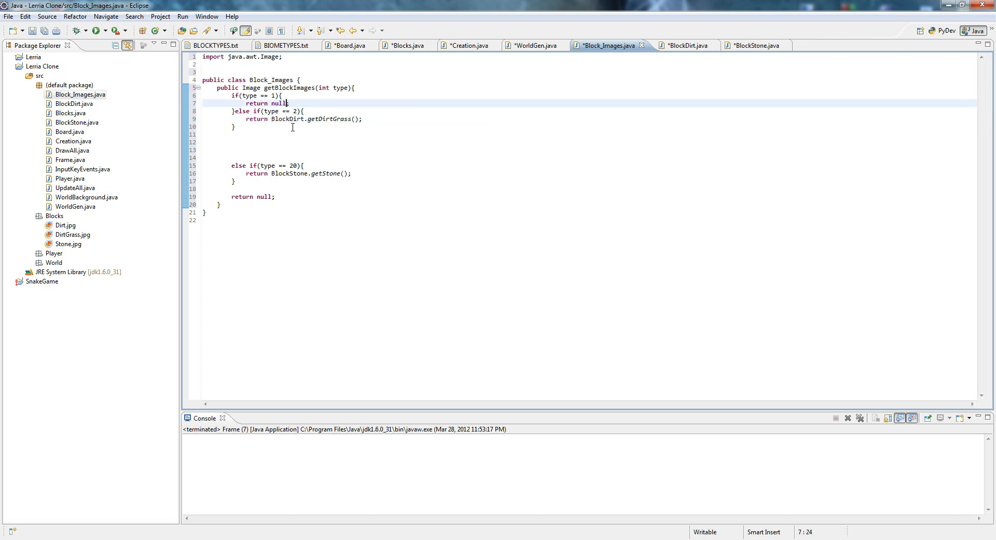
type("Block")
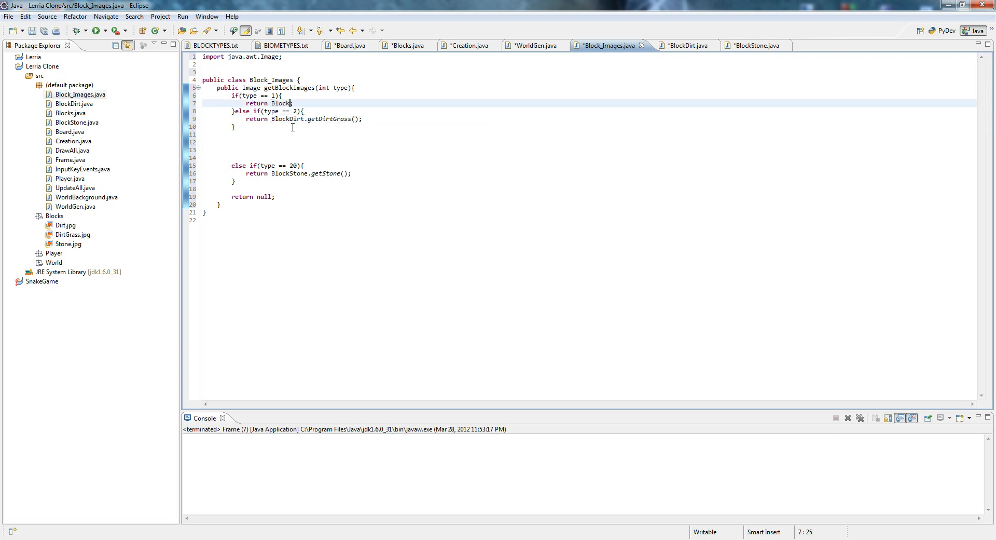
type("Dirt.getDirtGrass(")
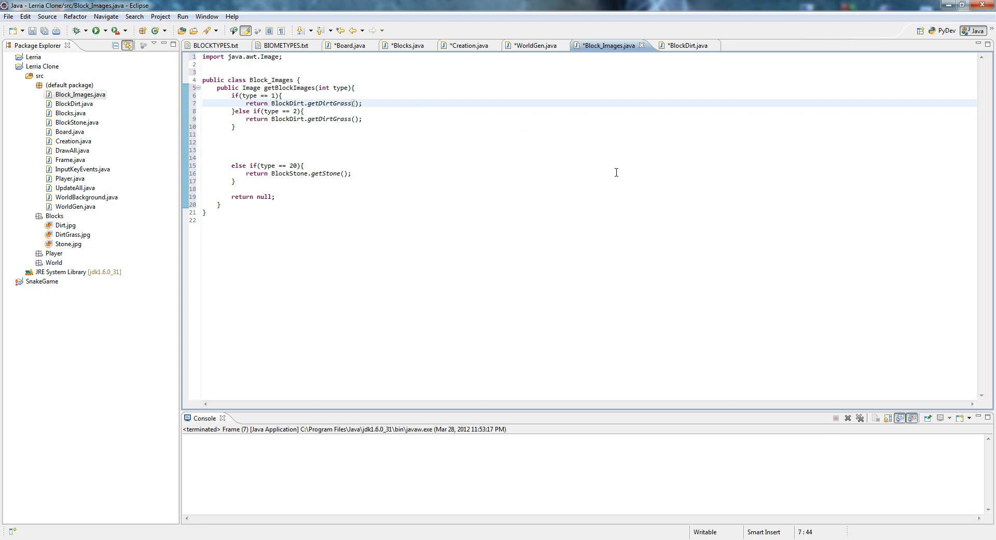
mouse_move(642, 45)
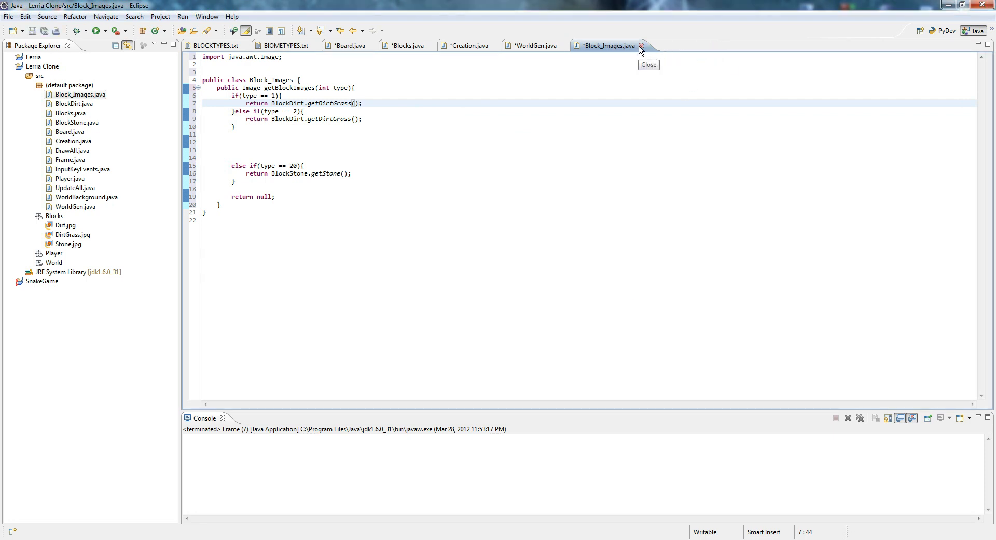
- Close the Block_Images.java and Board.java editor tabs
left_click(642, 46)
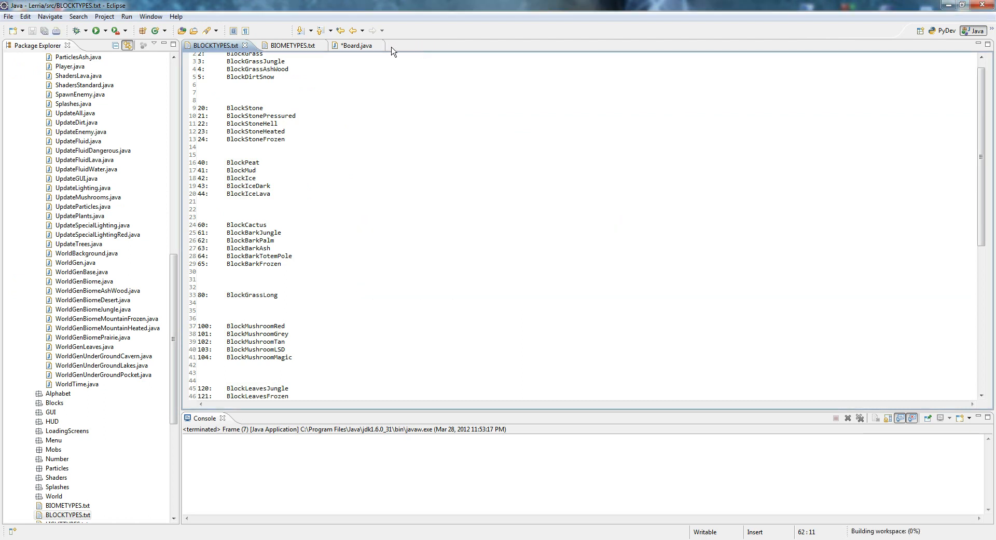
left_click(379, 45)
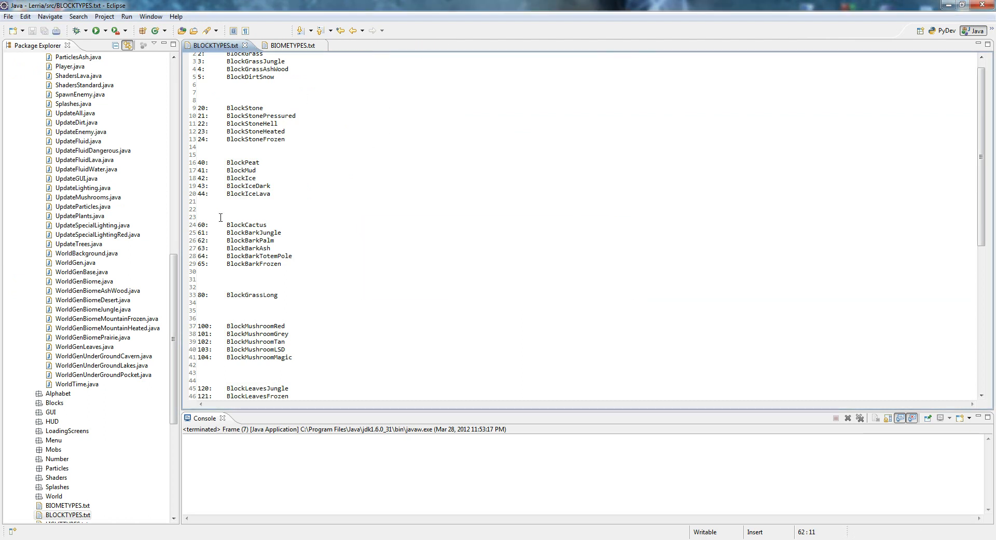